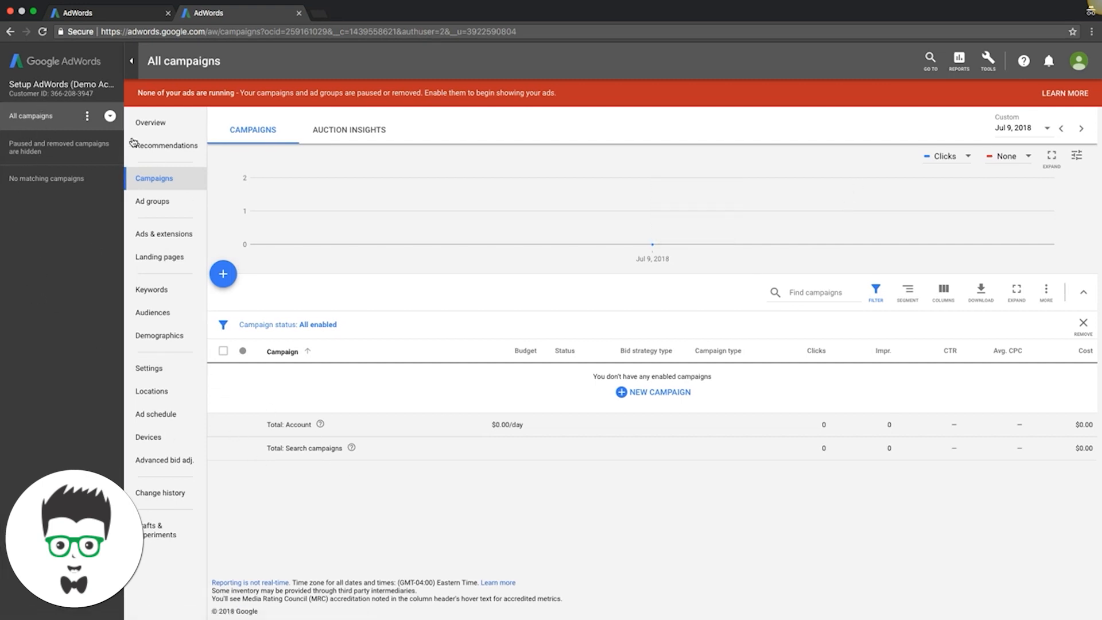
mouse_move(96, 129)
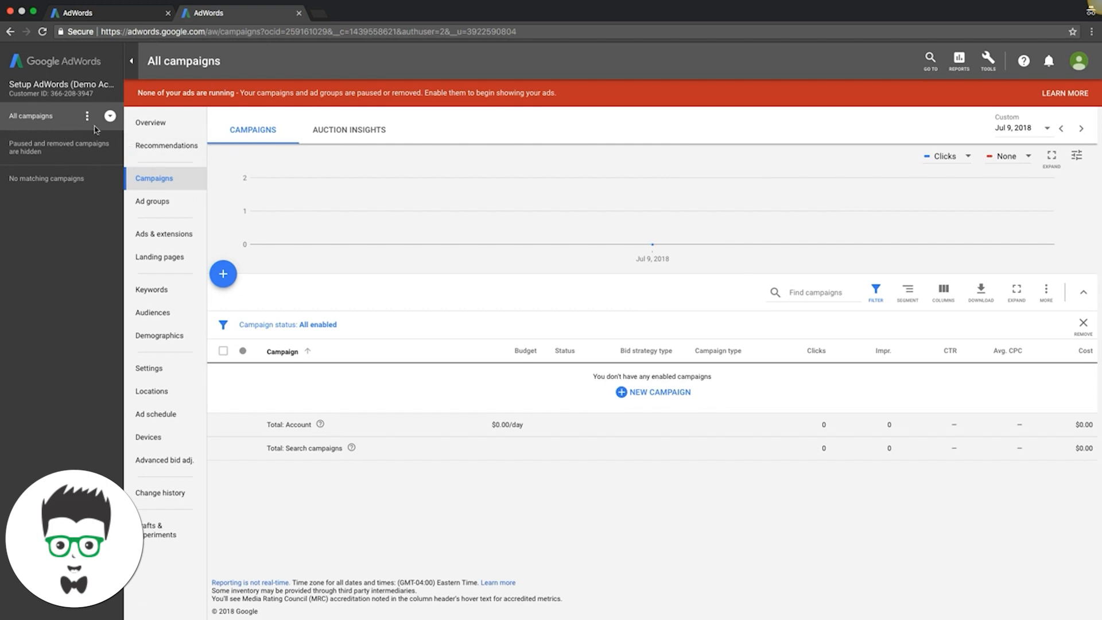
mouse_move(212, 310)
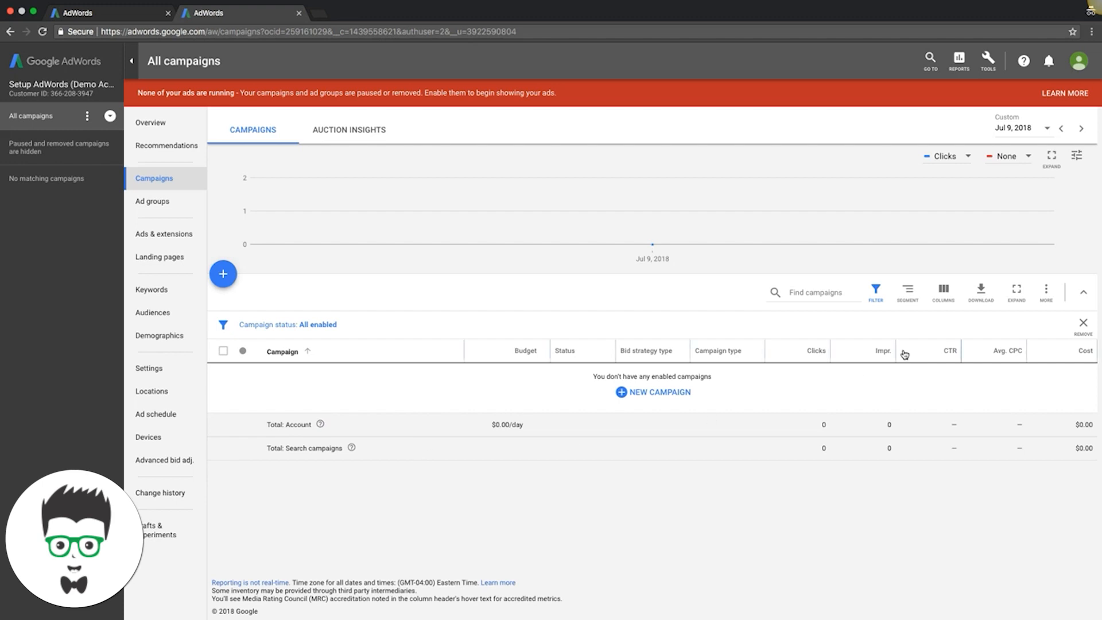
Bring up the account tools menu from the wrench icon in the top bar.
click(986, 60)
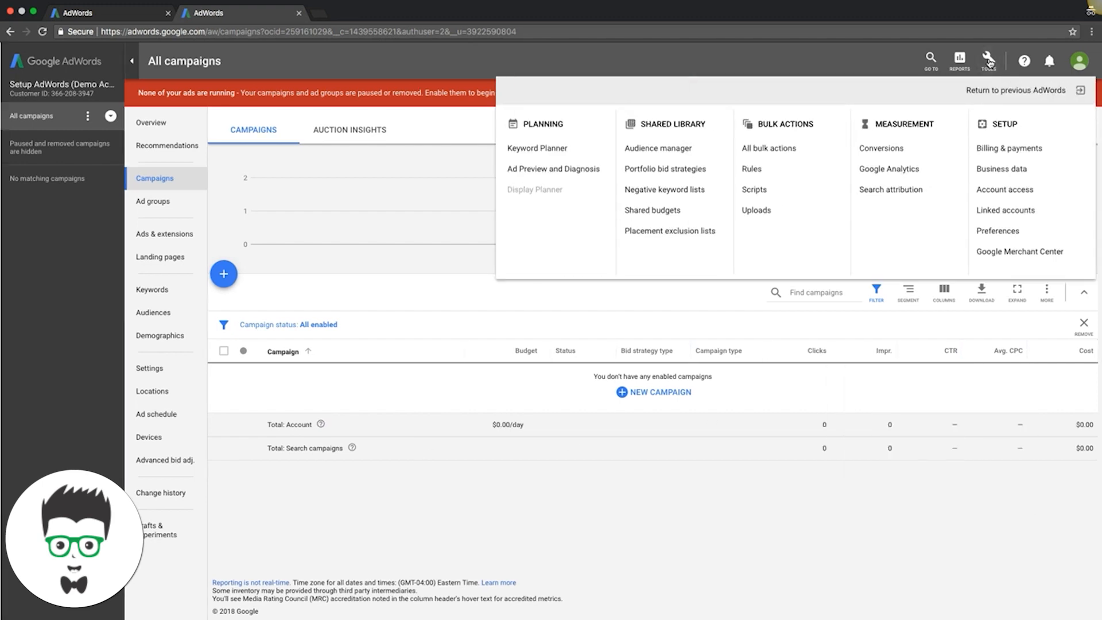
mouse_move(663, 149)
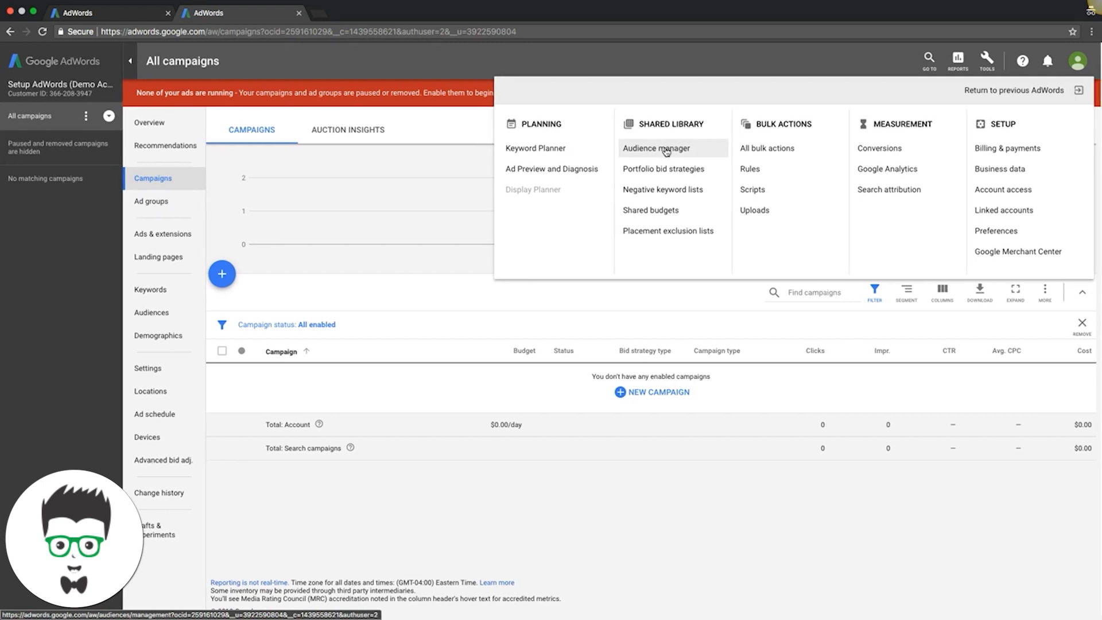
Go to the Audience manager, start a Website visitors audience and cancel it unsaved.
click(652, 148)
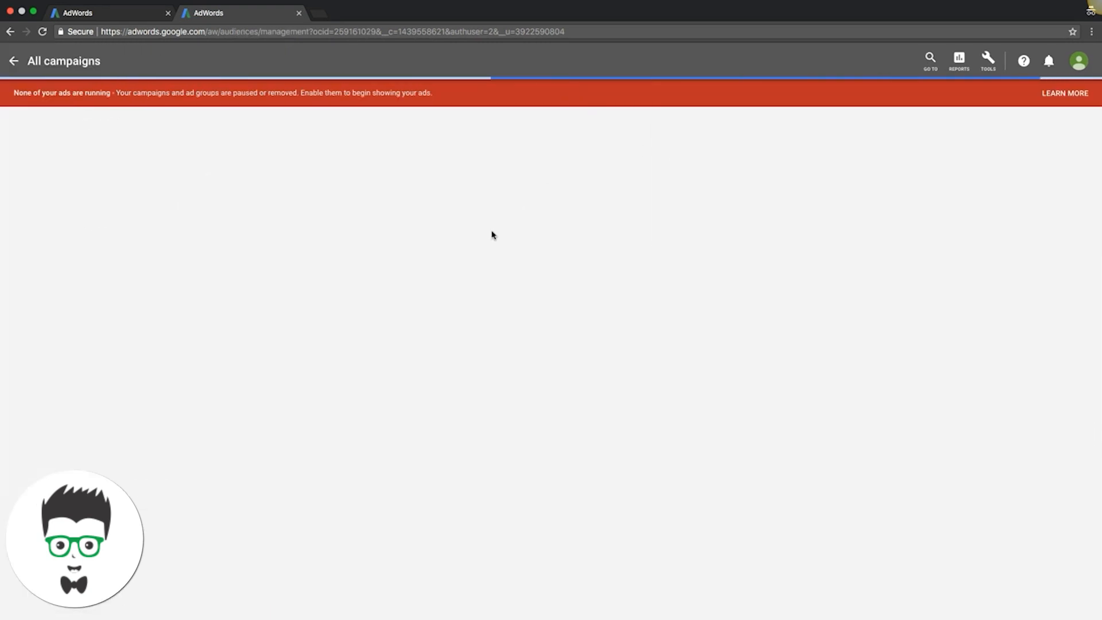
mouse_move(488, 236)
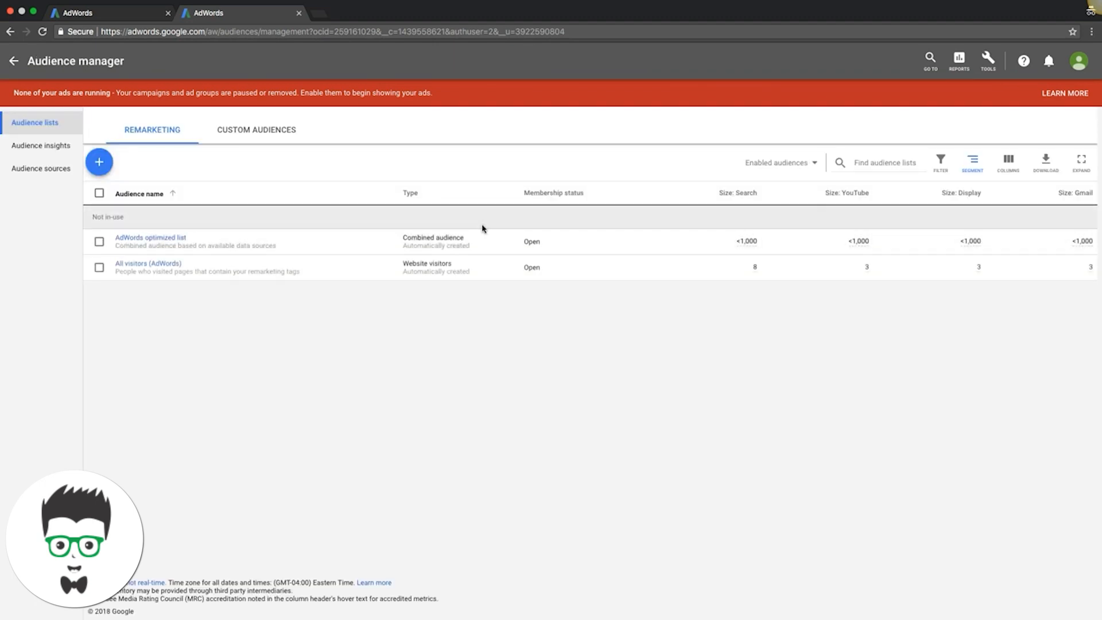
mouse_move(142, 266)
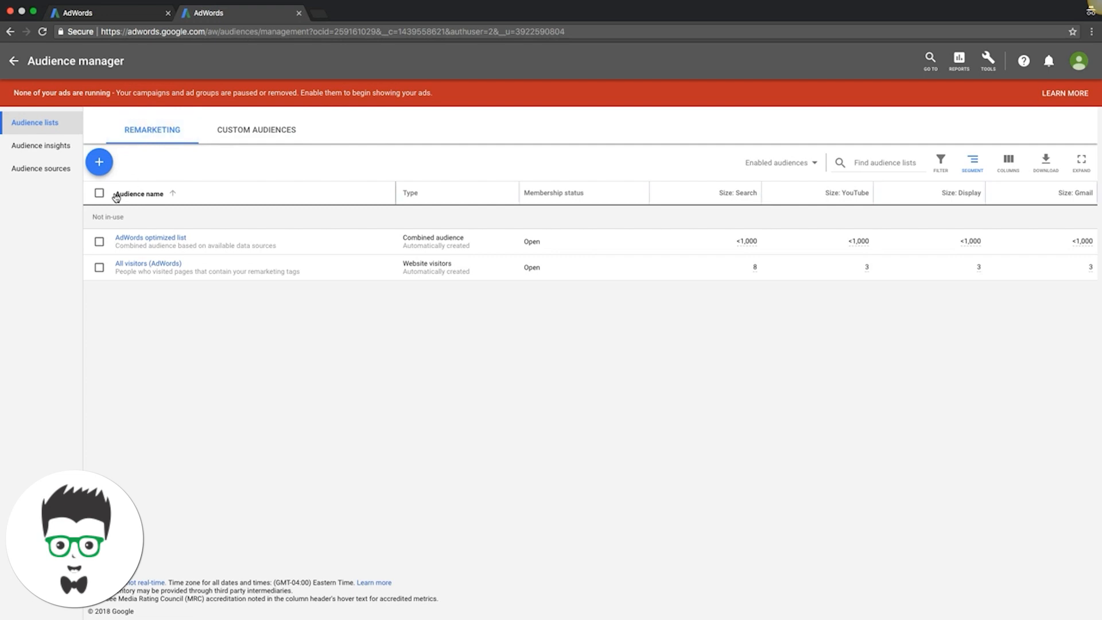
click(98, 160)
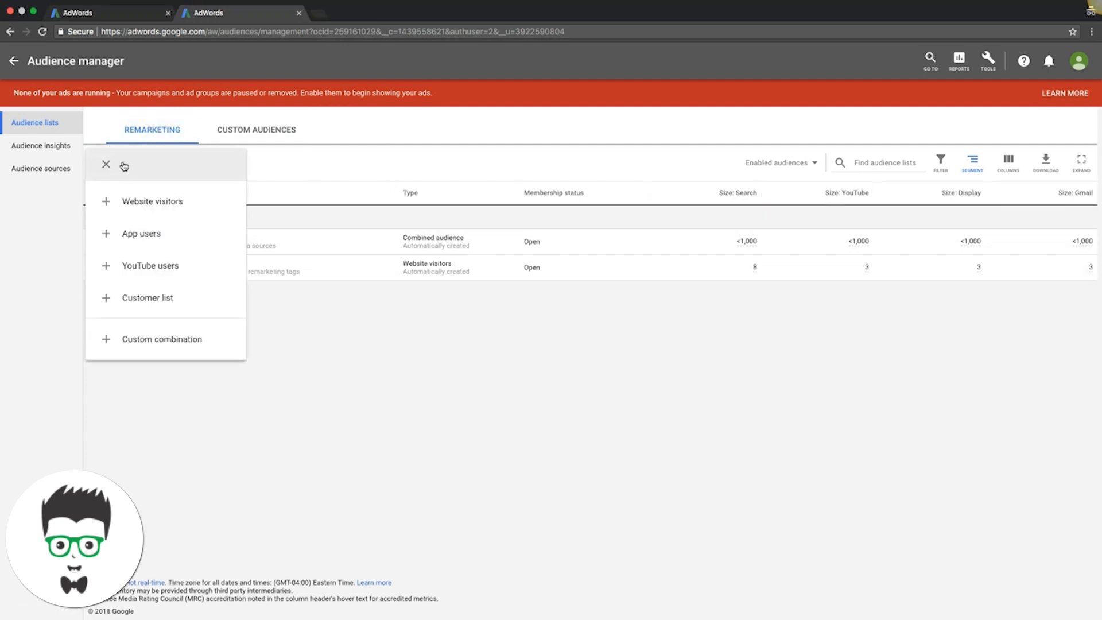
mouse_move(138, 307)
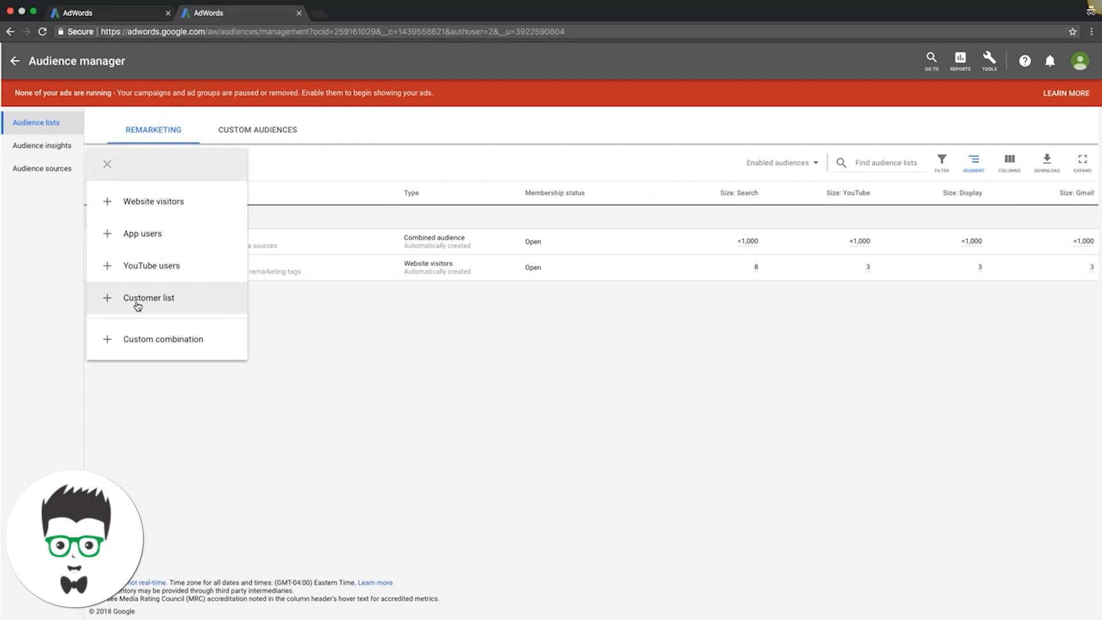
click(153, 201)
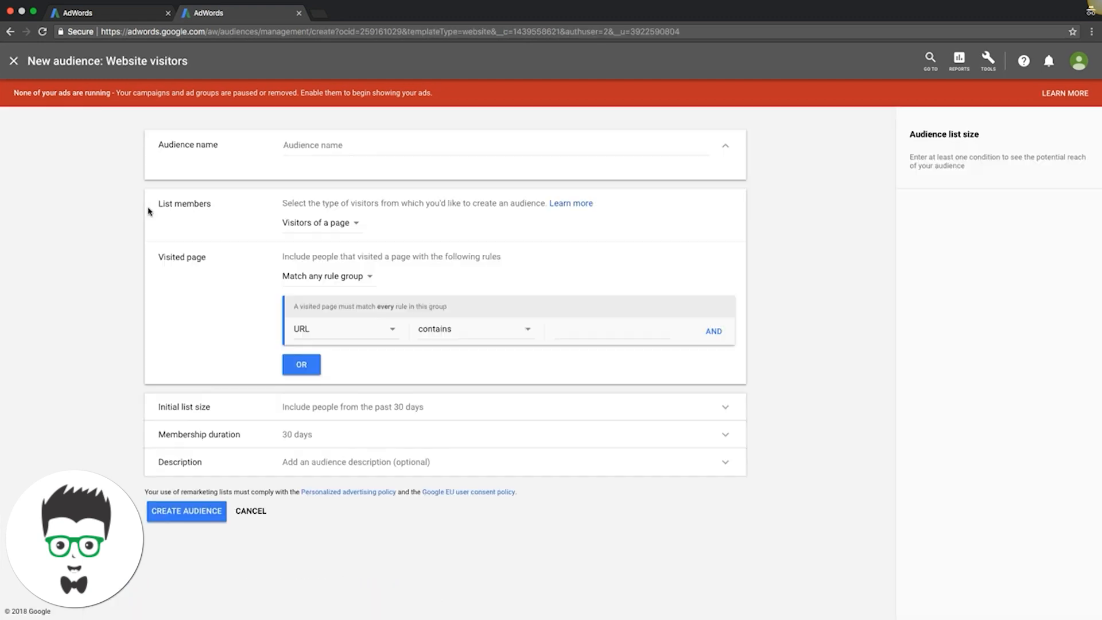
mouse_move(337, 349)
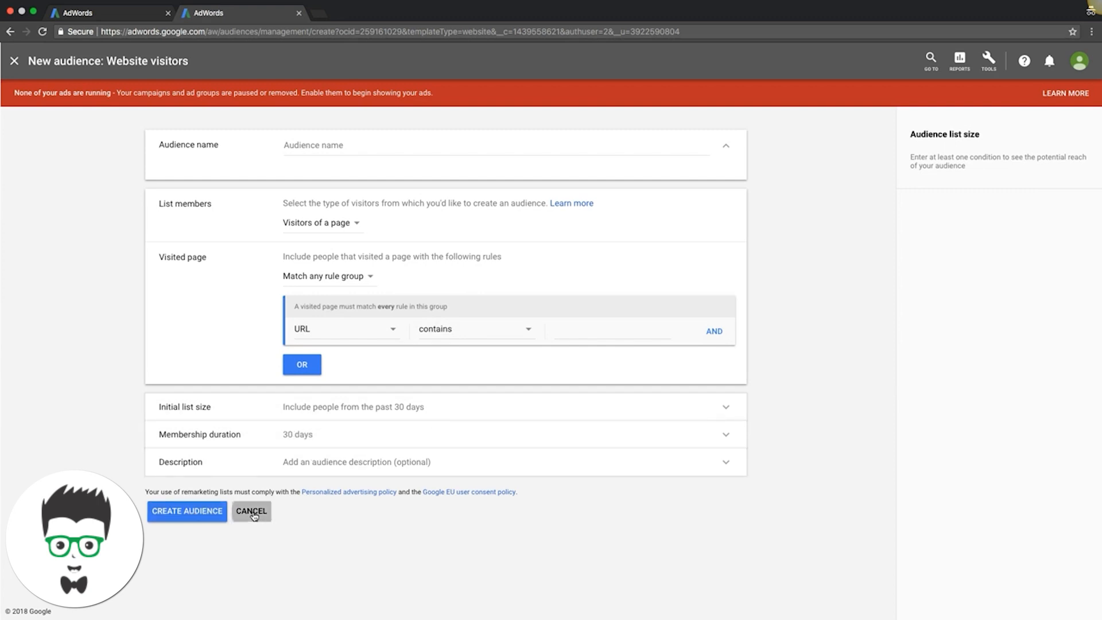
click(252, 510)
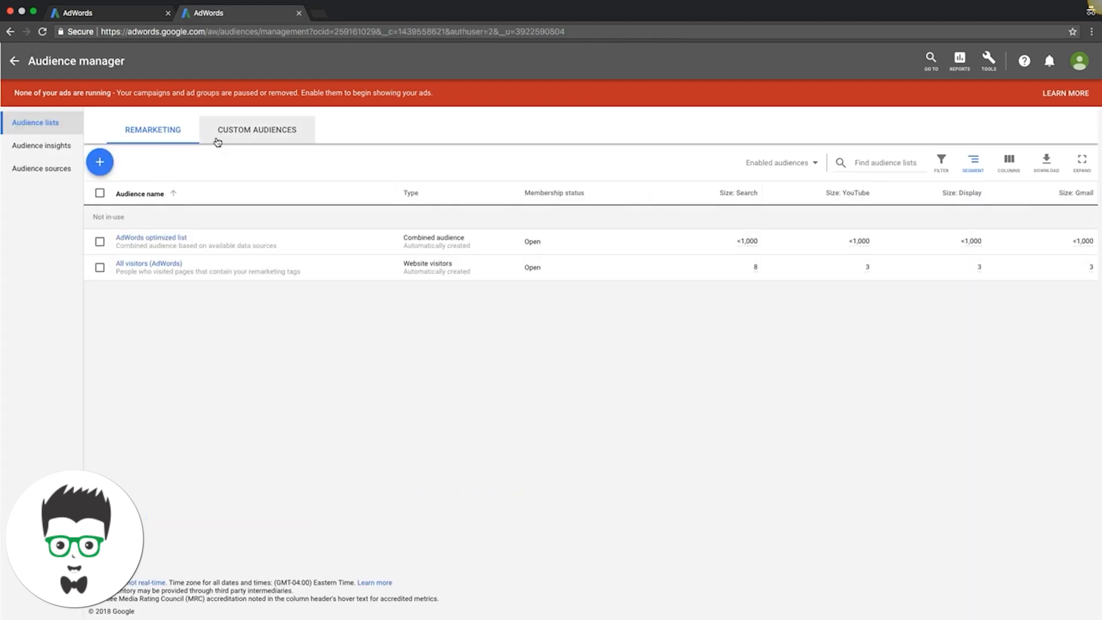
Start a new custom intent audience with the keyword 'family law lawyer'.
click(257, 128)
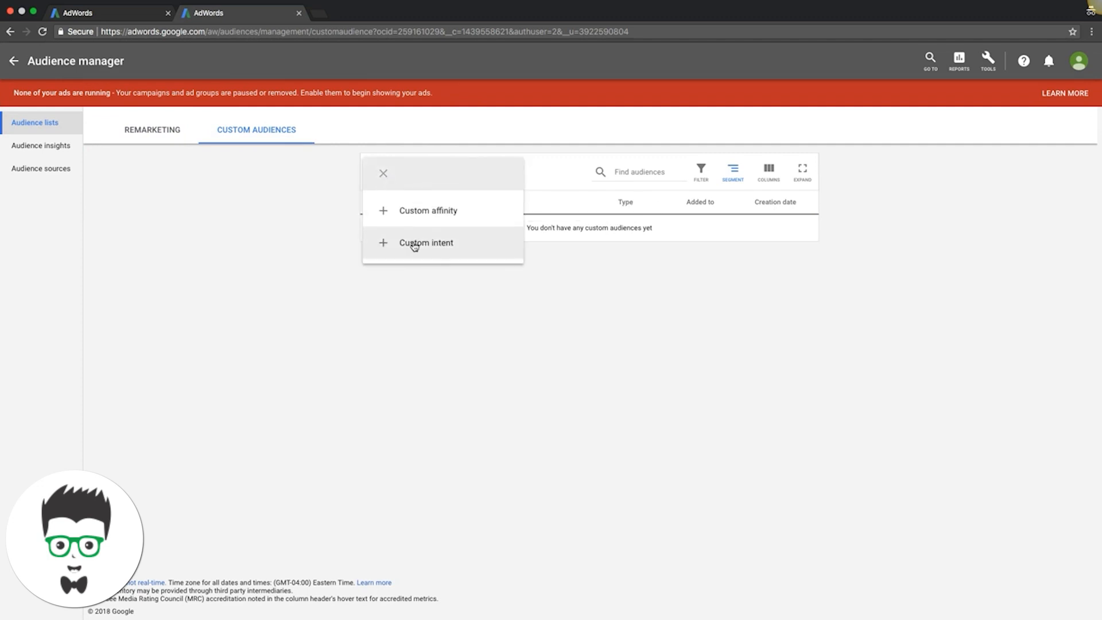
click(425, 244)
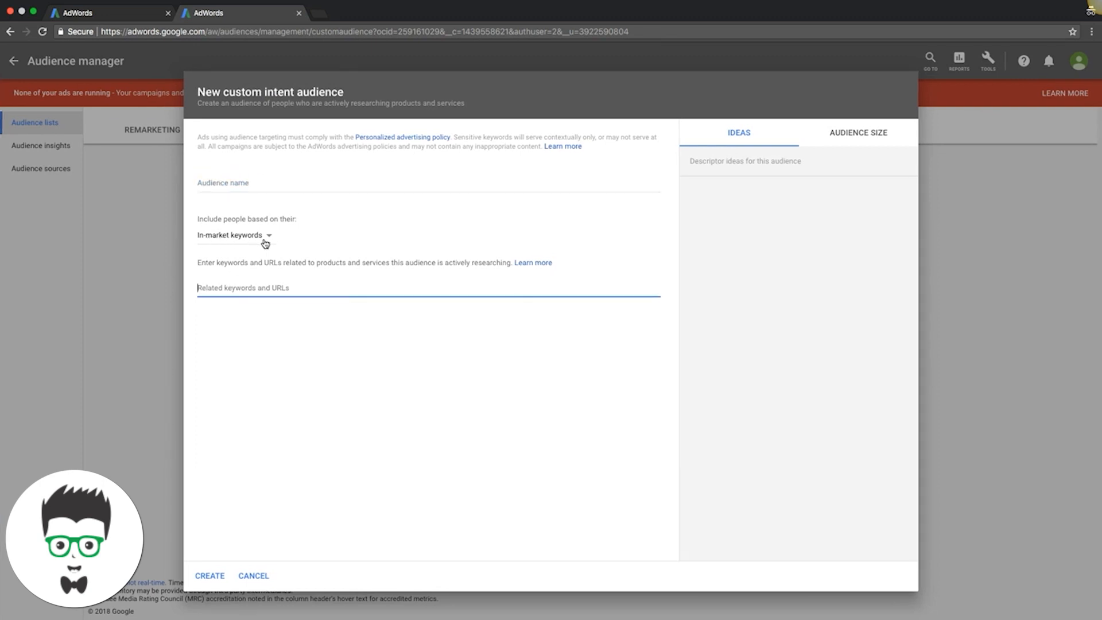
text(r)
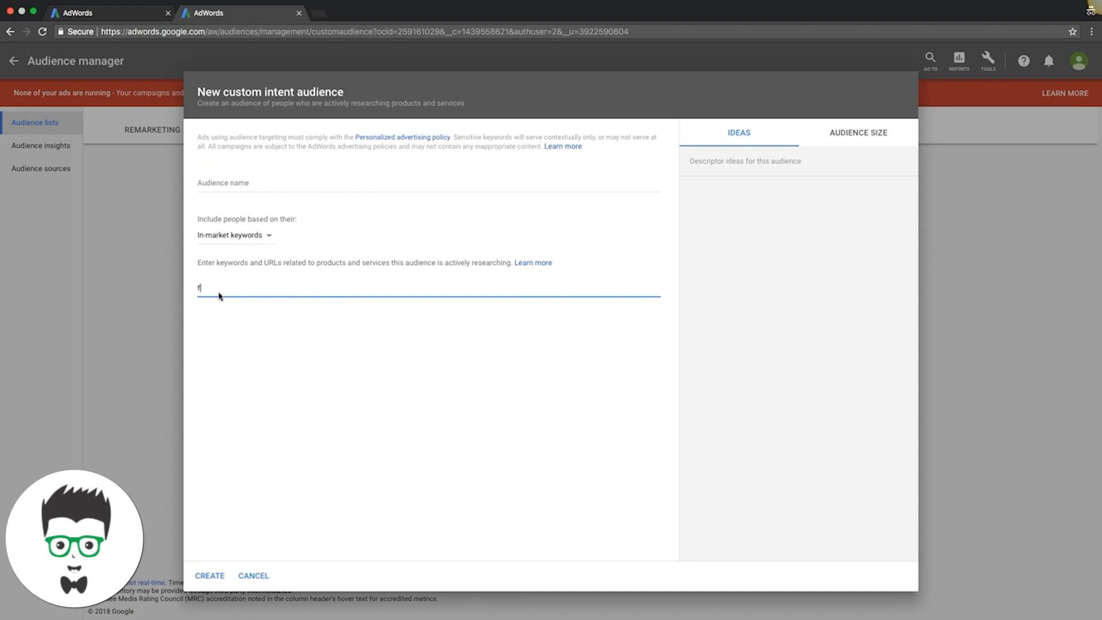
text(family law law)
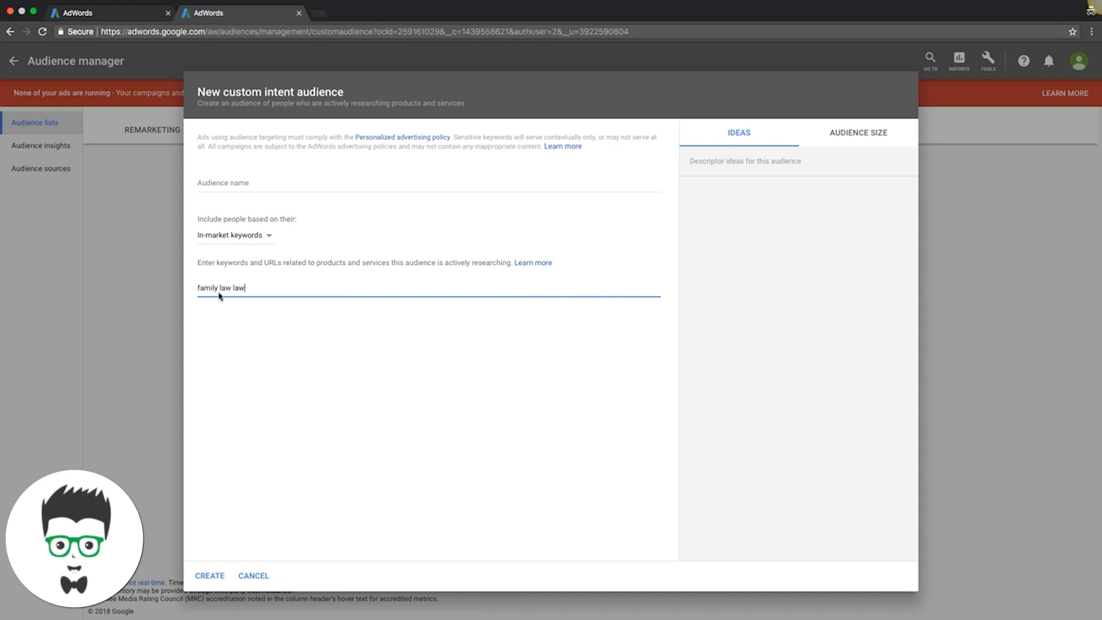
key(Enter)
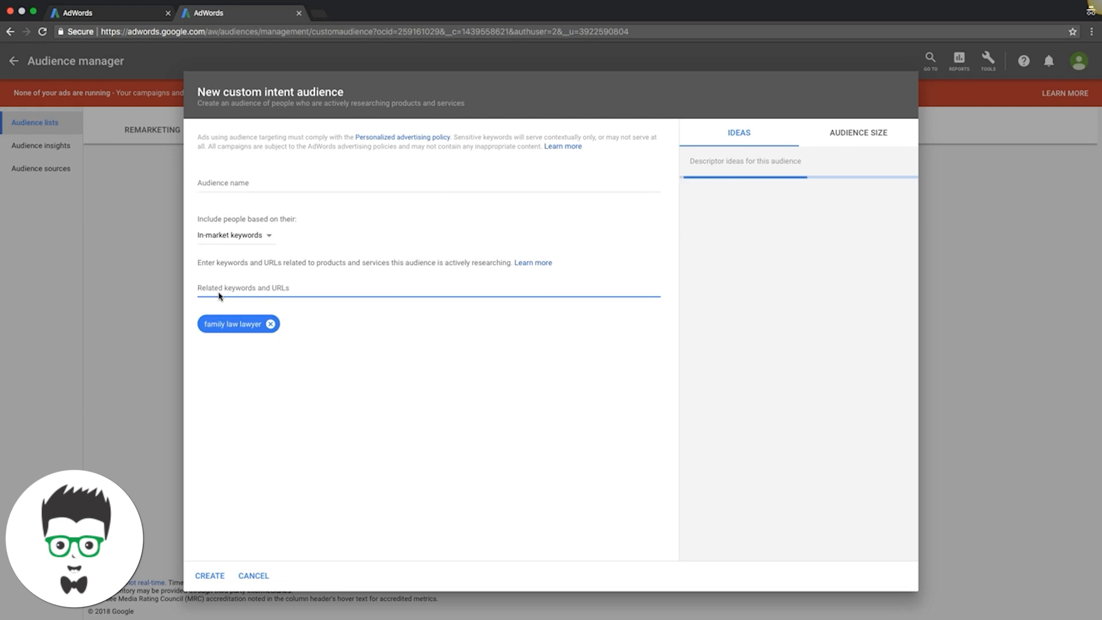
Review the draft's estimated audience size and demographics, then discard it.
click(859, 133)
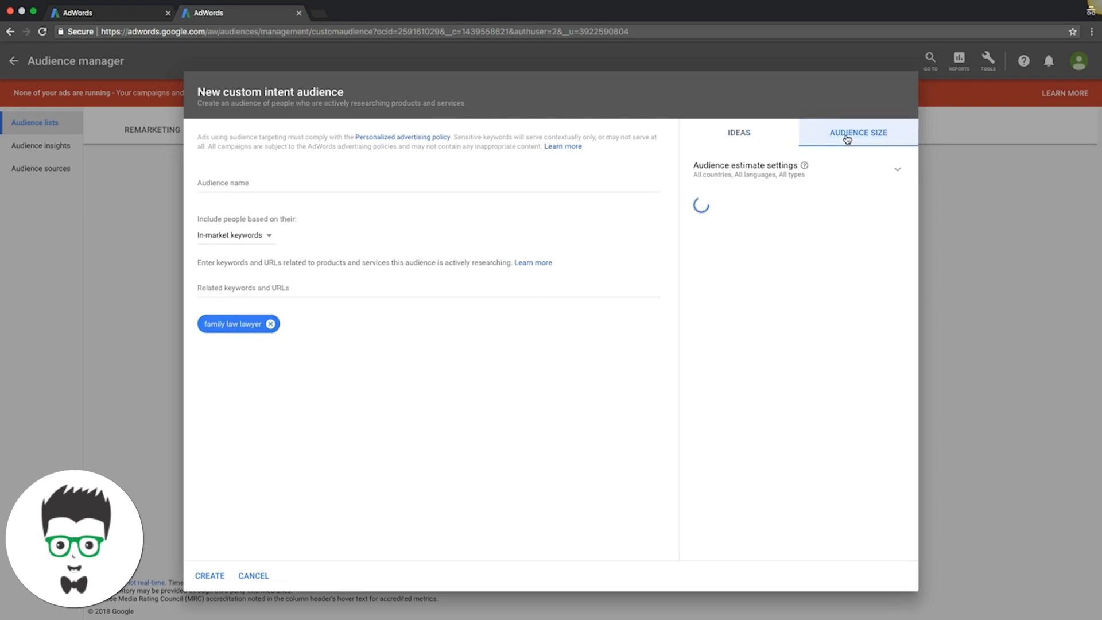
click(859, 133)
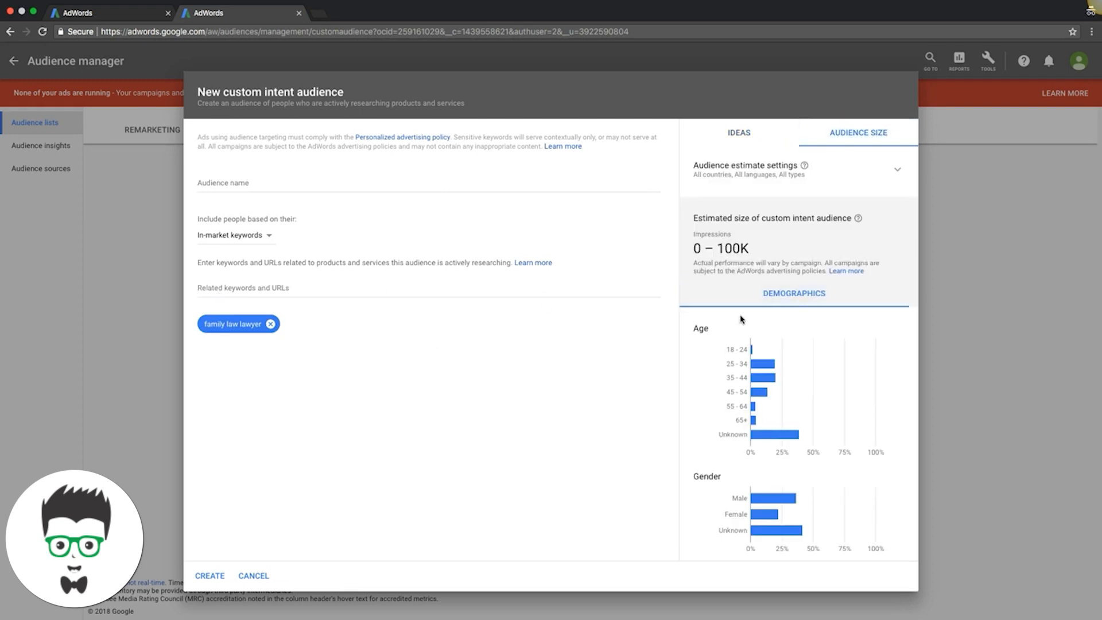
scroll(down, 3)
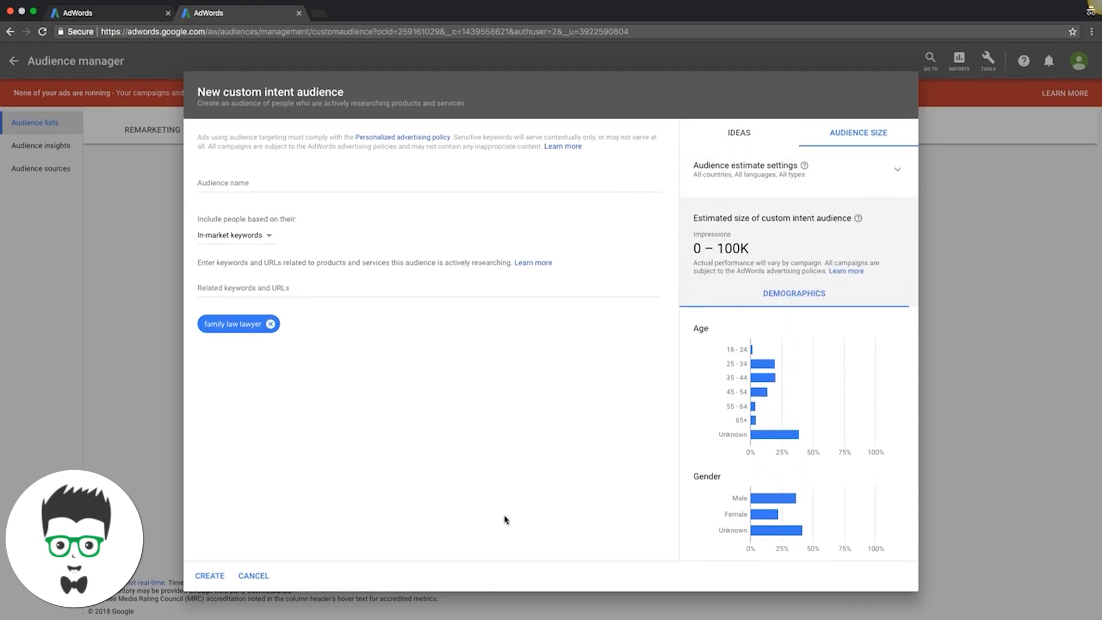
mouse_move(261, 585)
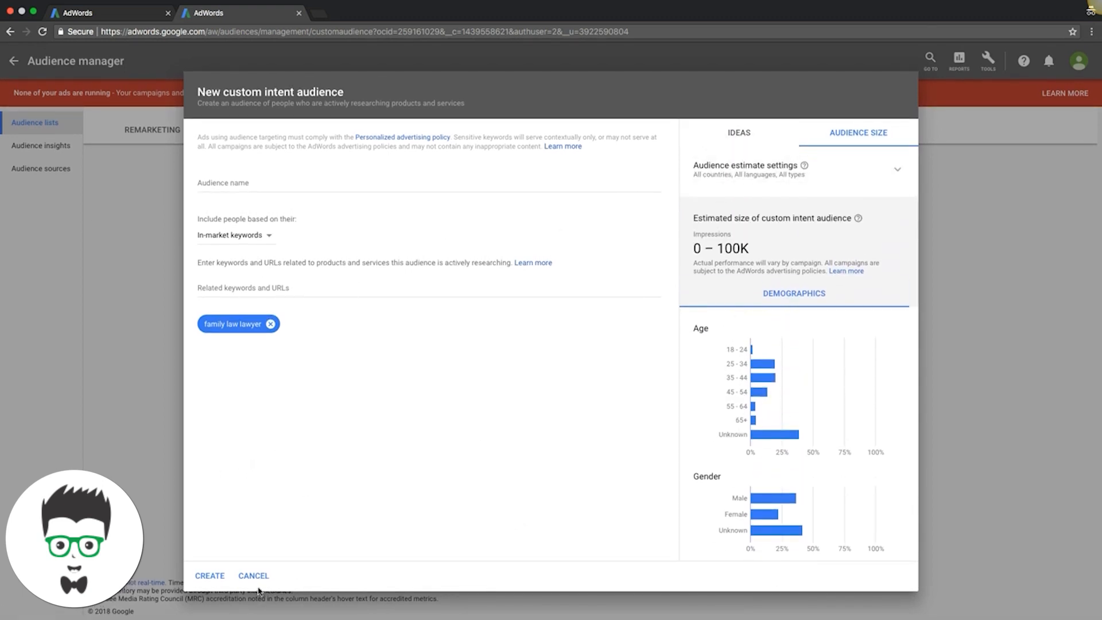
click(255, 576)
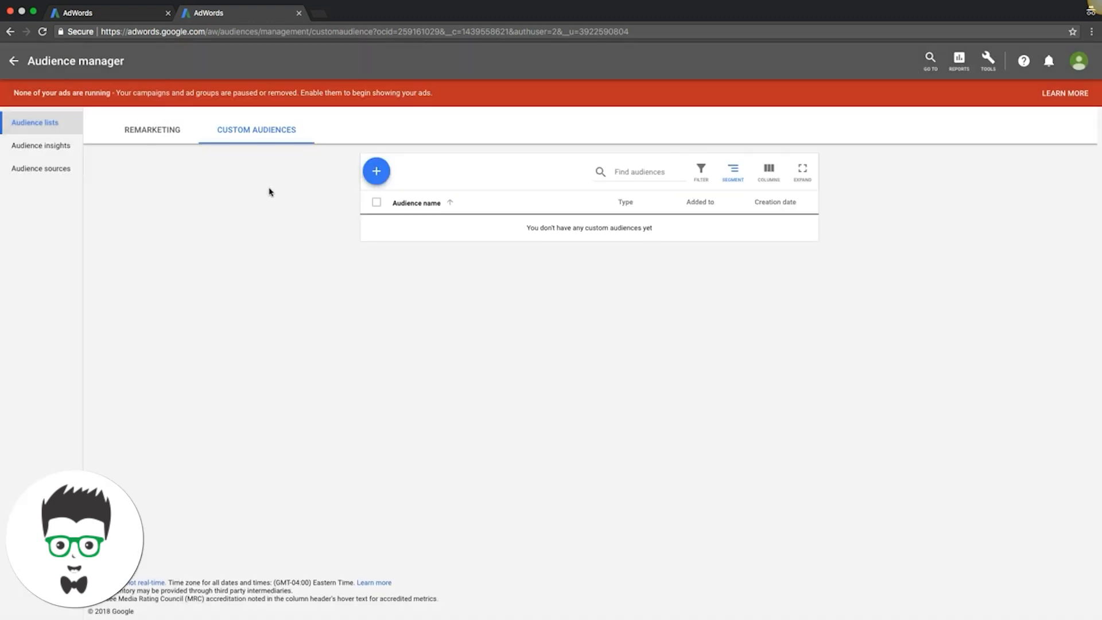
Look through Audience insights and the AdWords tag source page, then return to the remarketing lists.
click(152, 128)
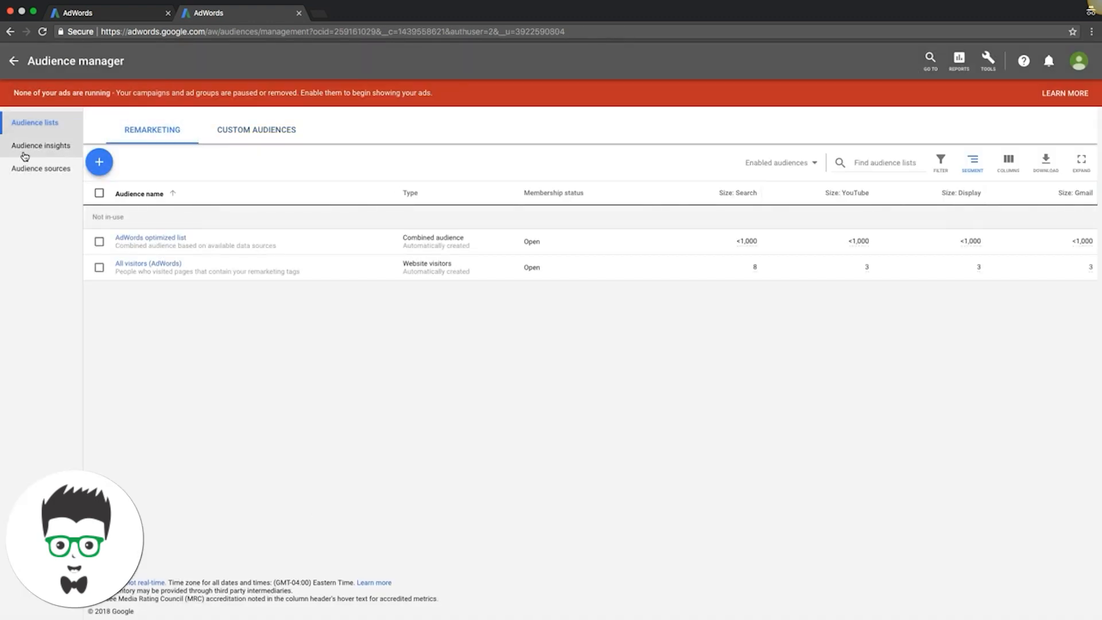
click(40, 145)
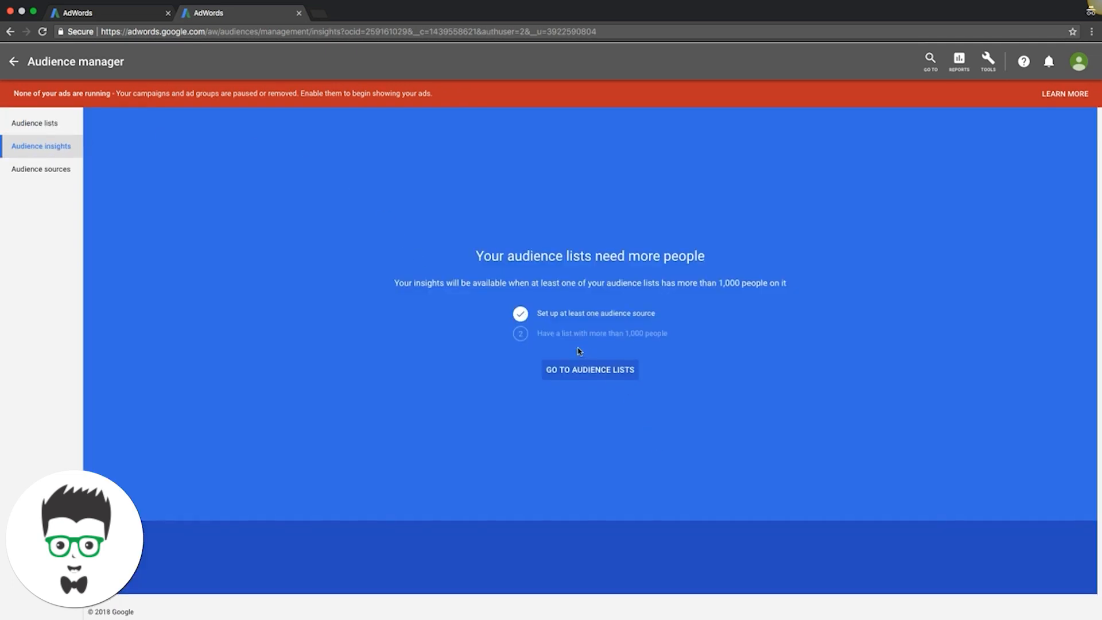
mouse_move(145, 179)
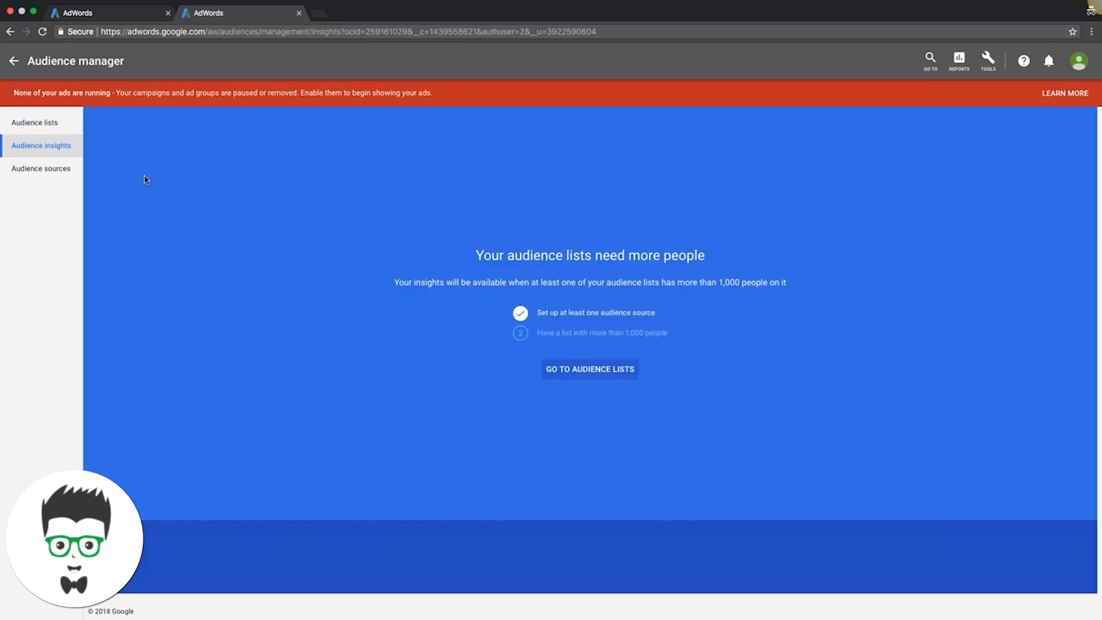
mouse_move(640, 287)
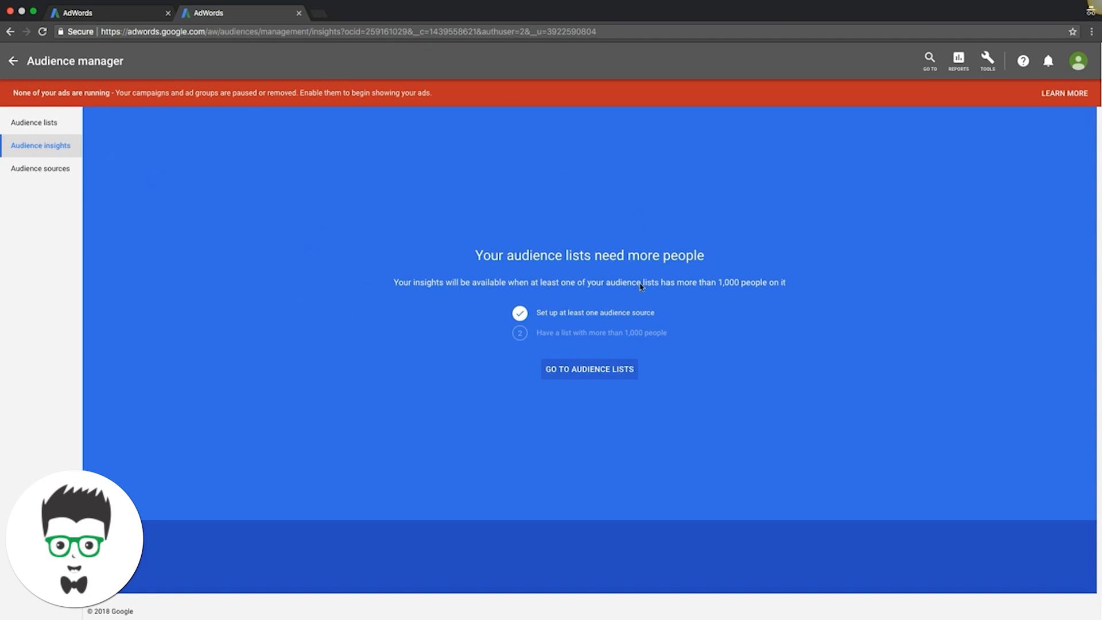
click(43, 168)
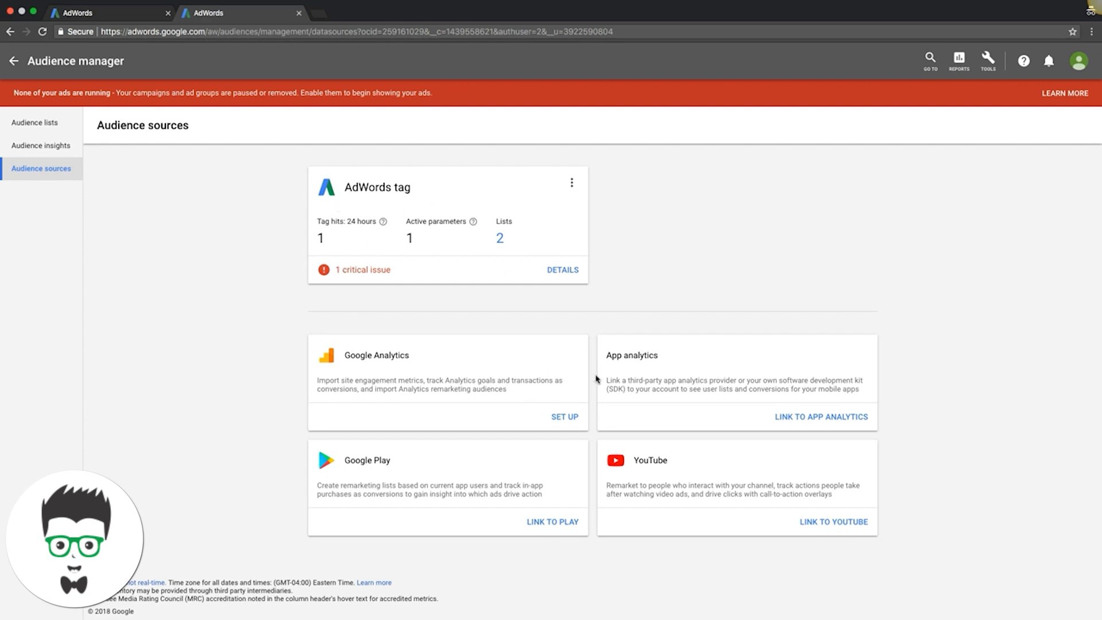
mouse_move(462, 333)
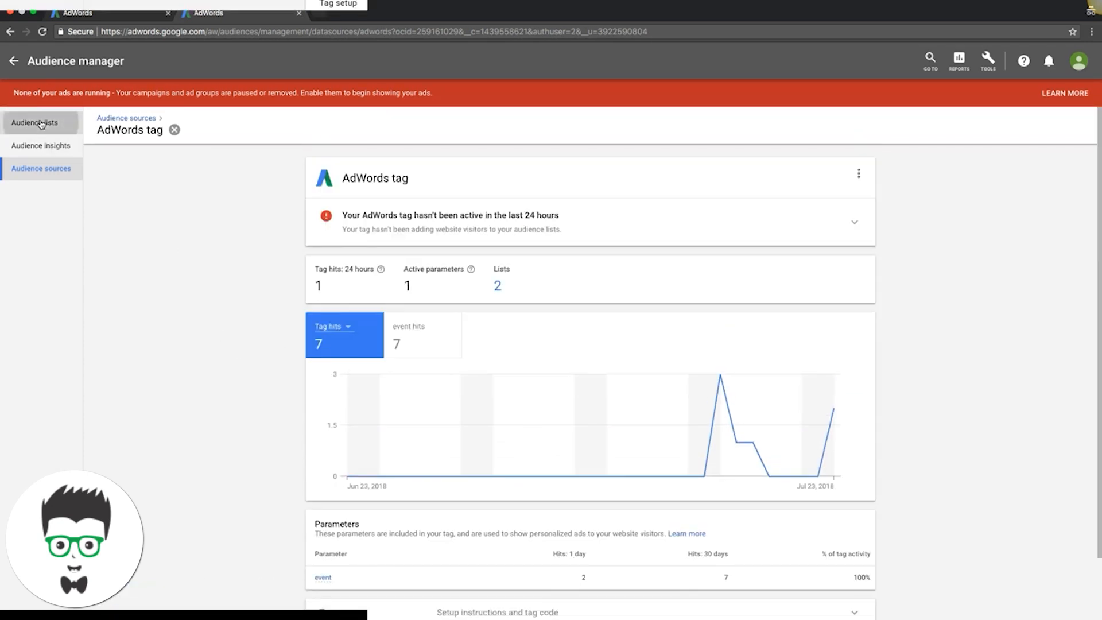
click(38, 122)
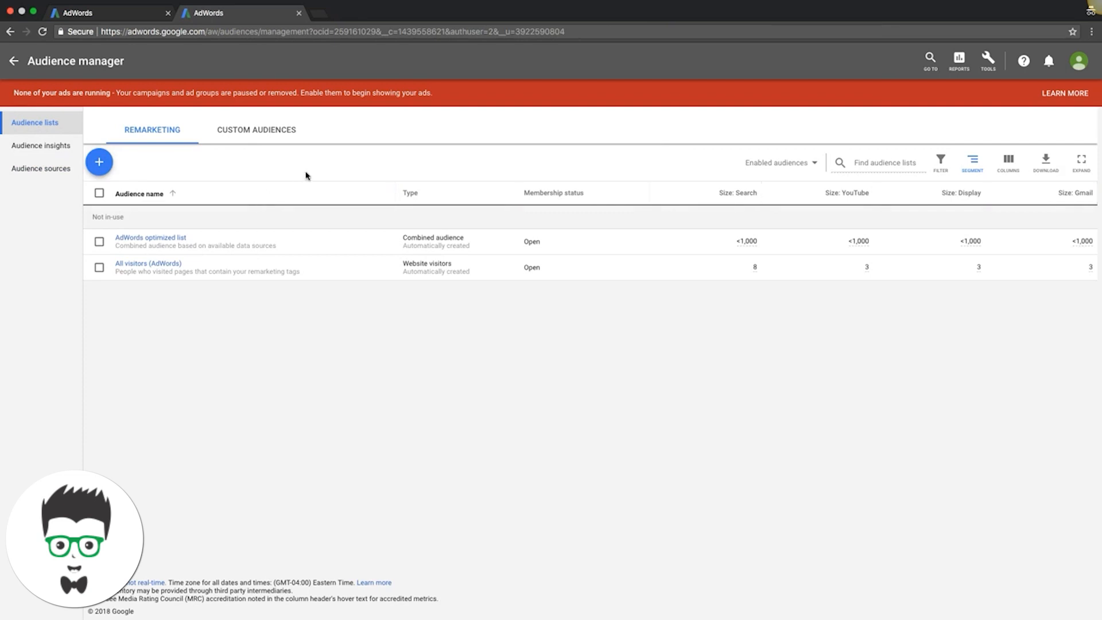
Go to Portfolio bid strategies and start a Maximize clicks strategy.
click(988, 60)
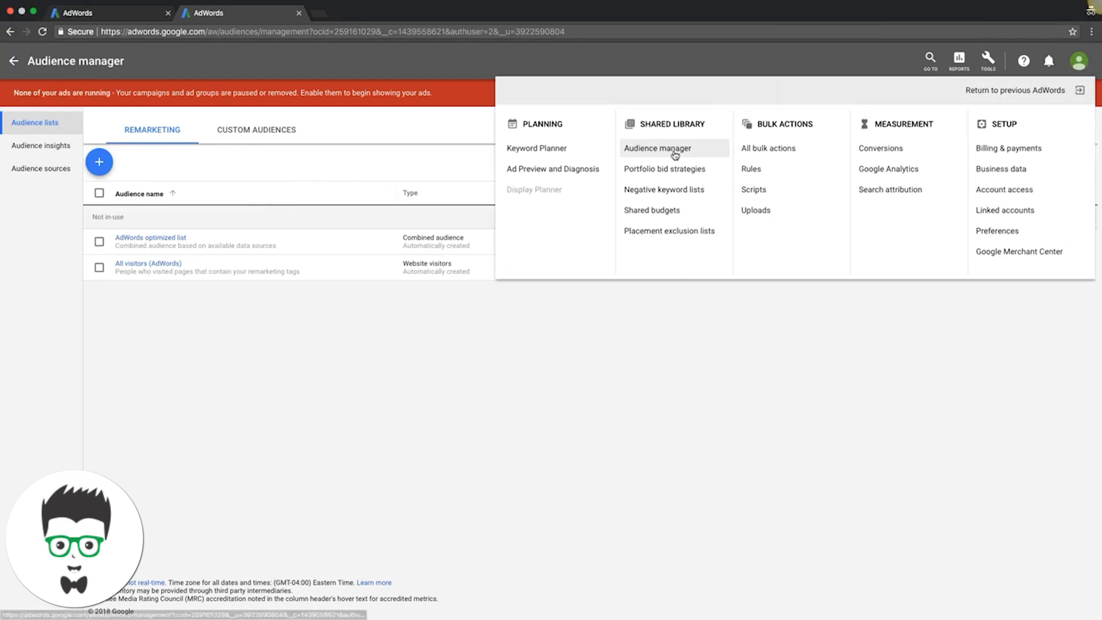
click(664, 169)
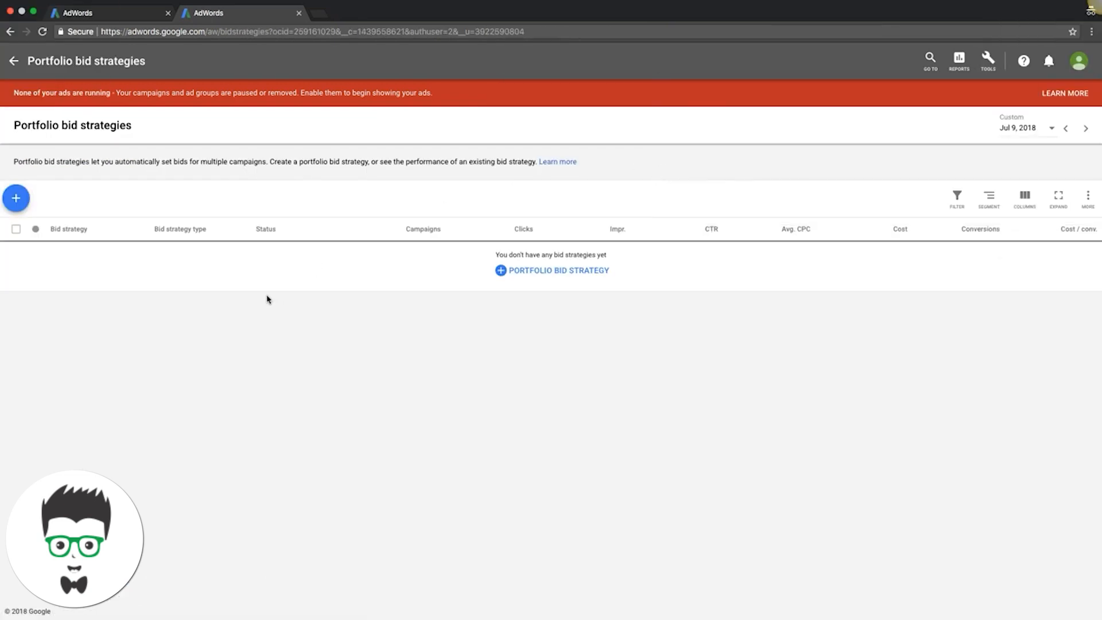
mouse_move(152, 259)
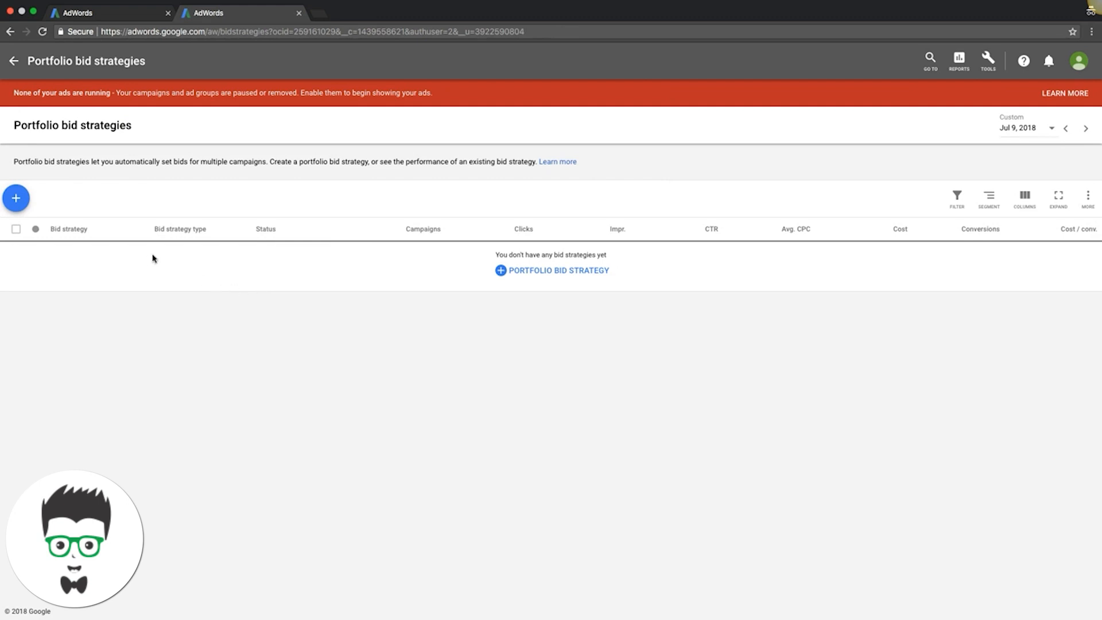
mouse_move(328, 188)
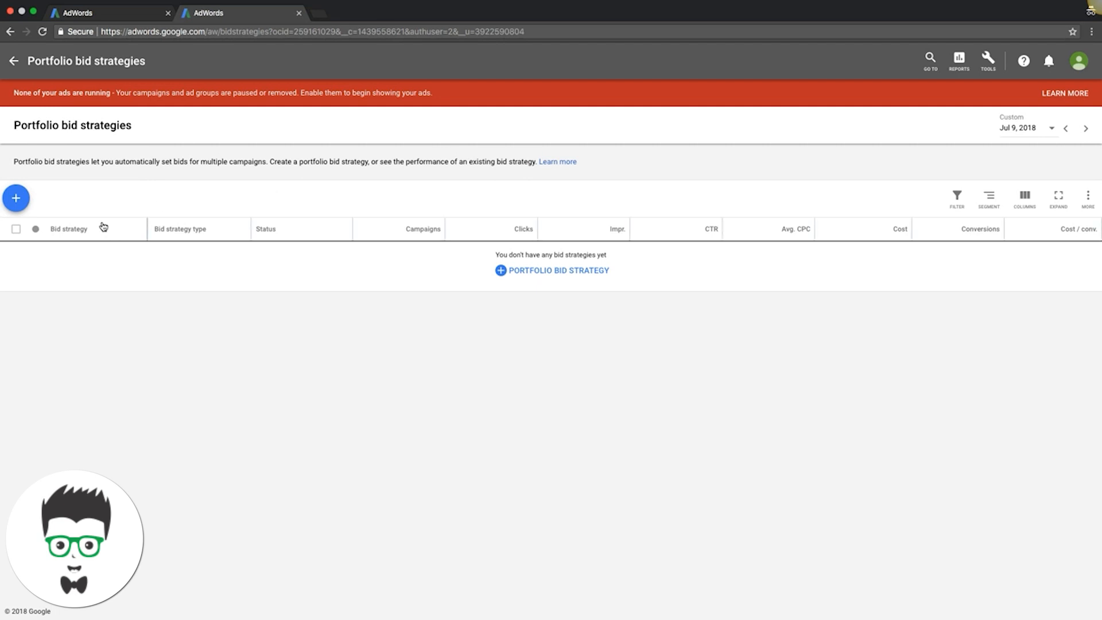
click(16, 198)
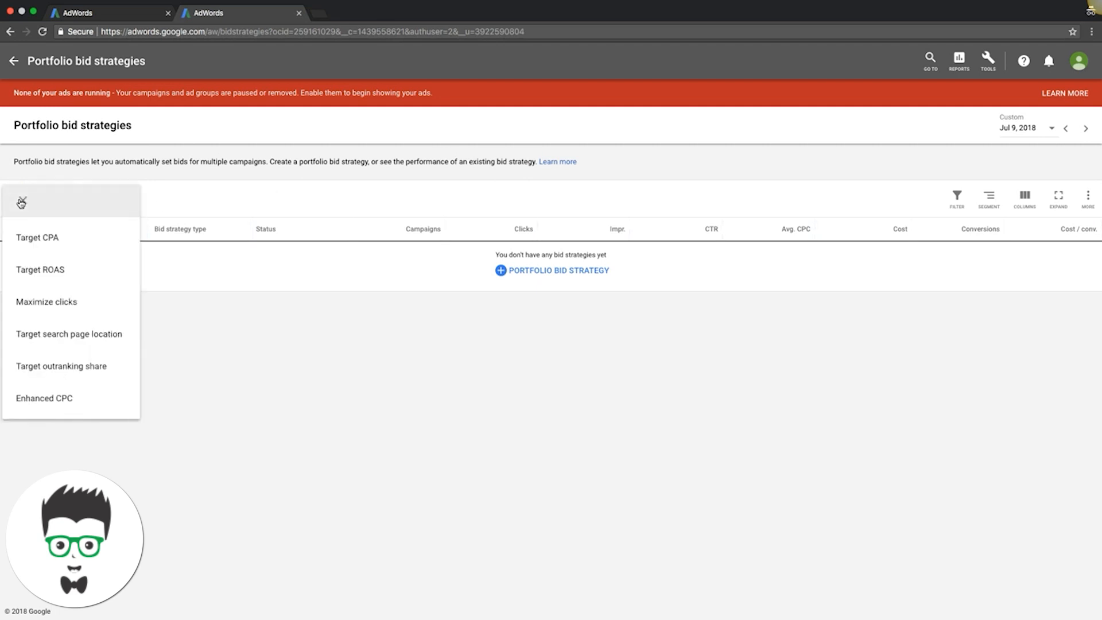
mouse_move(44, 243)
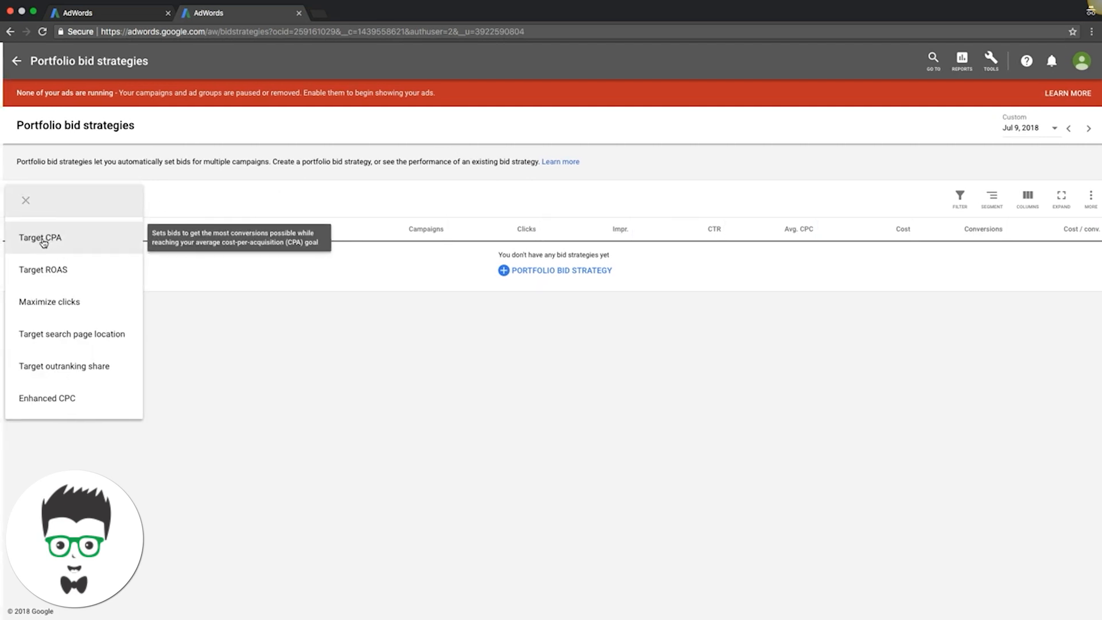
mouse_move(56, 313)
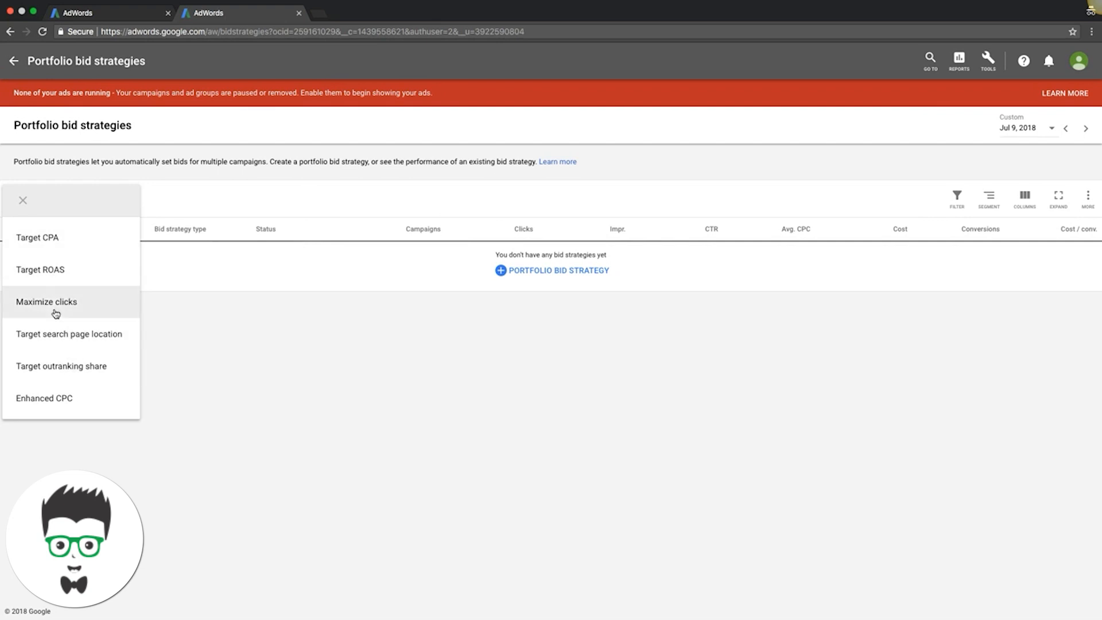
click(47, 301)
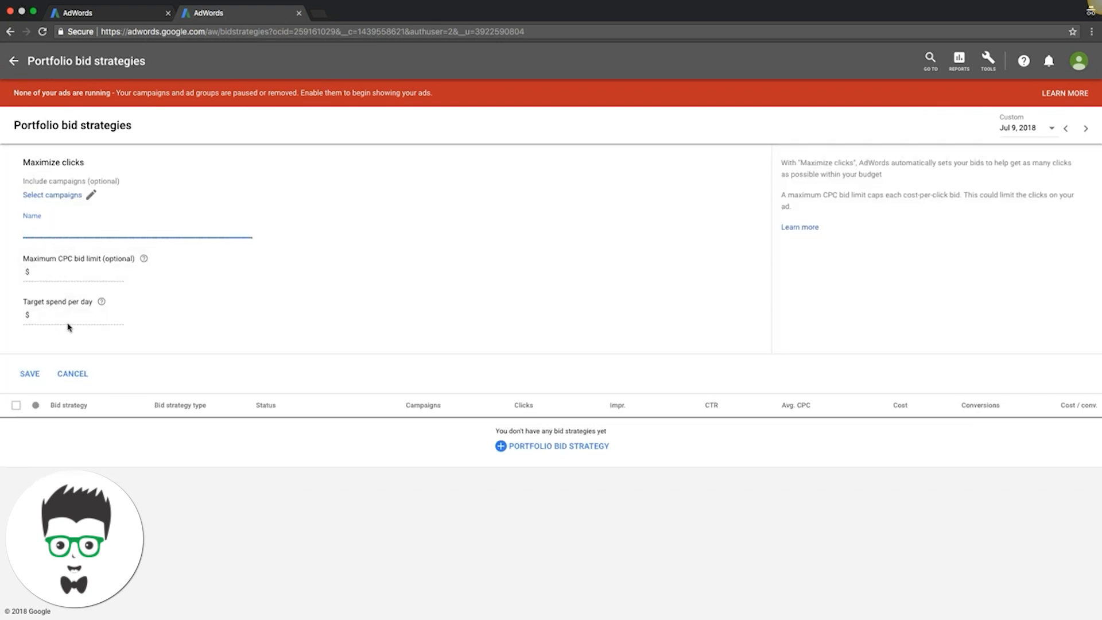
Browse the campaign picker without choosing any, then abandon the bid strategy draft.
click(52, 194)
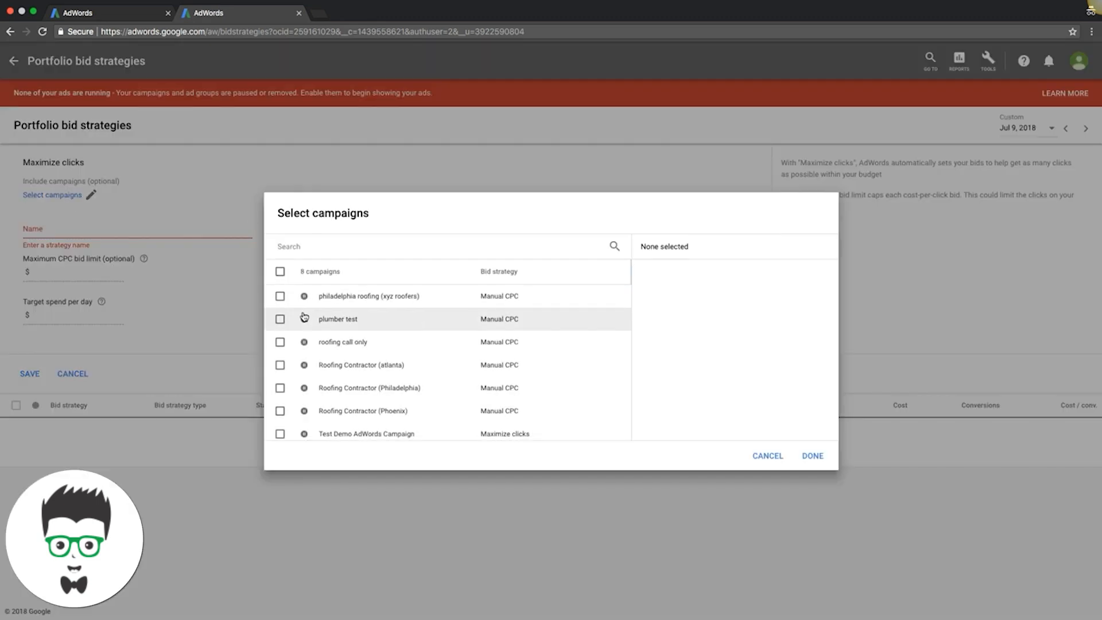
mouse_move(380, 352)
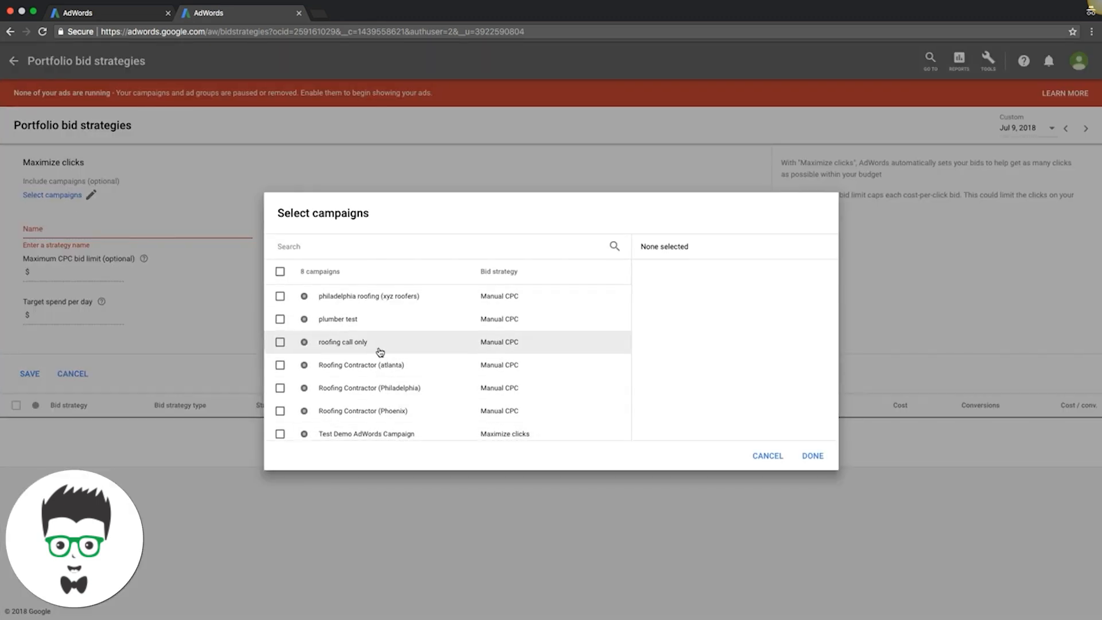
scroll(down, 3)
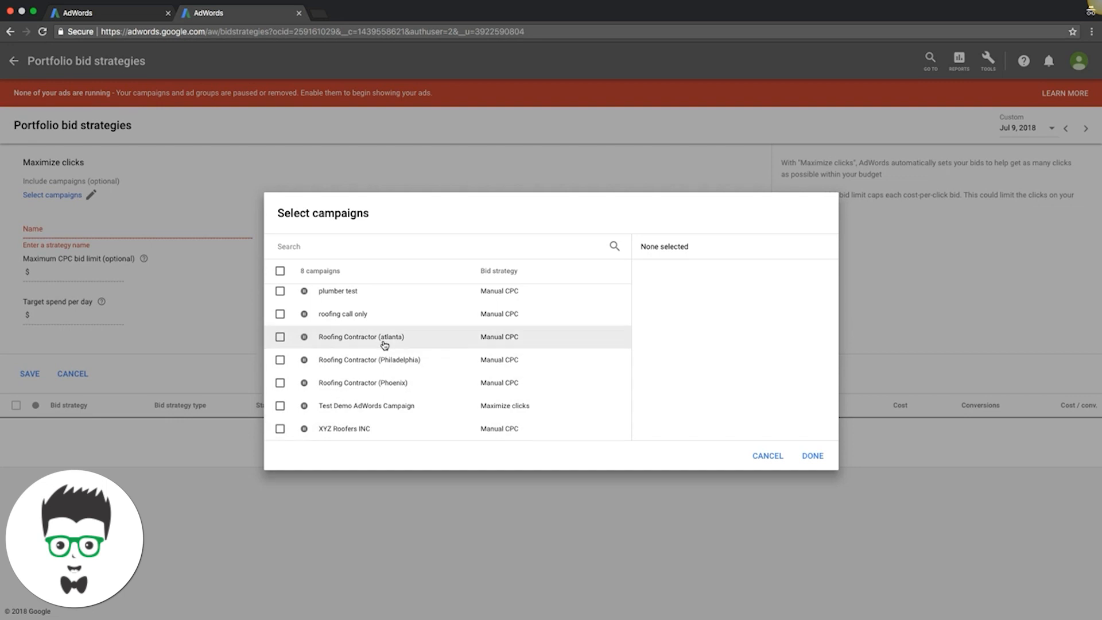
click(768, 456)
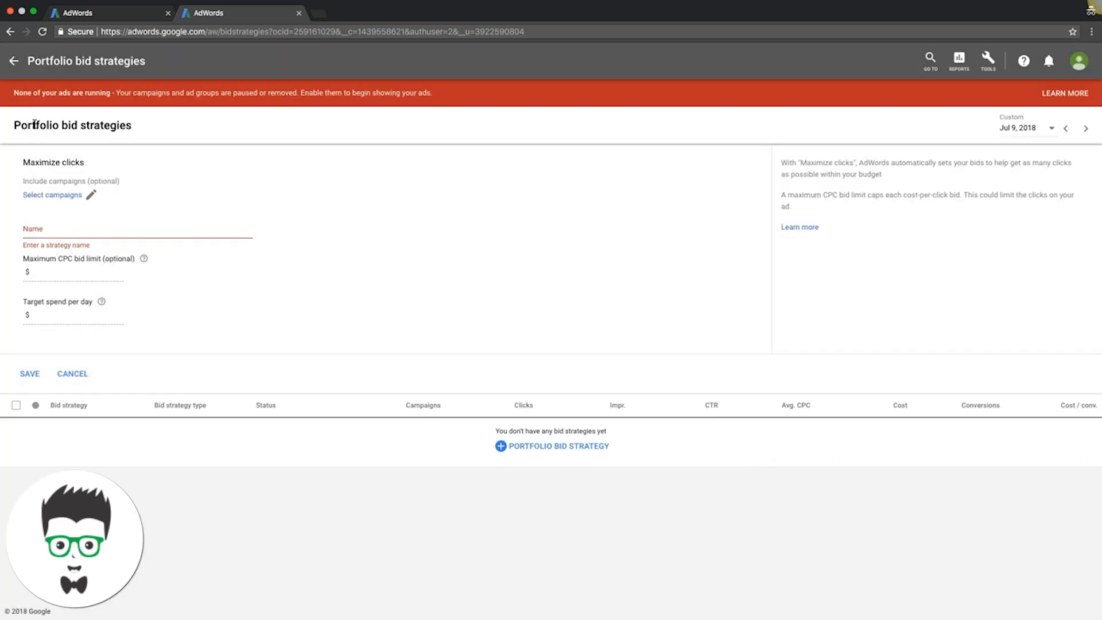
click(72, 374)
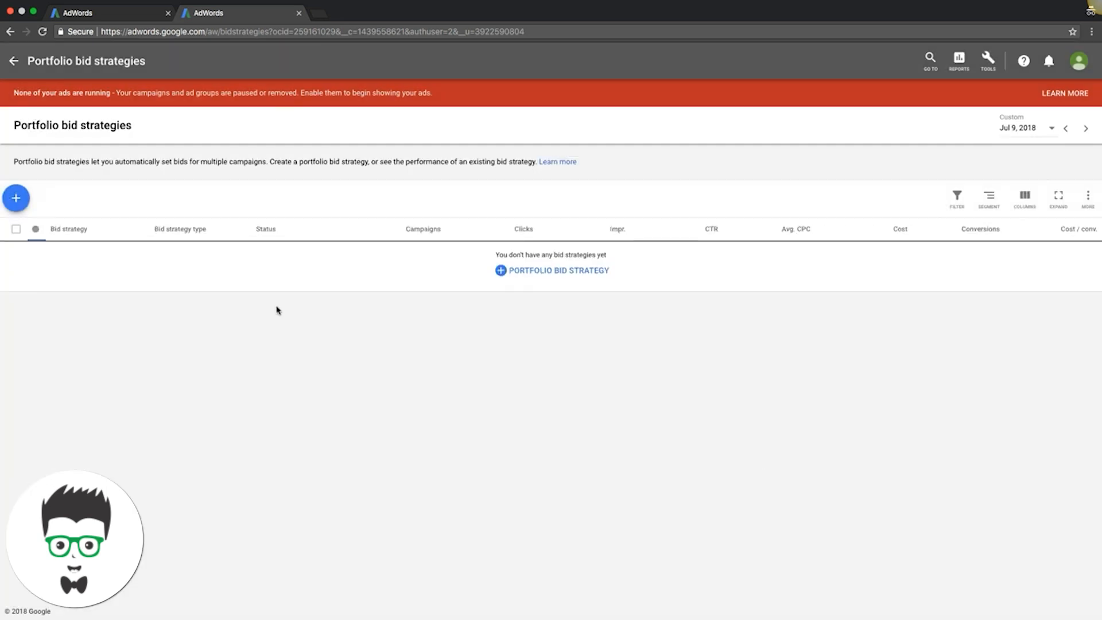
mouse_move(1010, 89)
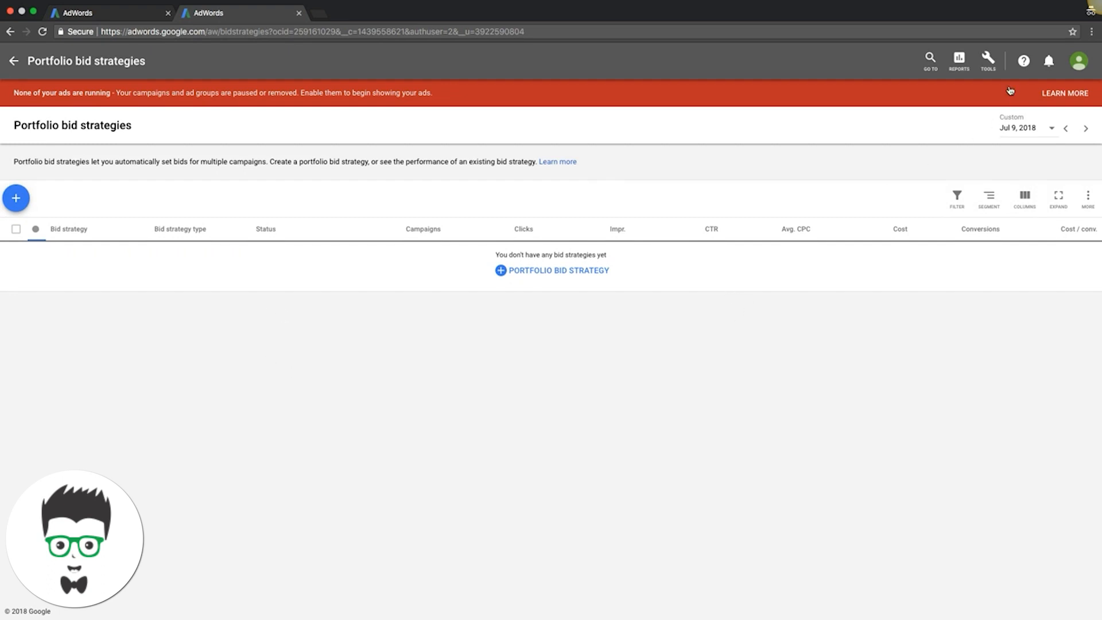
Start a new negative keyword list named 'Master List'.
click(987, 60)
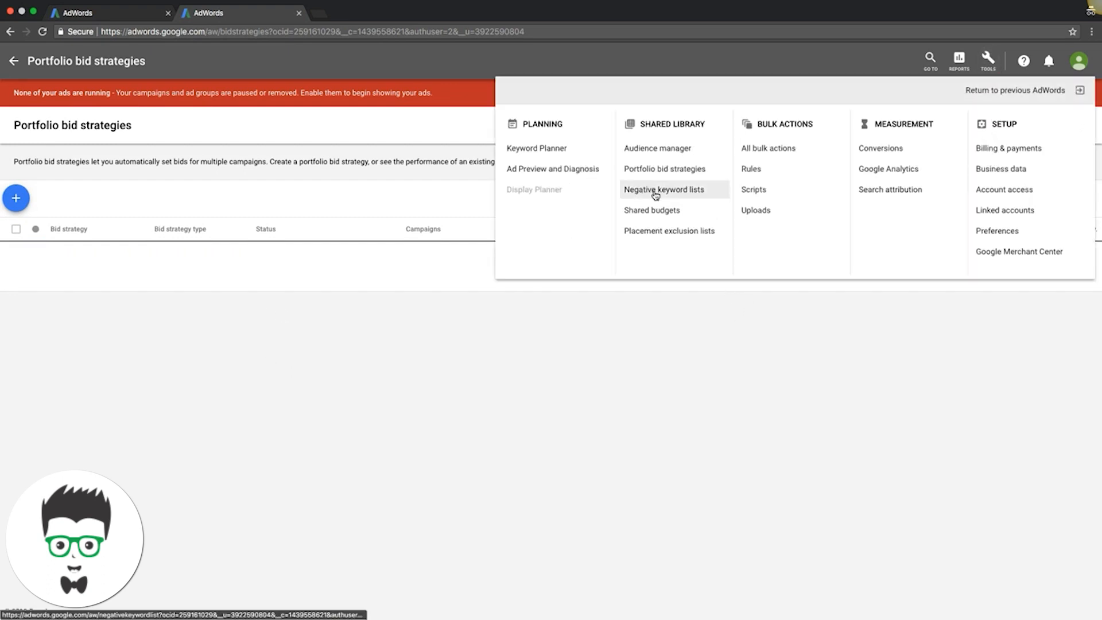
click(664, 189)
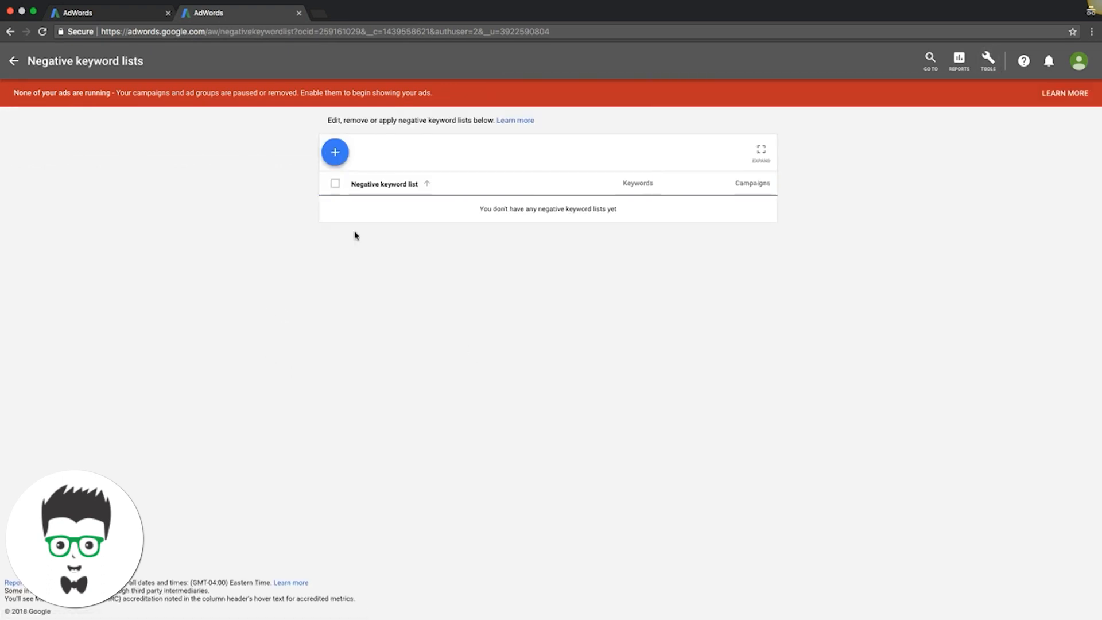
mouse_move(277, 153)
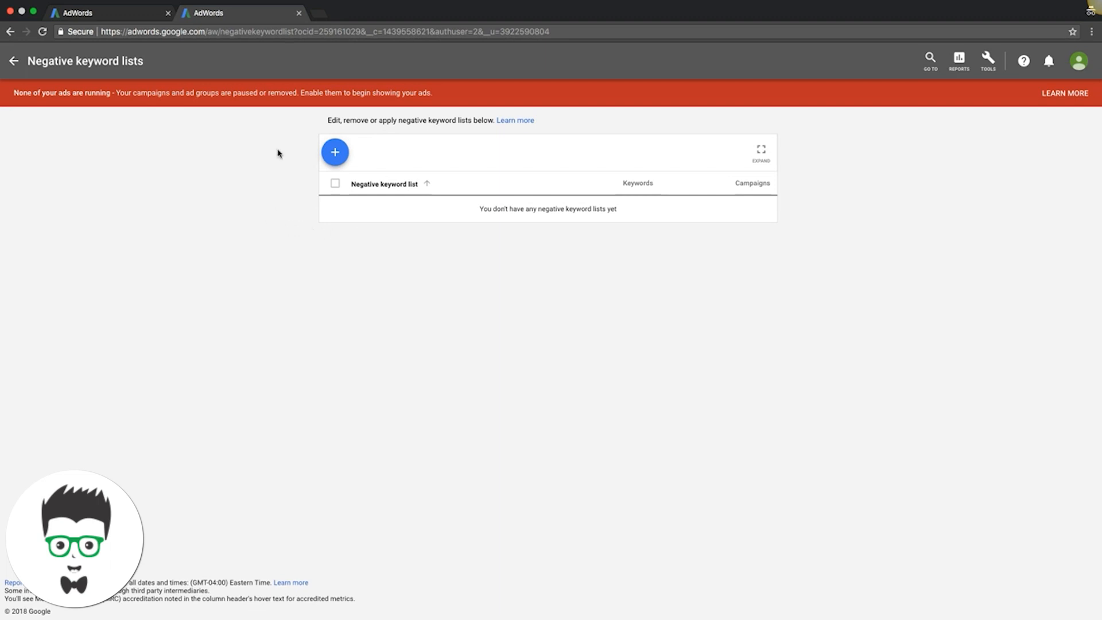
click(335, 151)
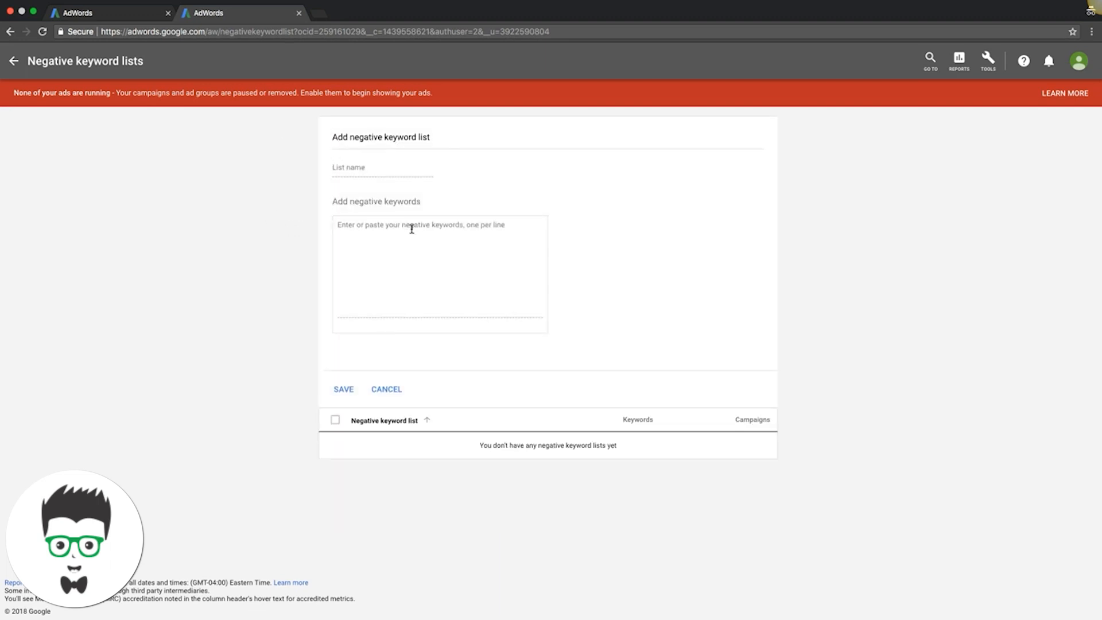
click(351, 168)
text(Master)
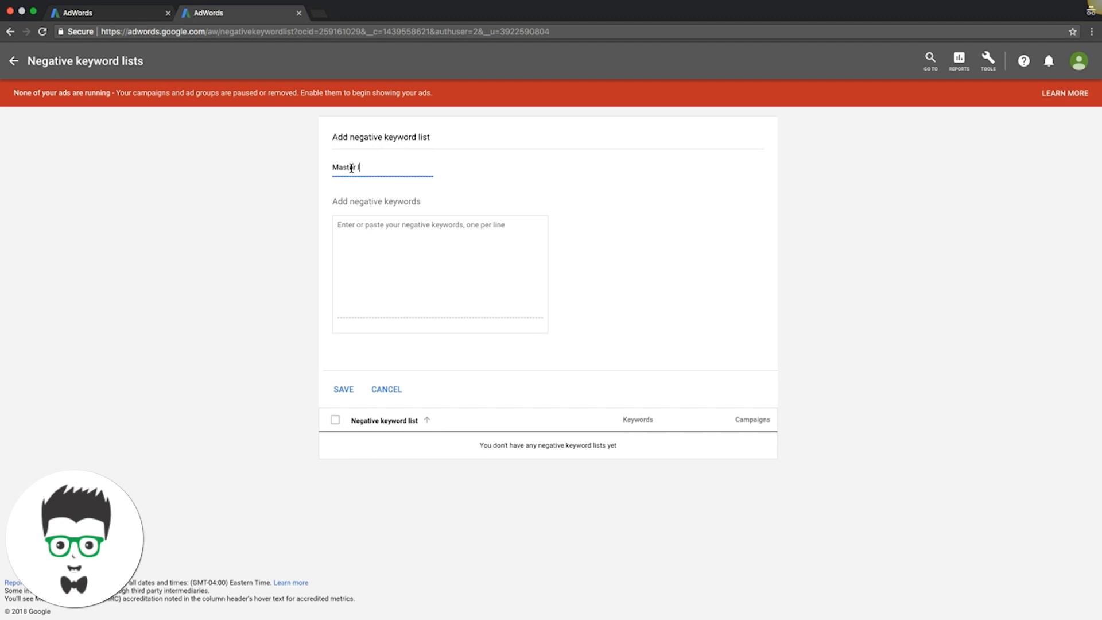
text(list)
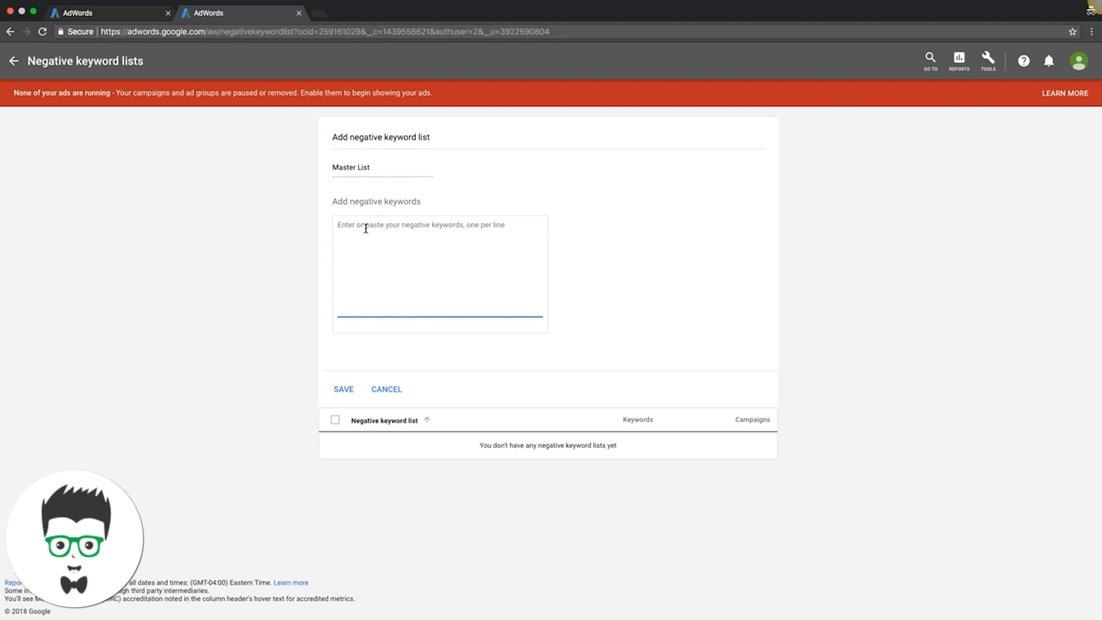
Enter job, jobs, college, career and billing as the list's negative keywords, one per line.
text(job jobs)
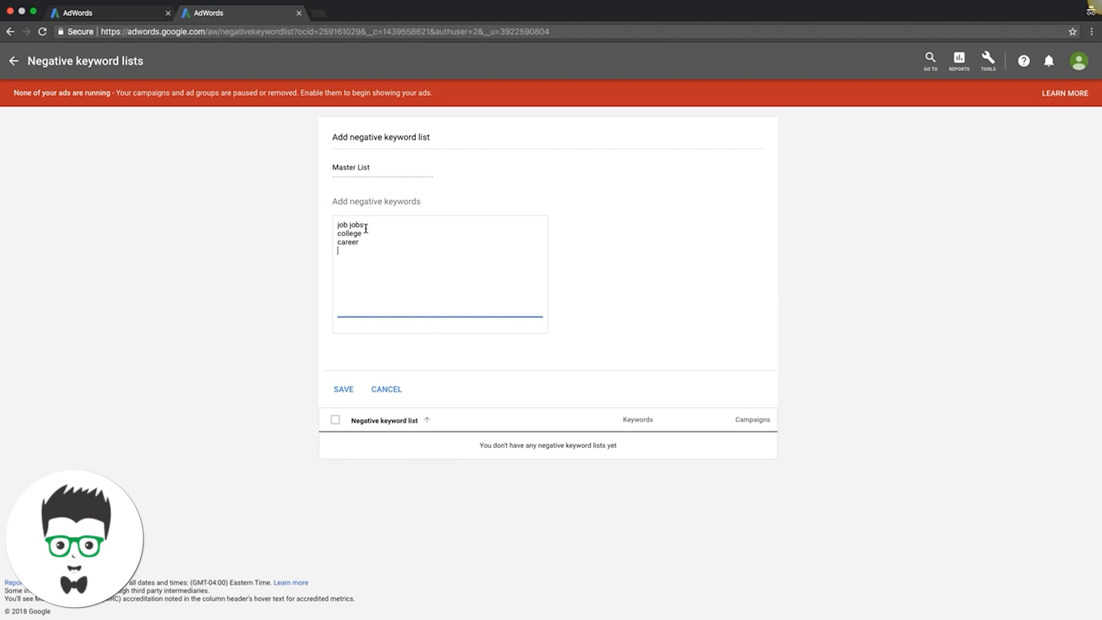
text(bl)
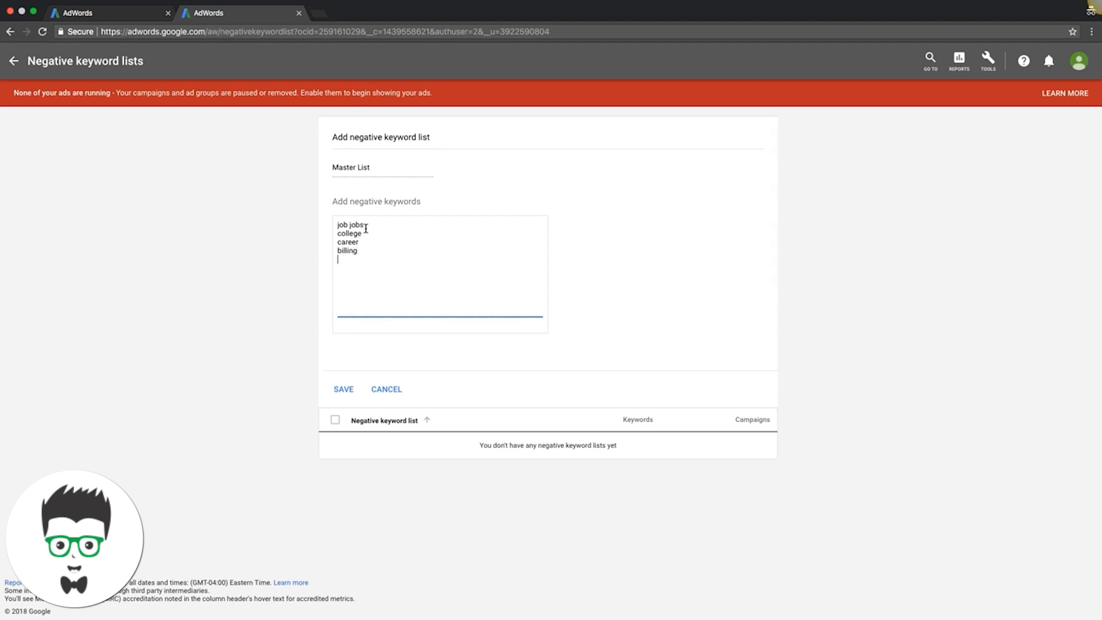
mouse_move(407, 211)
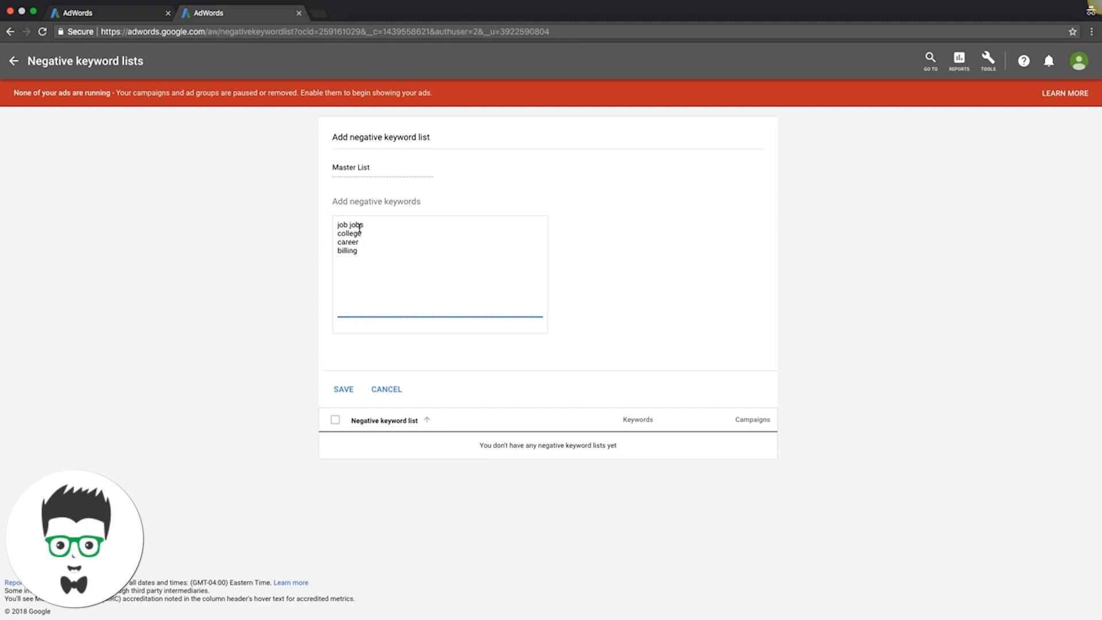
key(Enter)
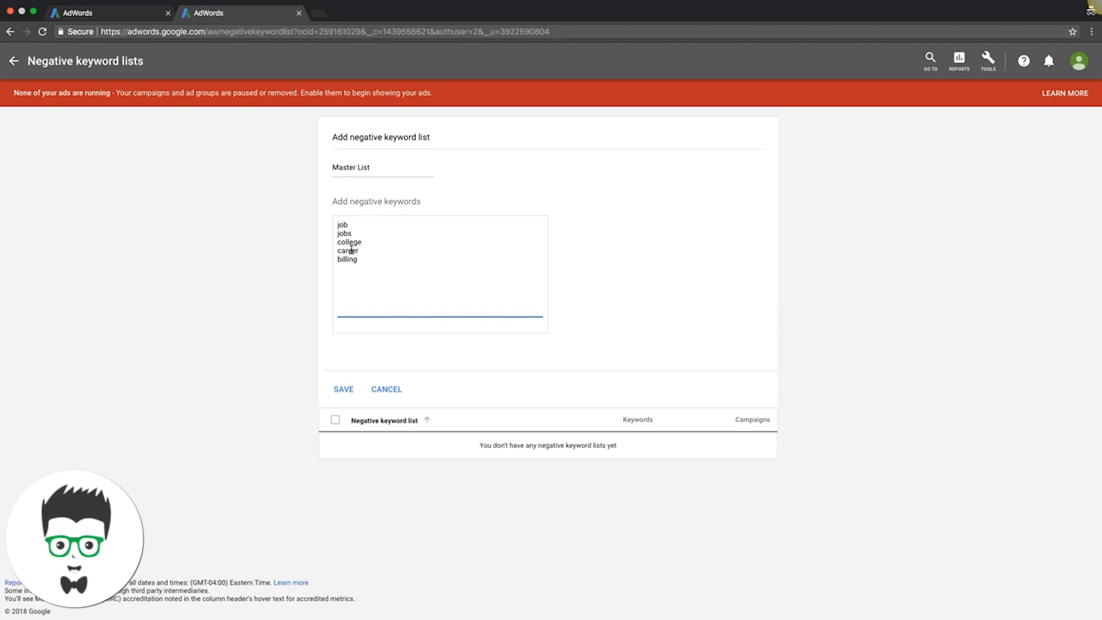
click(344, 389)
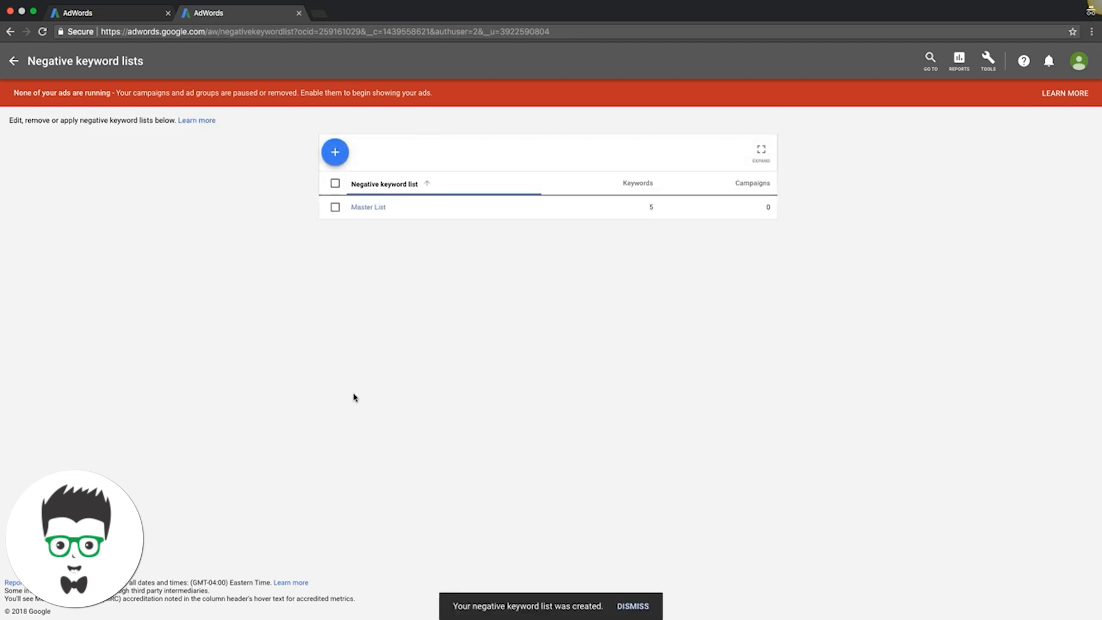
click(335, 206)
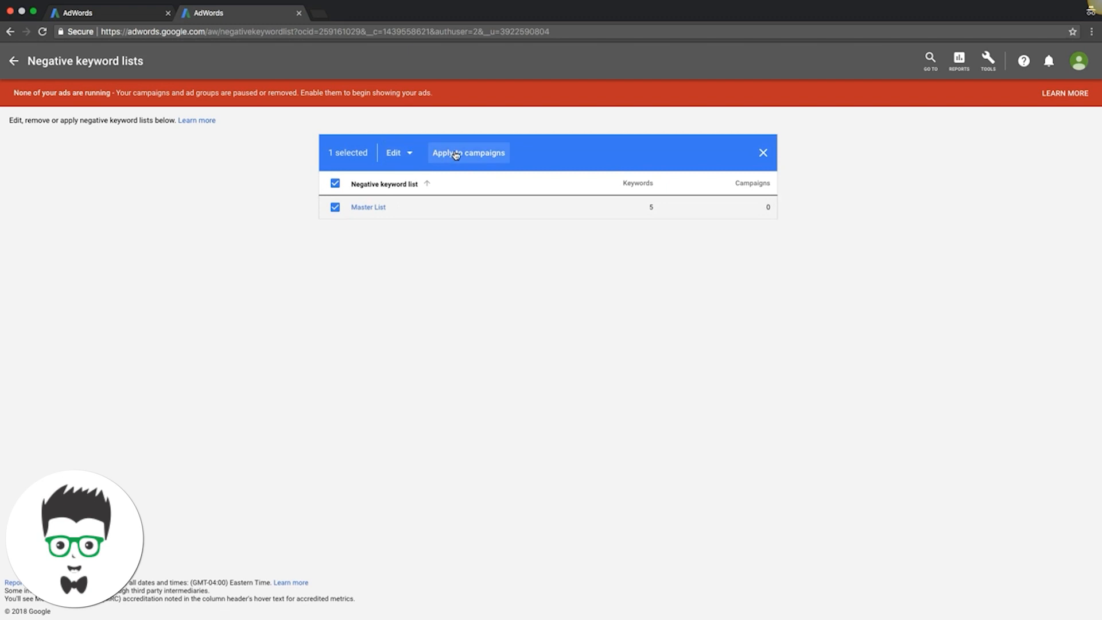
click(469, 153)
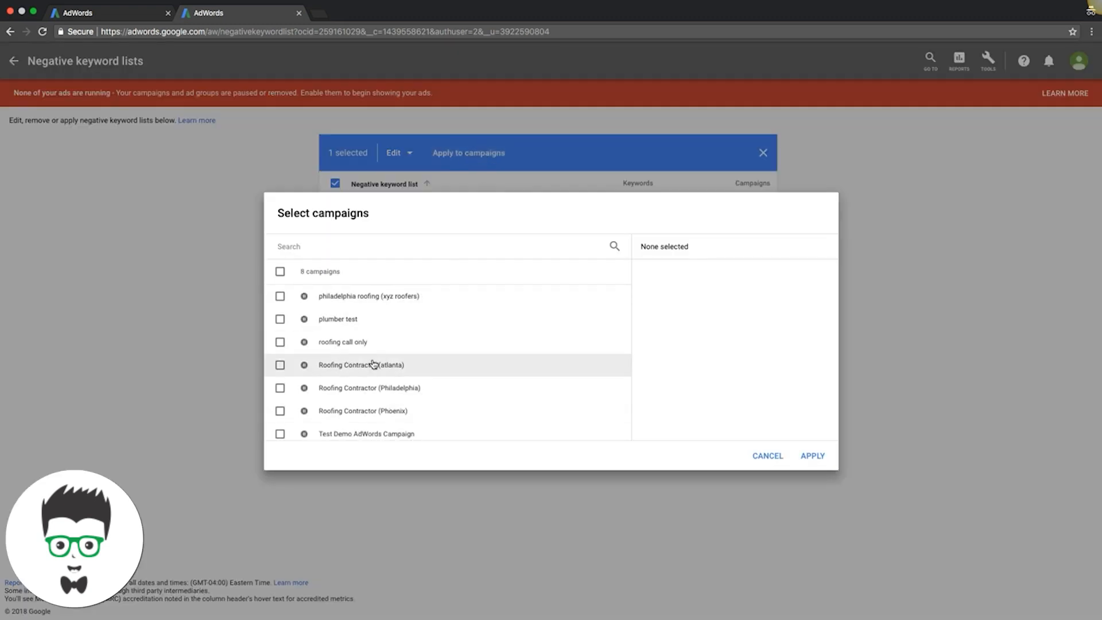
click(767, 456)
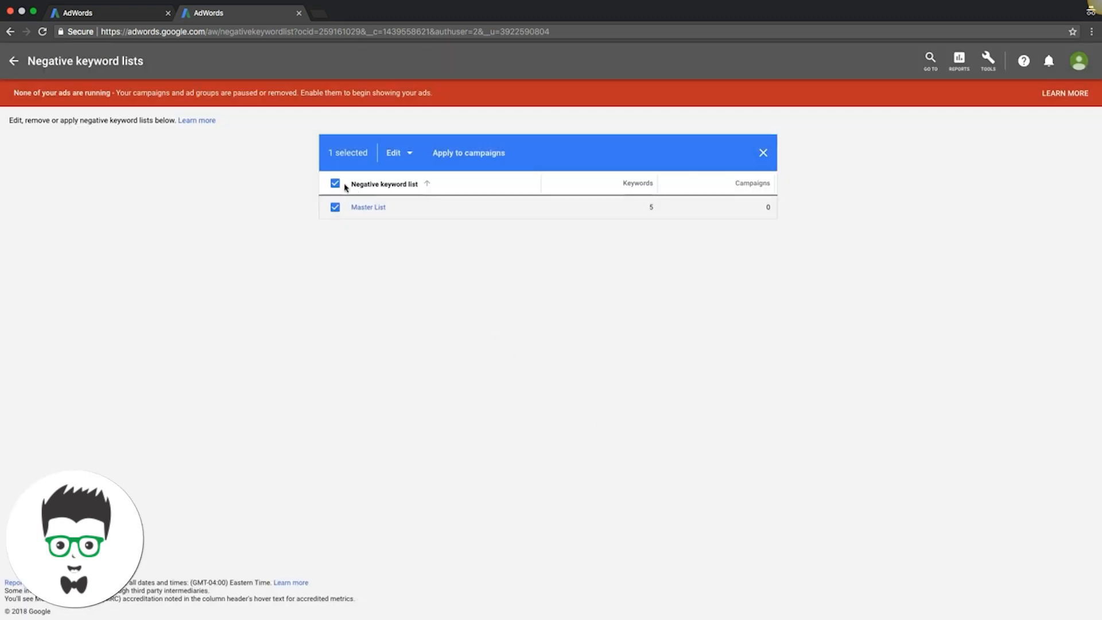
click(335, 183)
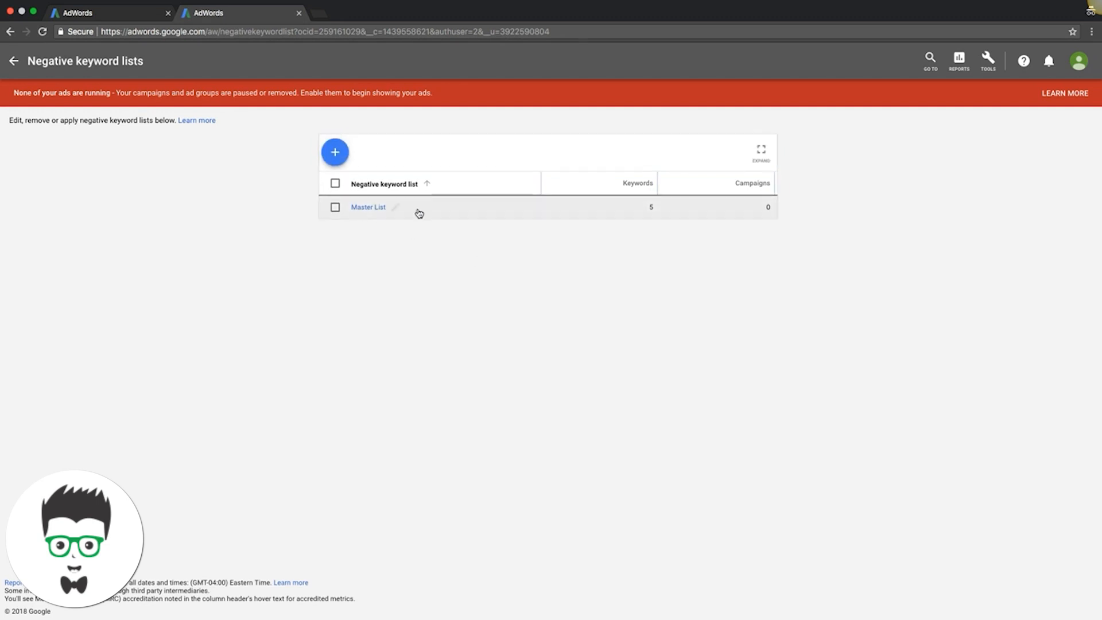
mouse_move(406, 244)
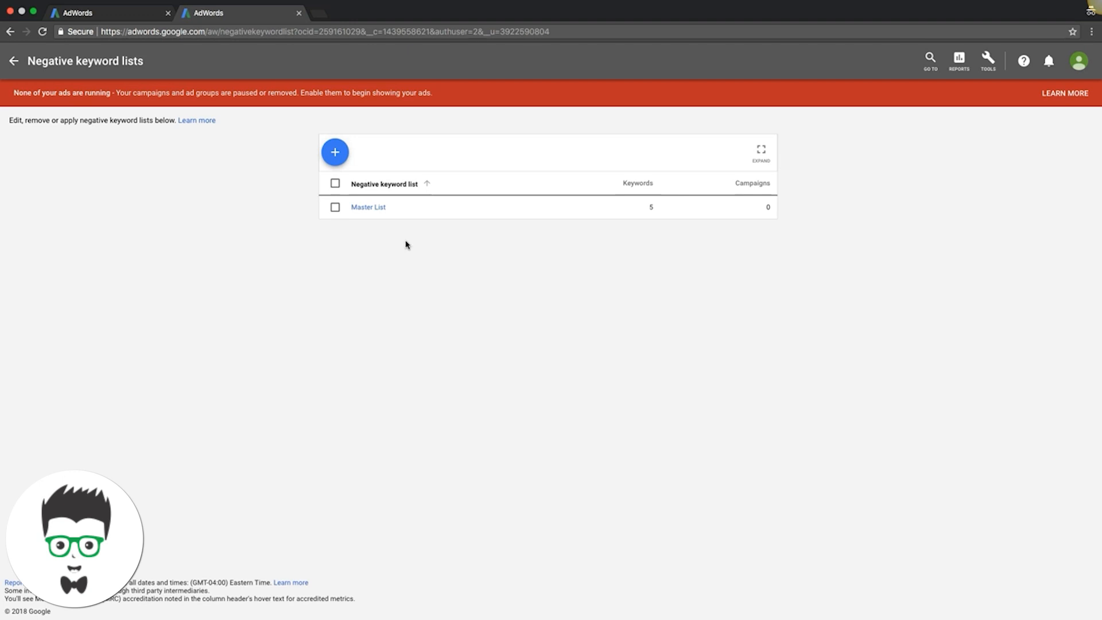
mouse_move(401, 236)
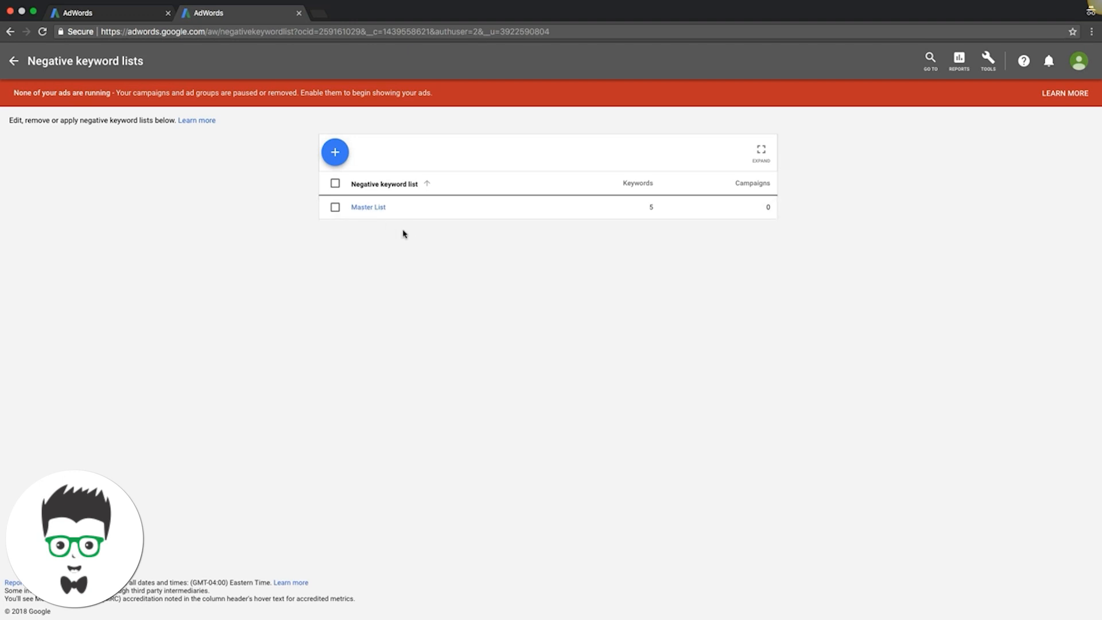
mouse_move(712, 255)
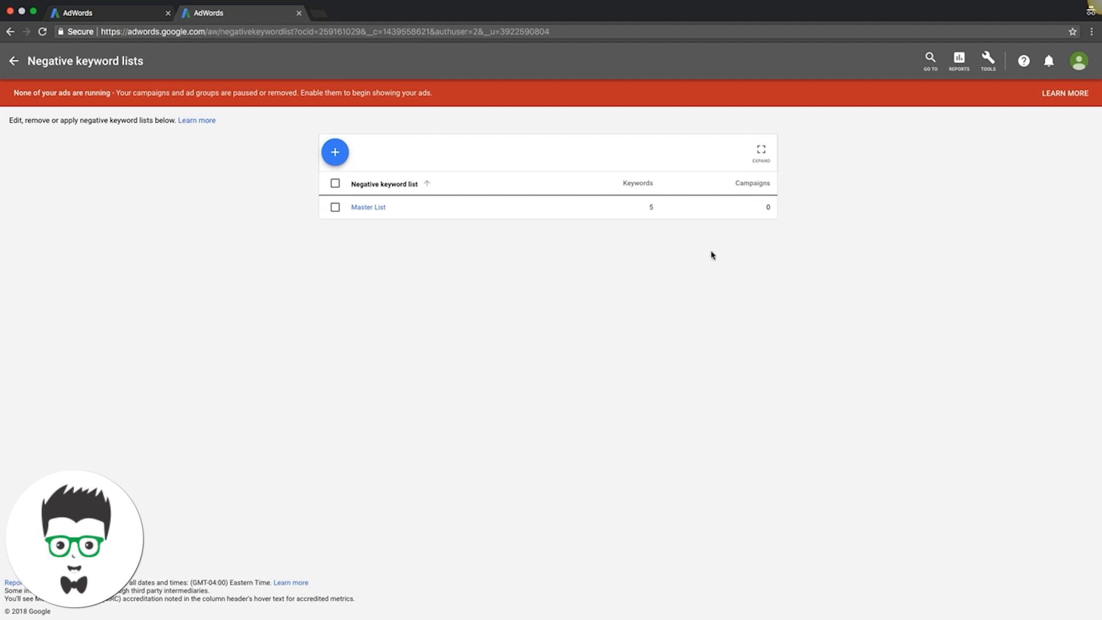
mouse_move(989, 60)
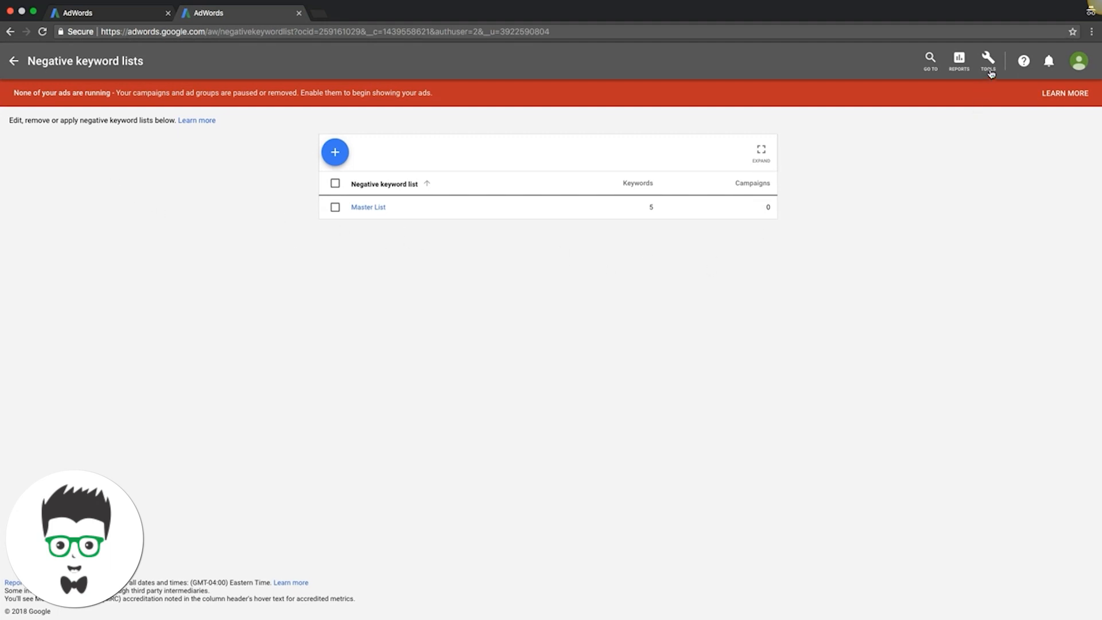
Start a new shared budget named 'Roofers' at $50.00 average daily spend.
click(989, 59)
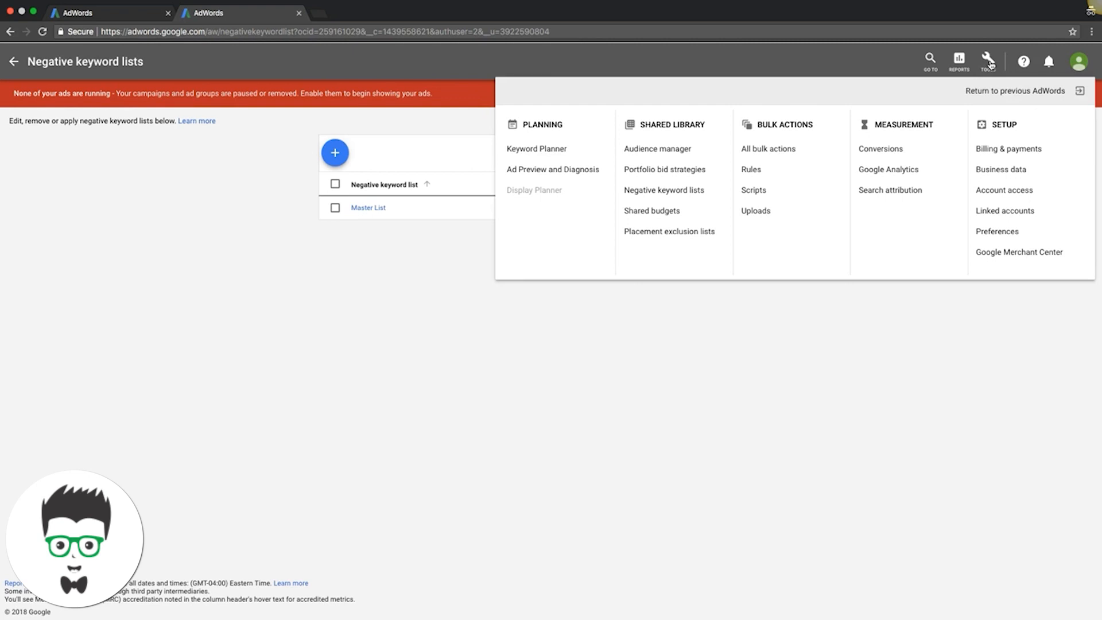
click(651, 211)
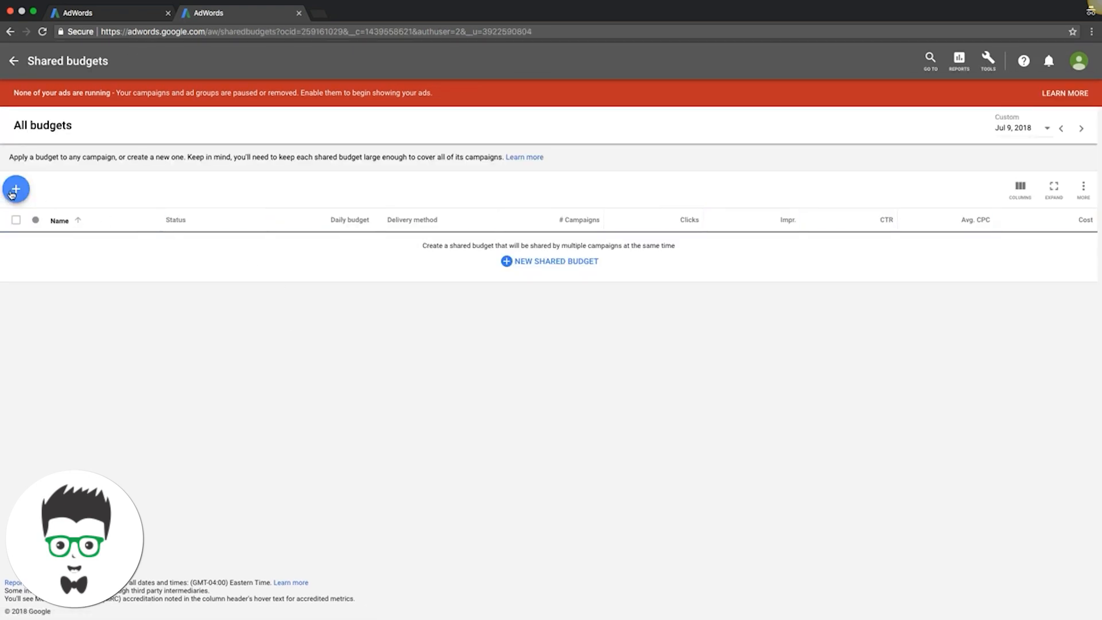
click(16, 189)
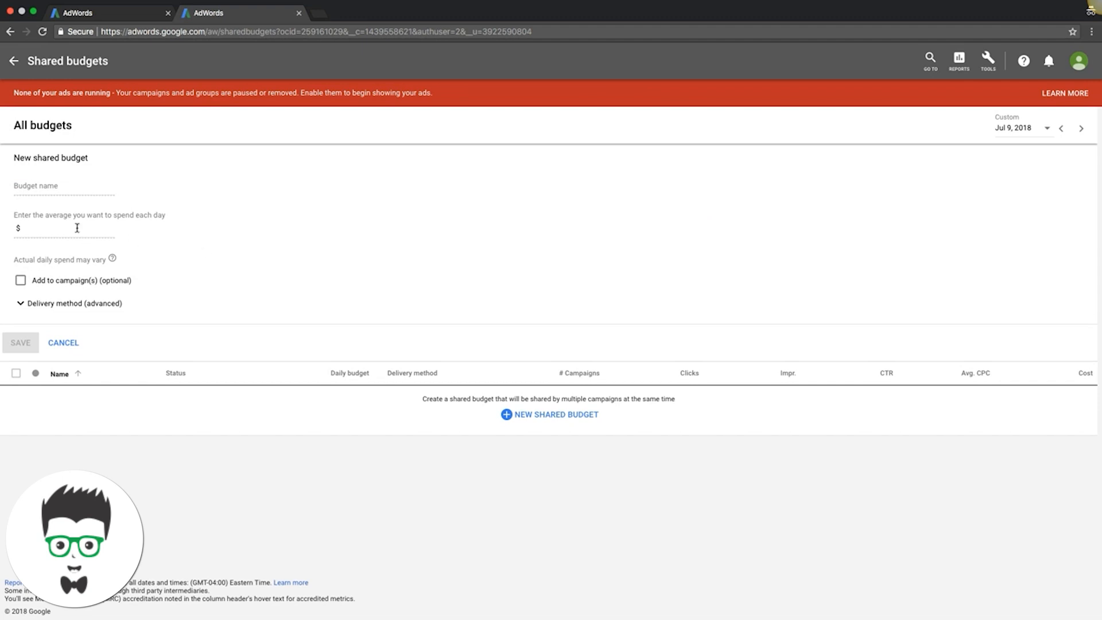
click(43, 186)
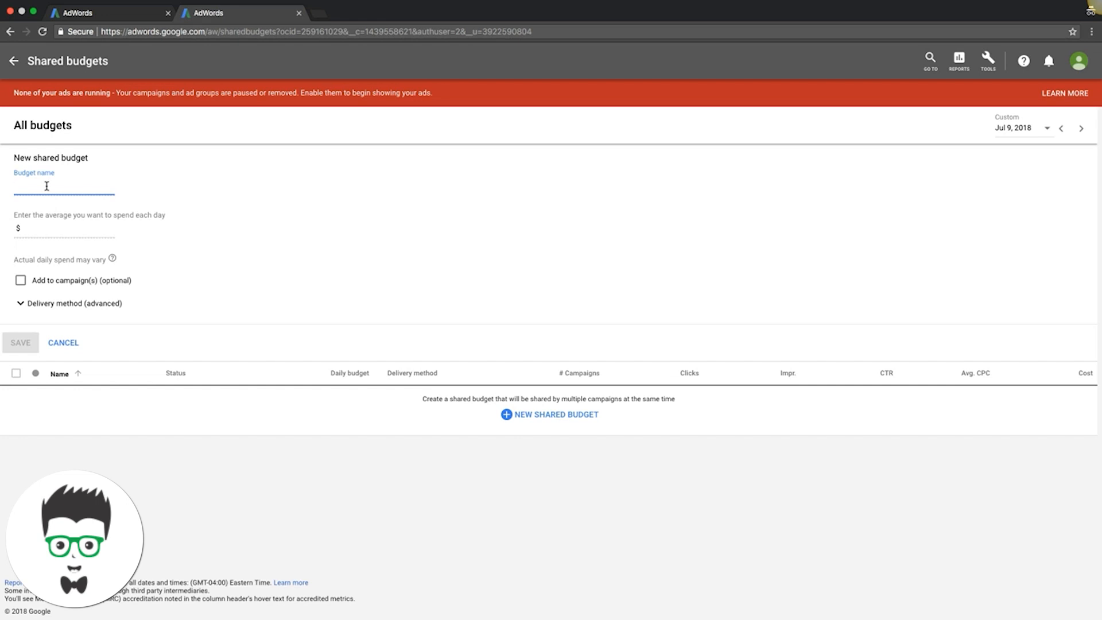
text(R)
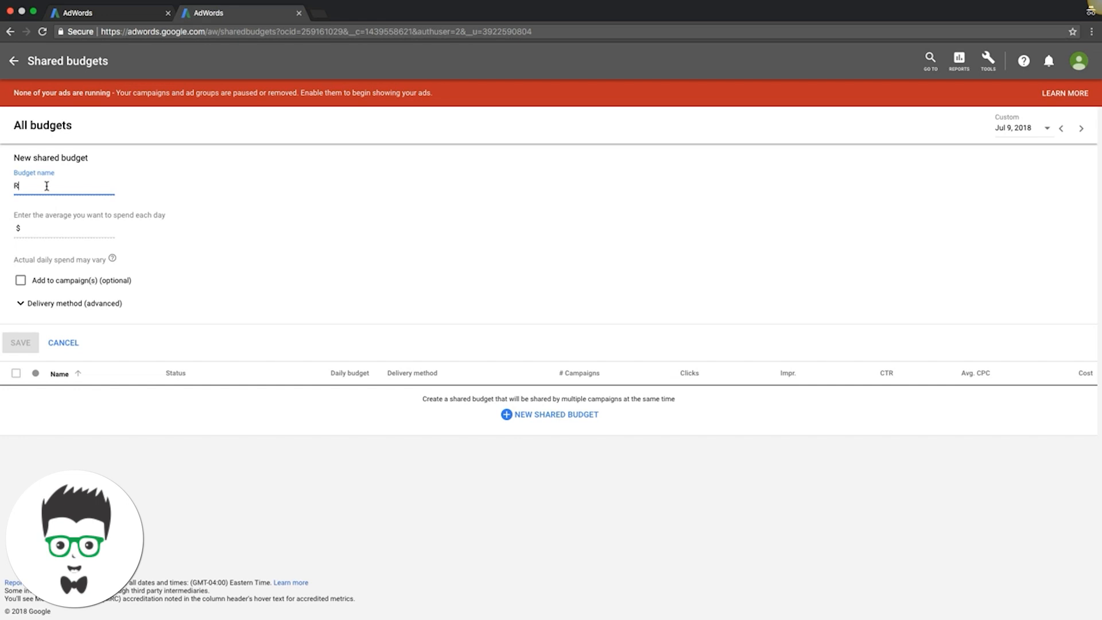
text(oofers)
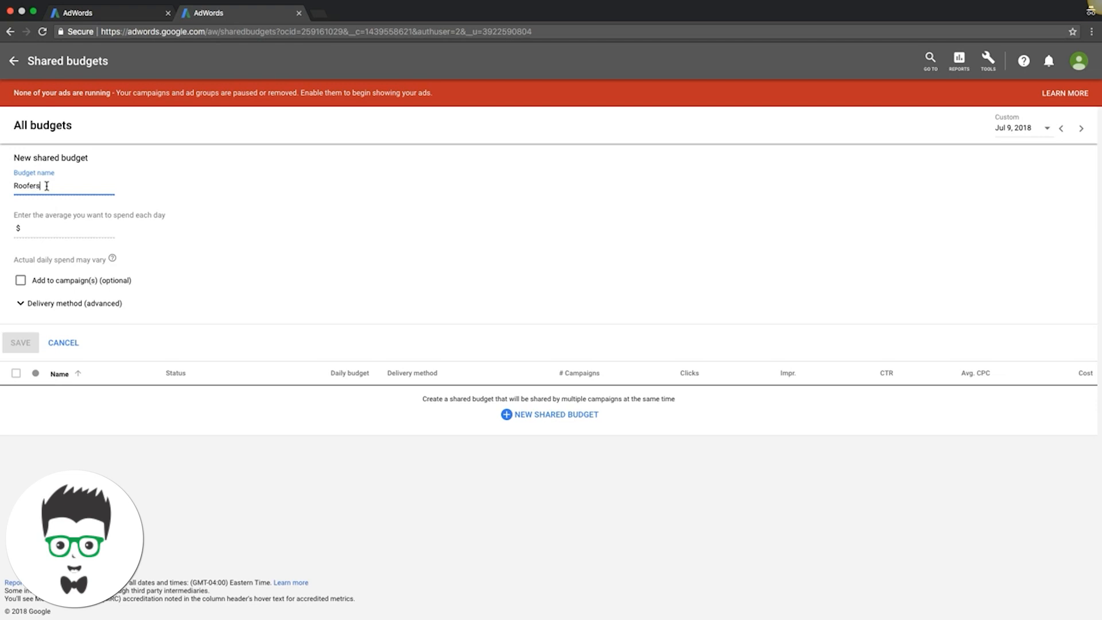
click(48, 230)
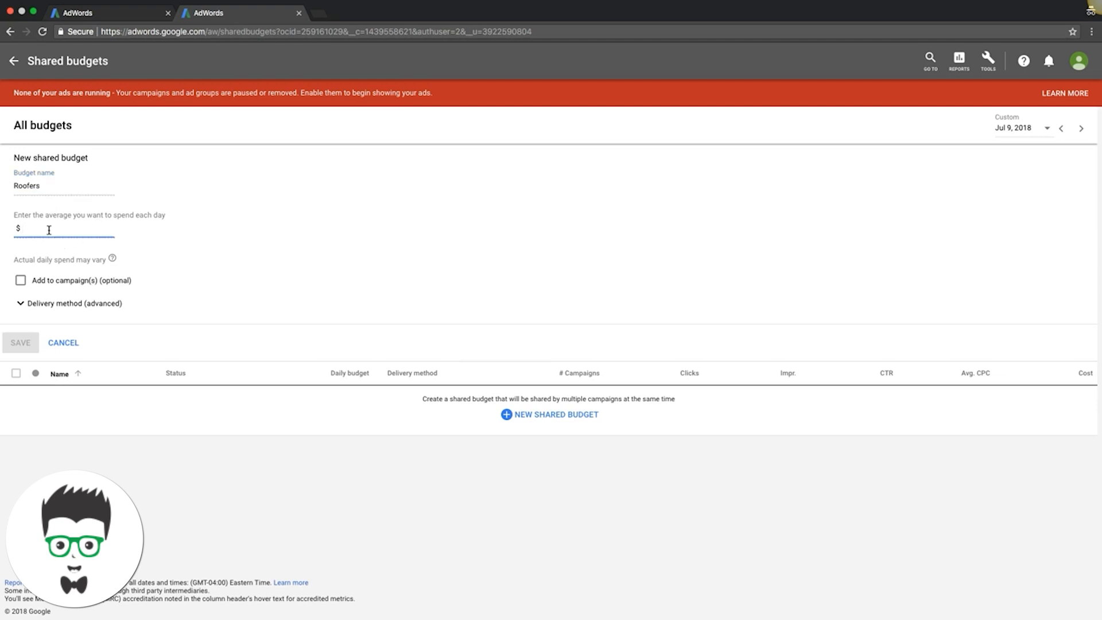
text(50.00)
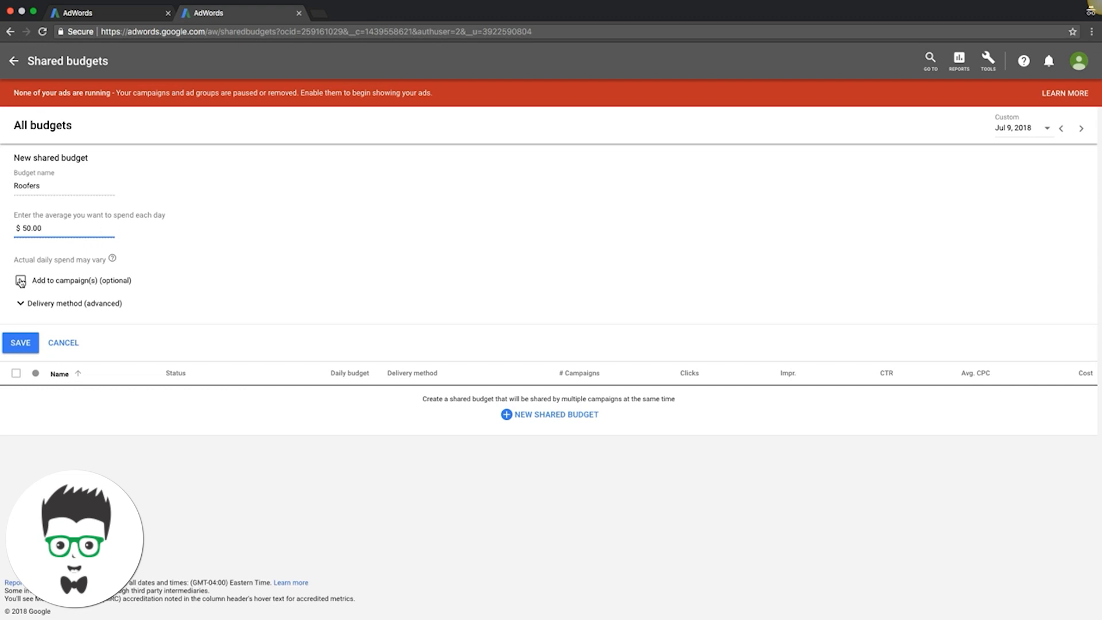
Attach the budget to the two roofing campaigns and choose Standard delivery.
click(20, 280)
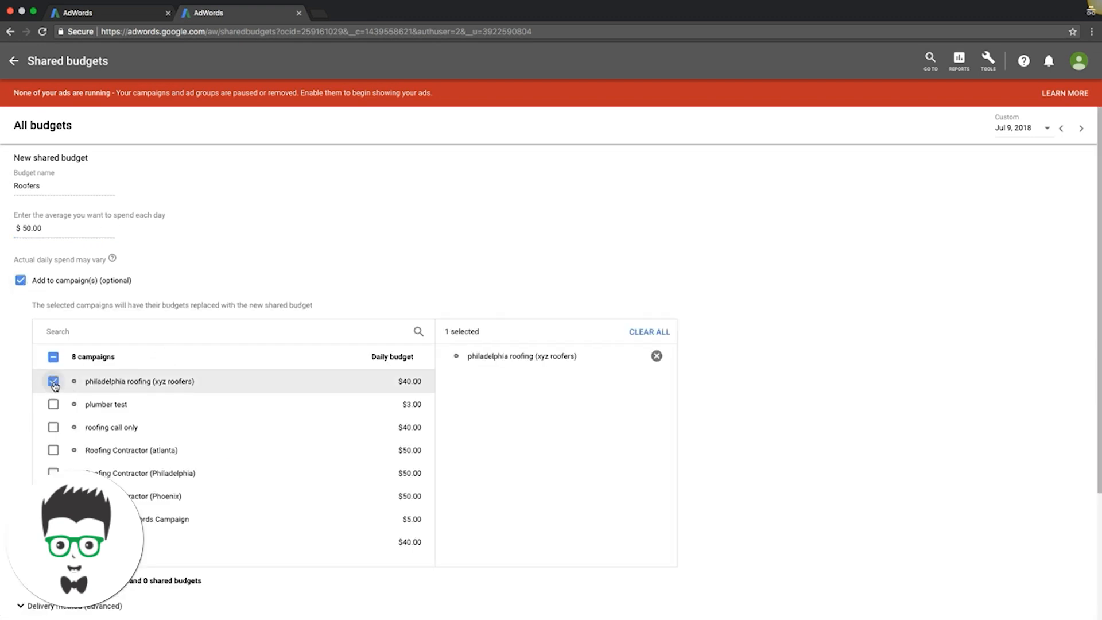
click(53, 427)
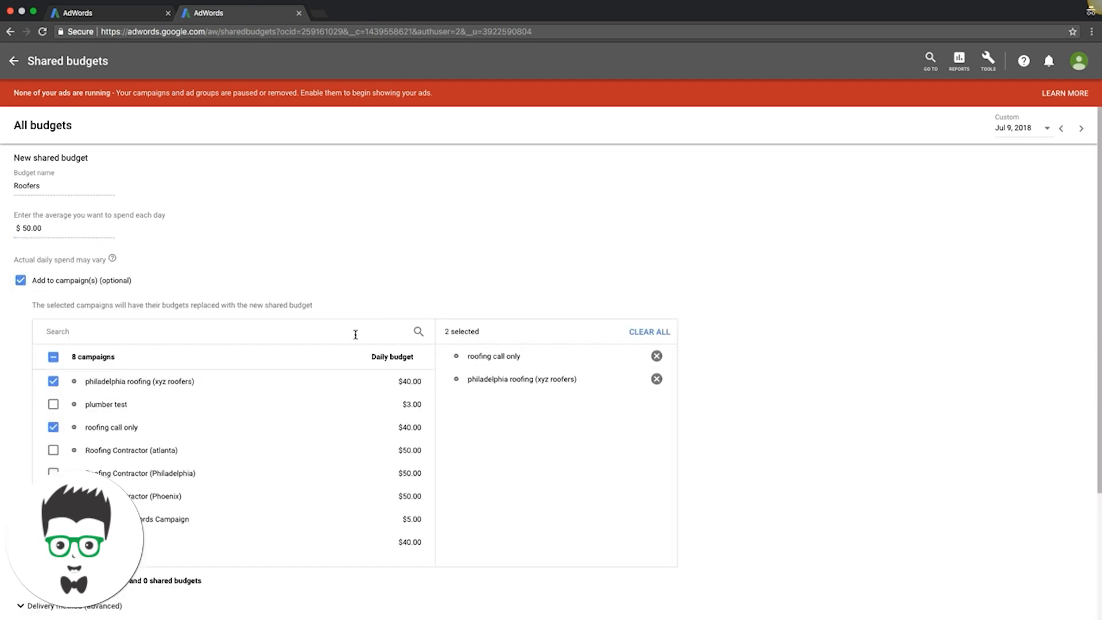
scroll(down, 3)
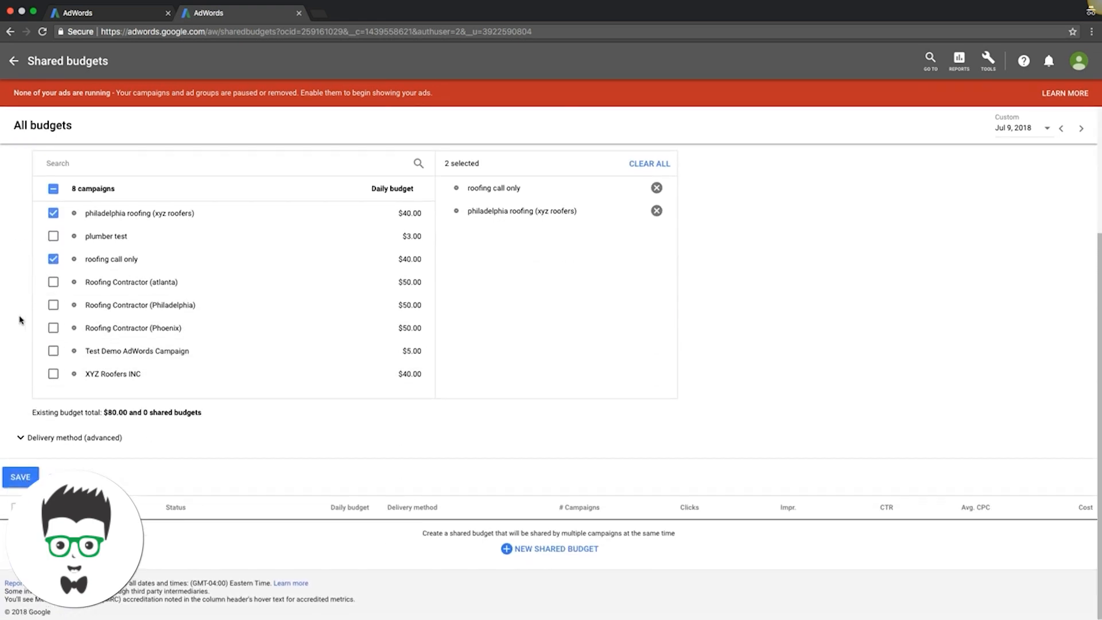
mouse_move(22, 422)
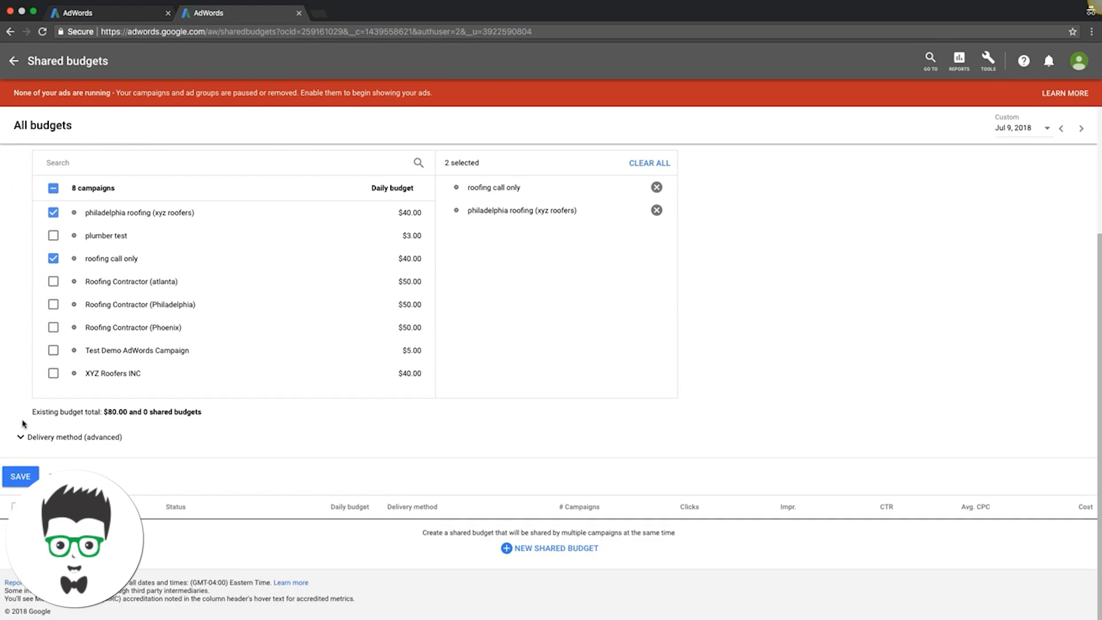
click(23, 436)
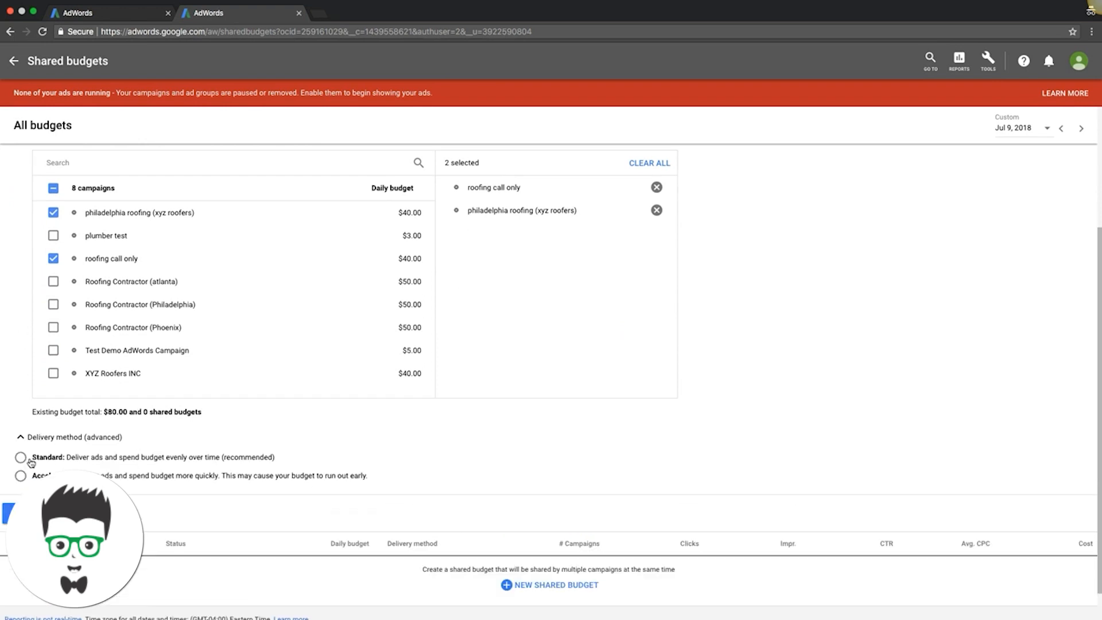
click(21, 457)
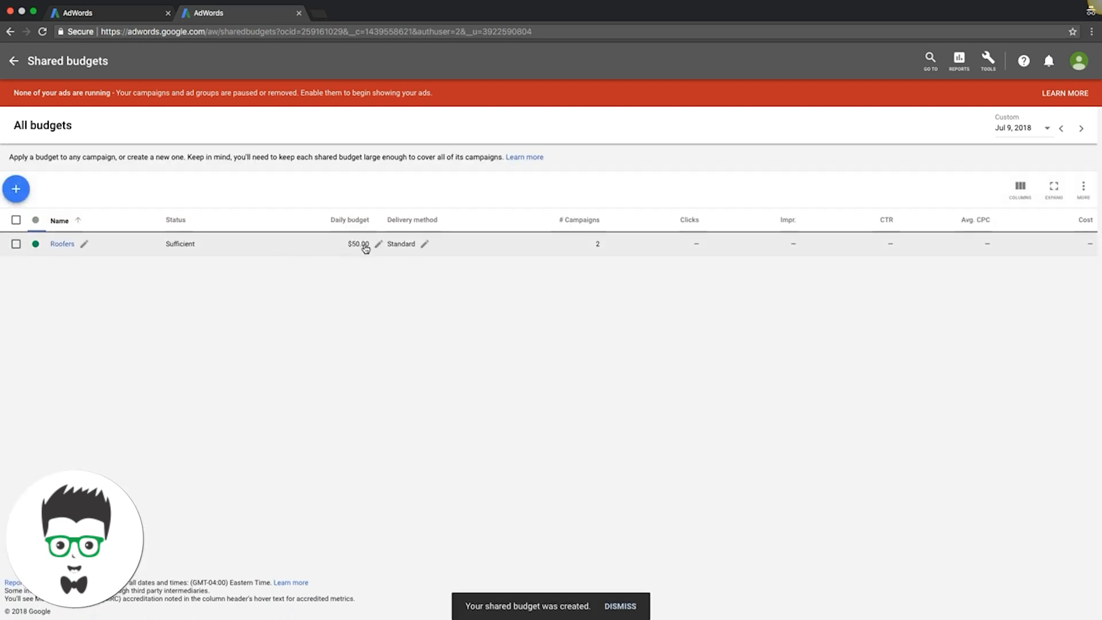
Attempt to remove the Roofers budget and acknowledge the 'Can't remove budget(s)' warning.
click(622, 606)
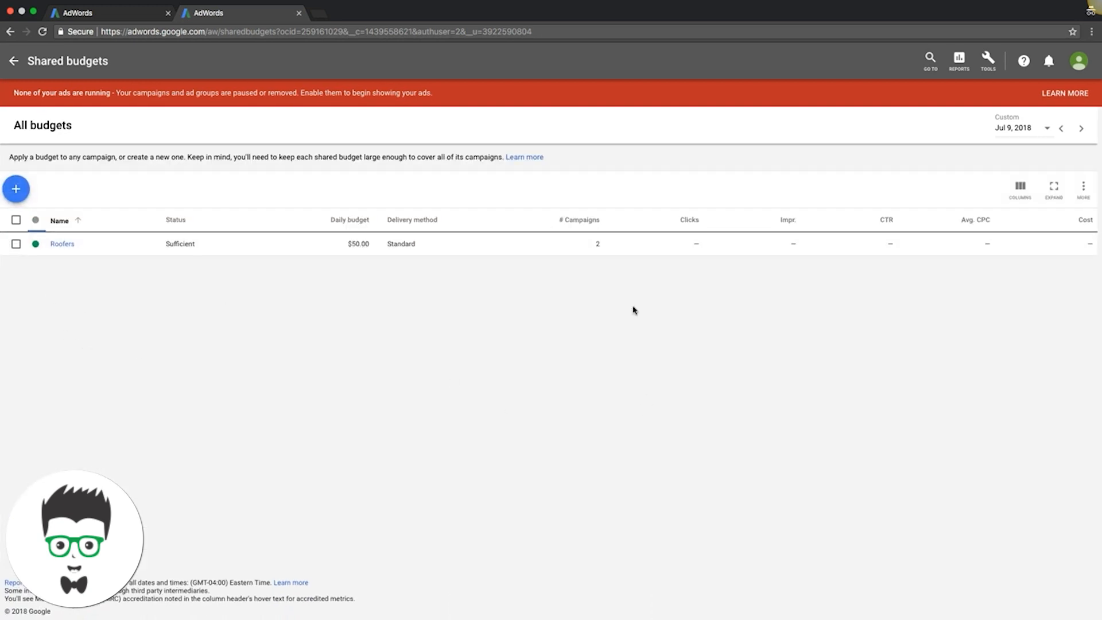
mouse_move(582, 244)
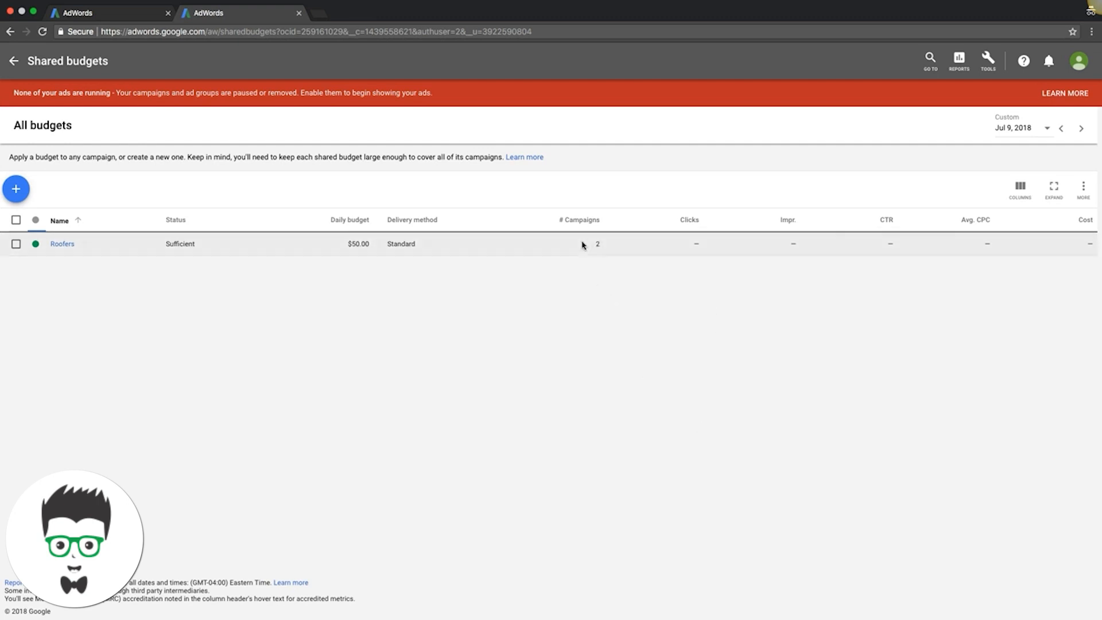
mouse_move(286, 179)
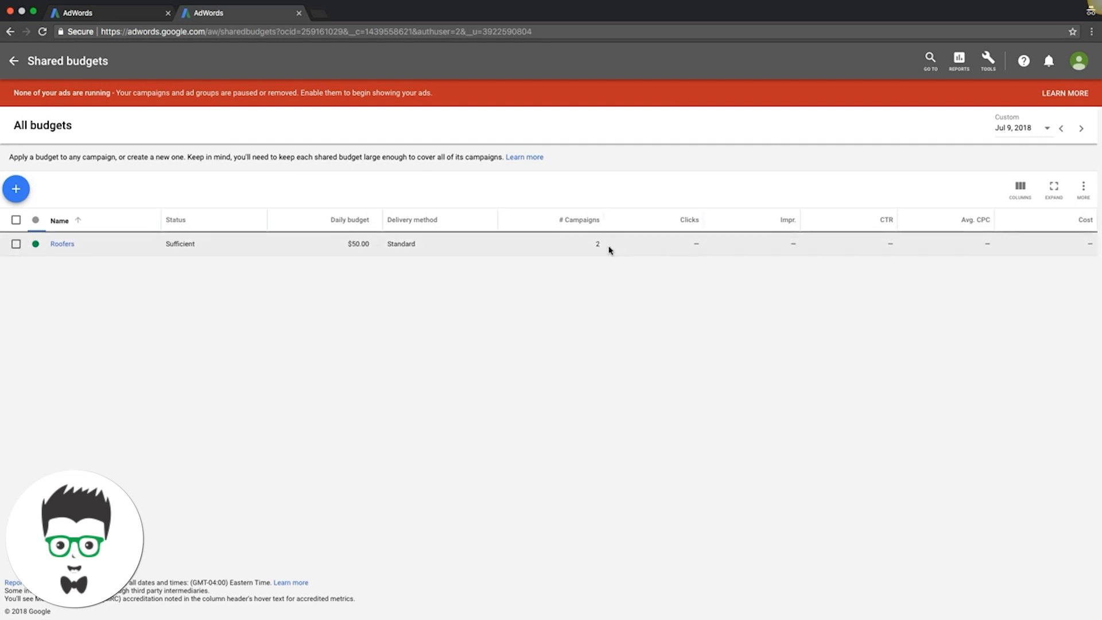
click(16, 243)
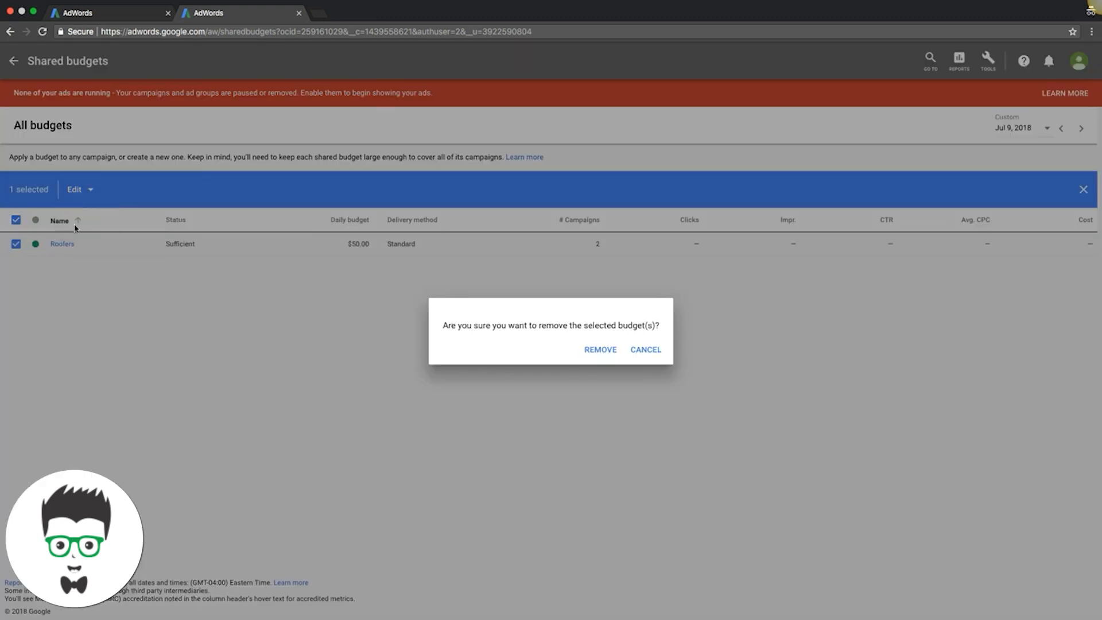
click(601, 349)
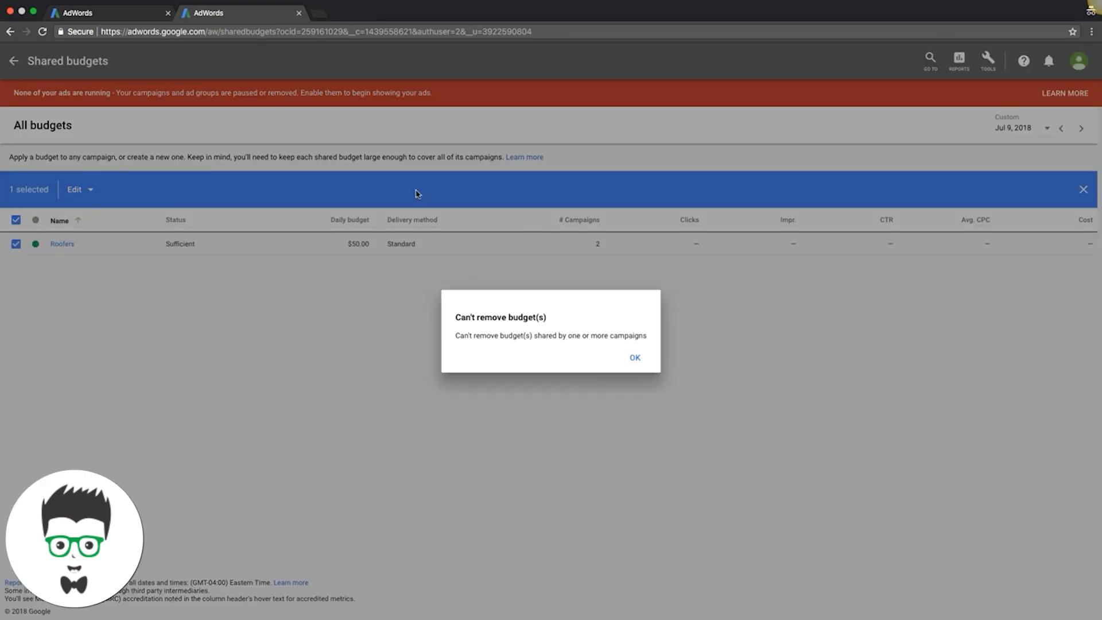
click(634, 358)
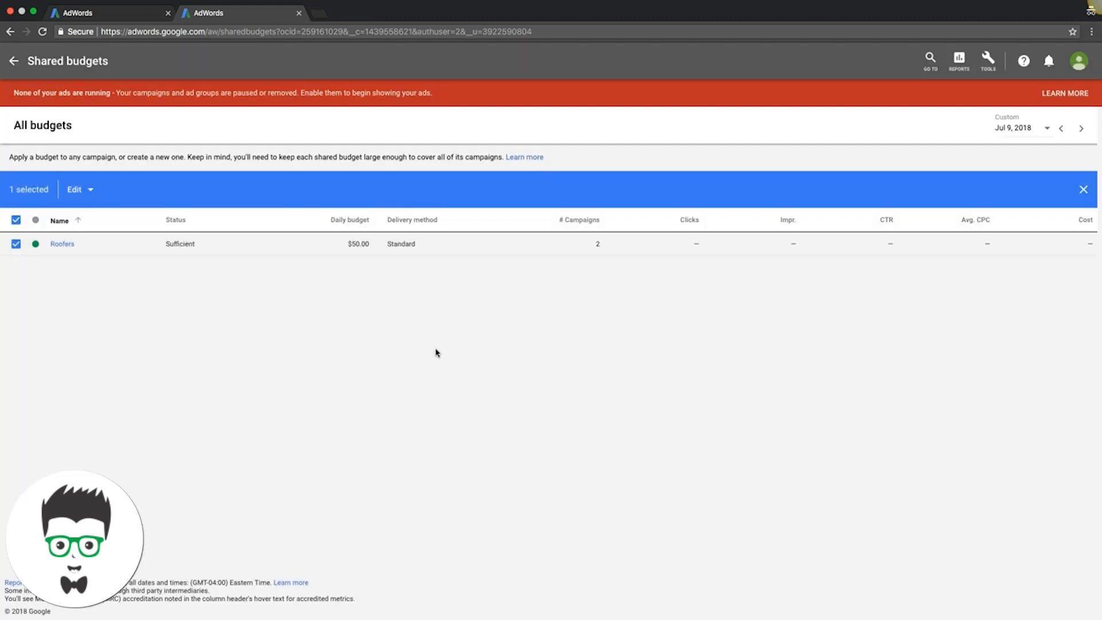
mouse_move(343, 298)
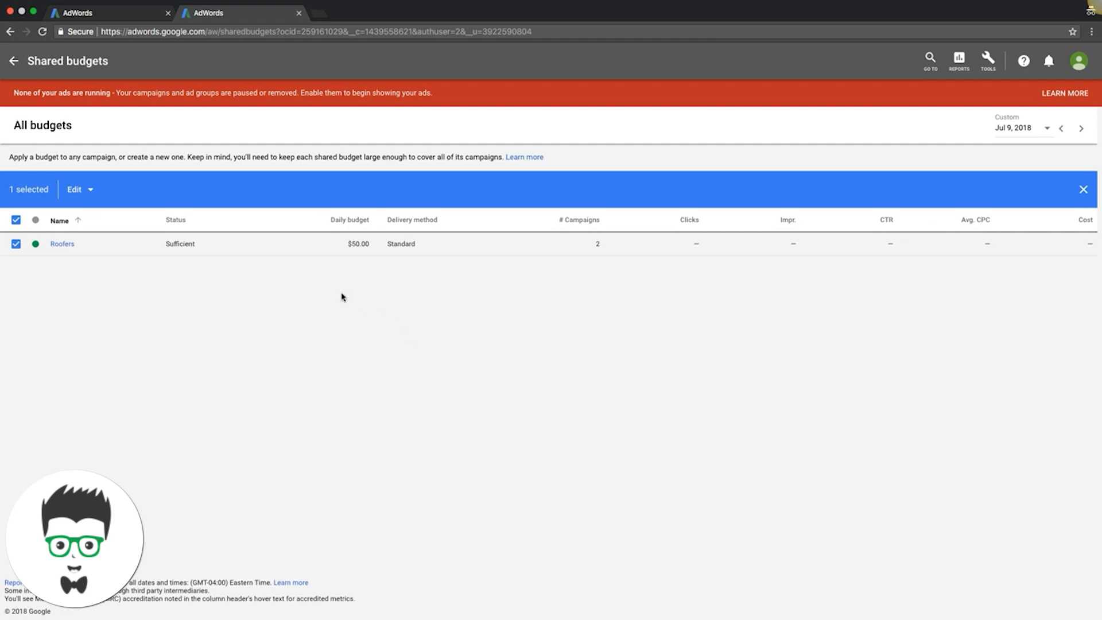
mouse_move(302, 293)
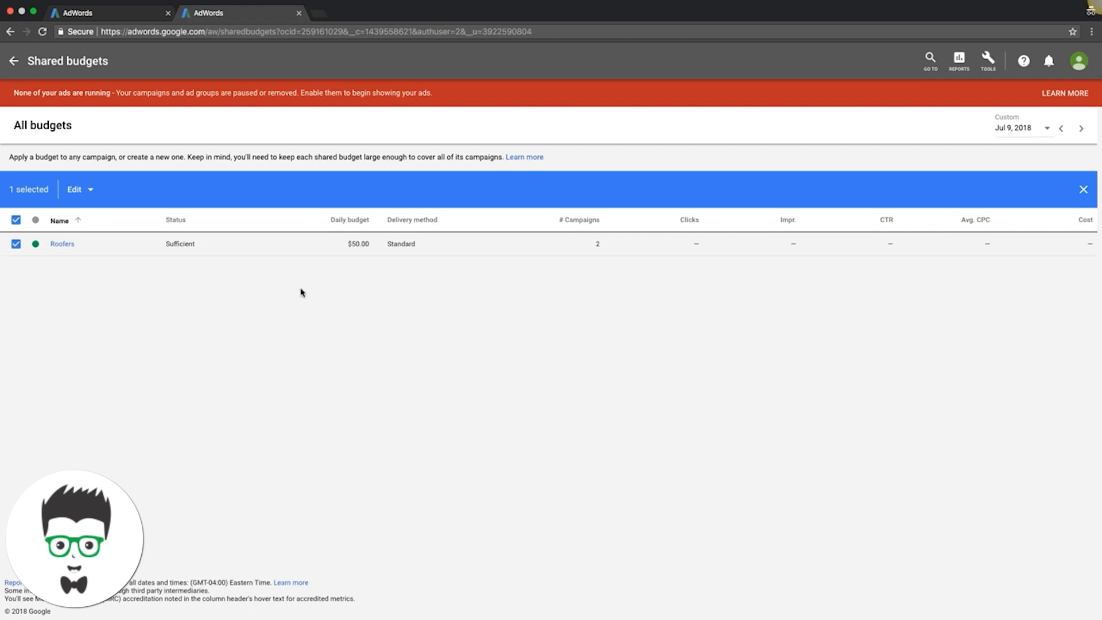
click(987, 60)
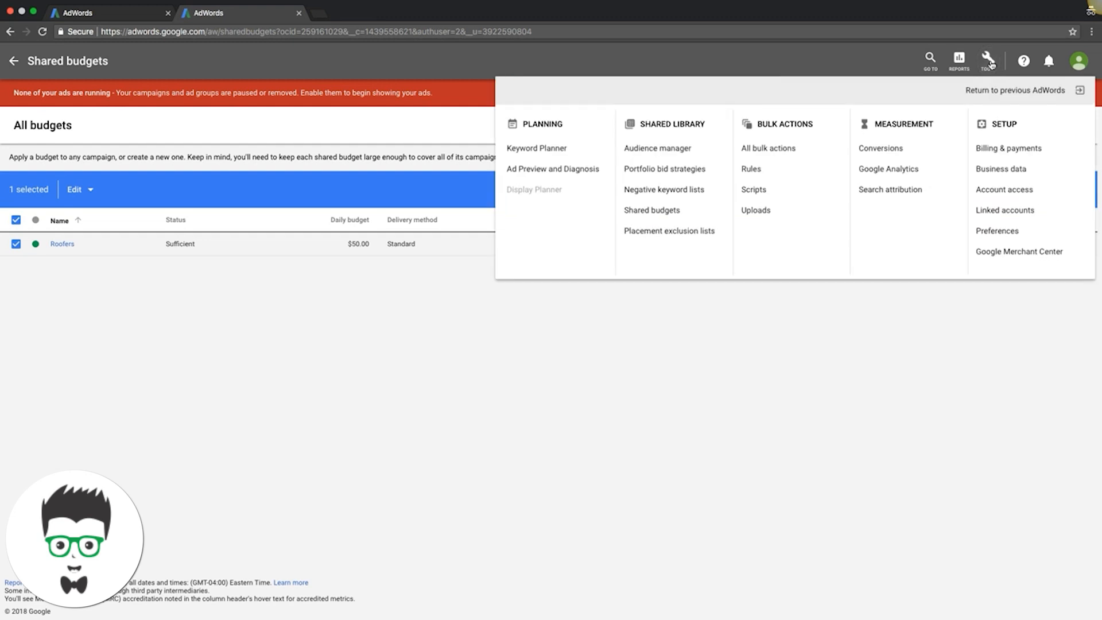
mouse_move(669, 237)
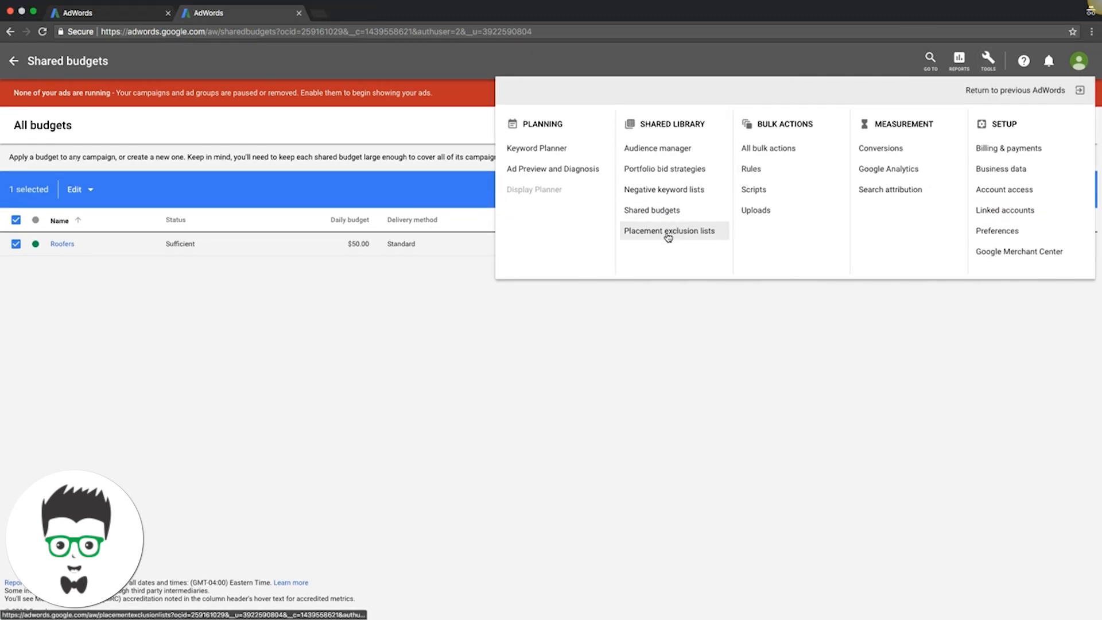
Go to the empty Placement exclusion lists page and begin a new list.
click(672, 230)
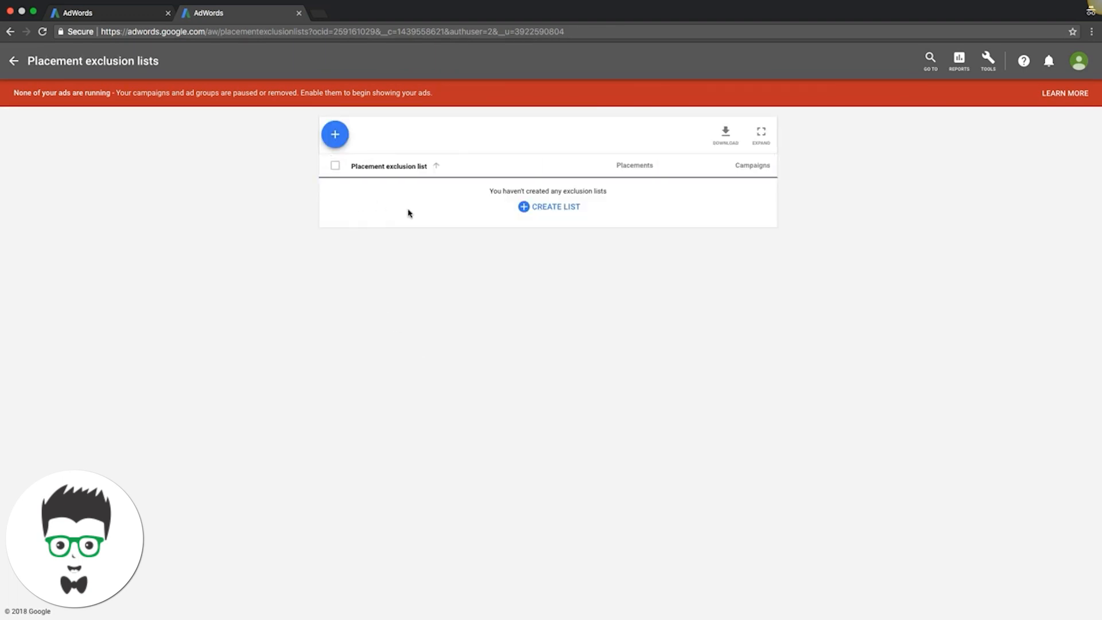
mouse_move(335, 138)
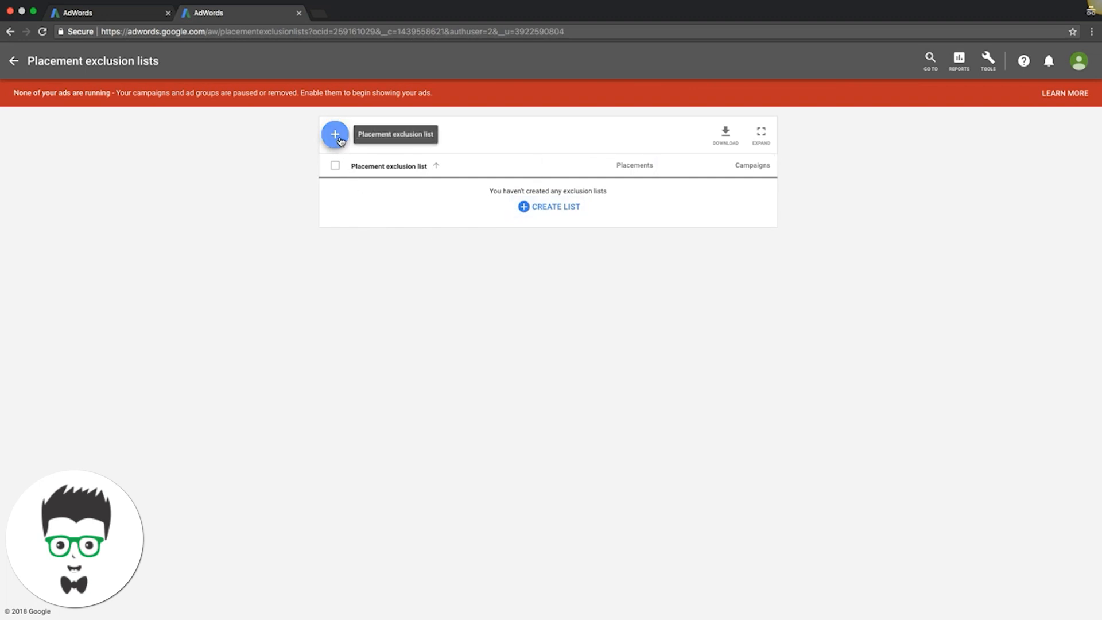
click(335, 133)
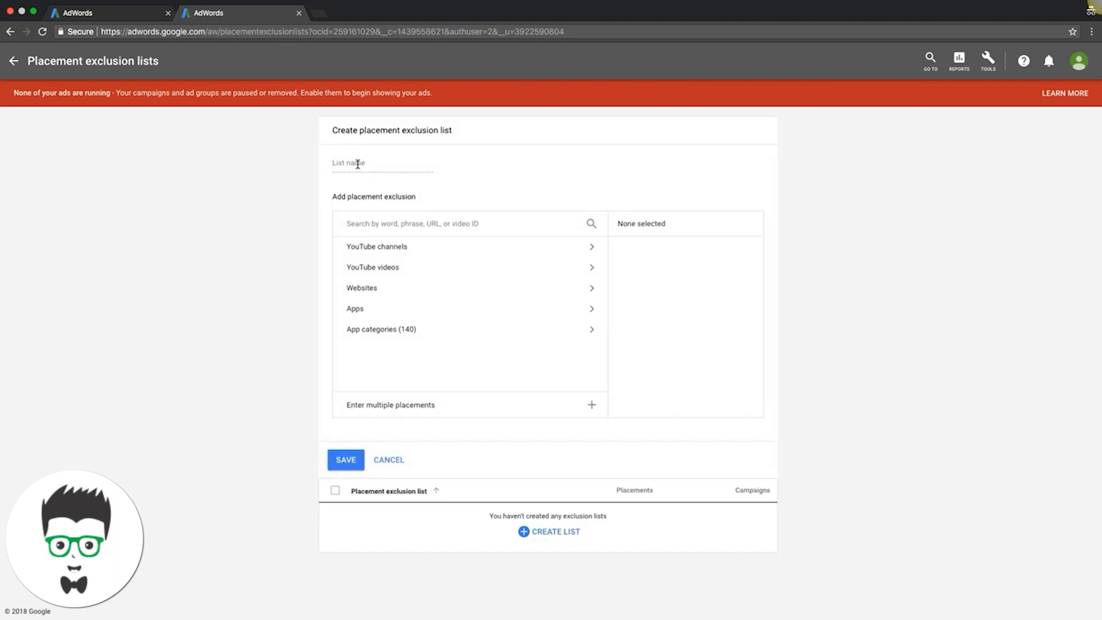
Search the placement field for 'news' to list matching channels, sites, apps and categories.
click(429, 222)
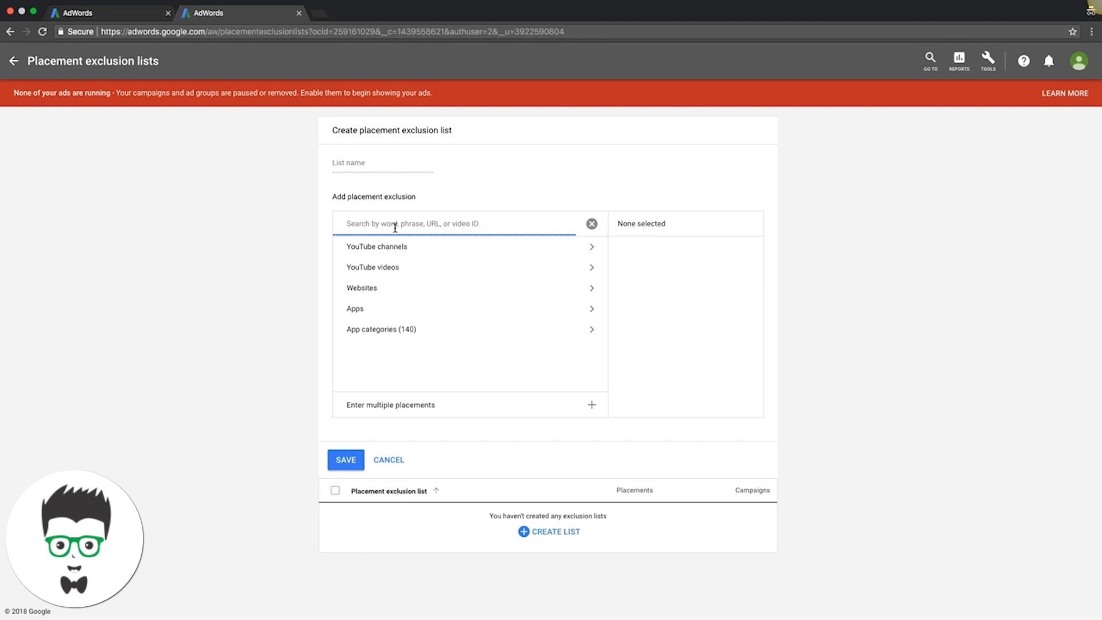
text(news)
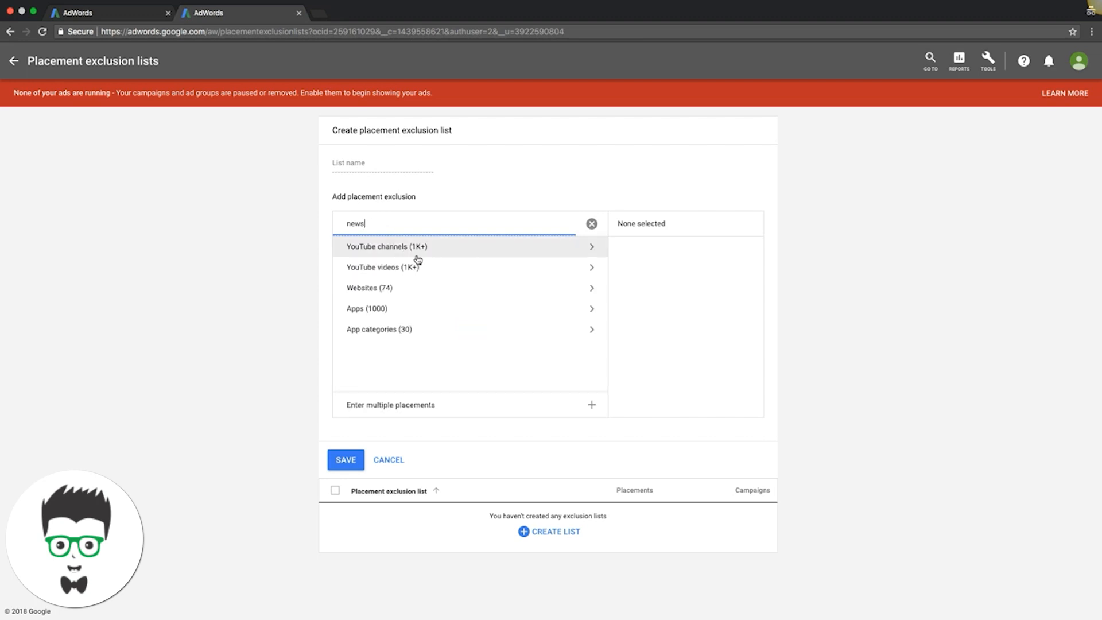
Save a placement exclusion list named 'exclusions' containing eight news websites including ami-tass.ru.
click(370, 287)
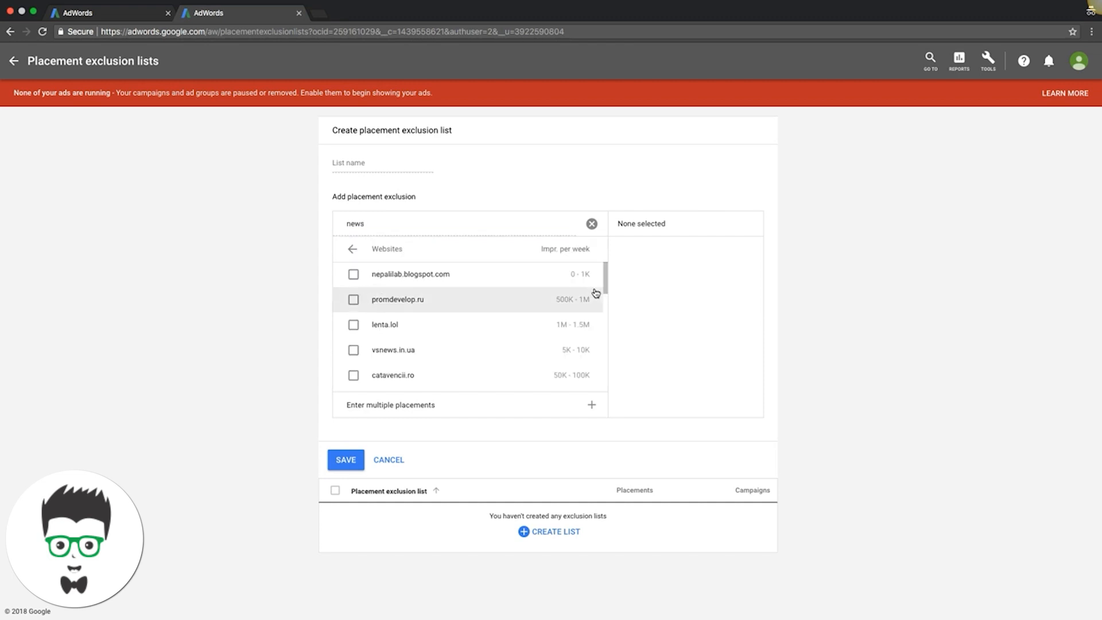
scroll(down, 3)
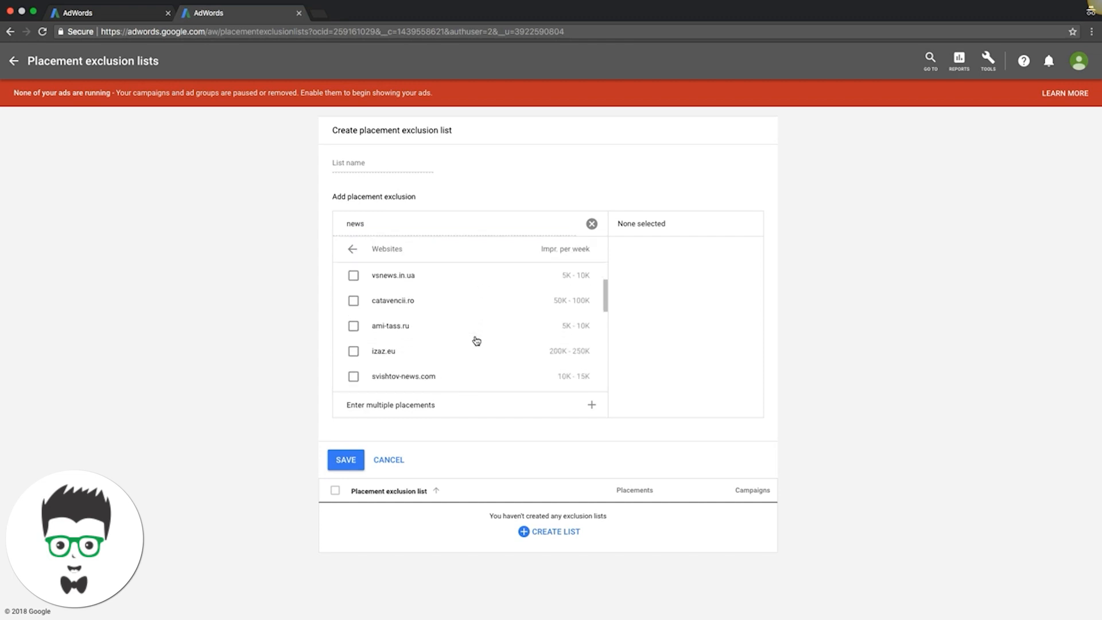
click(353, 326)
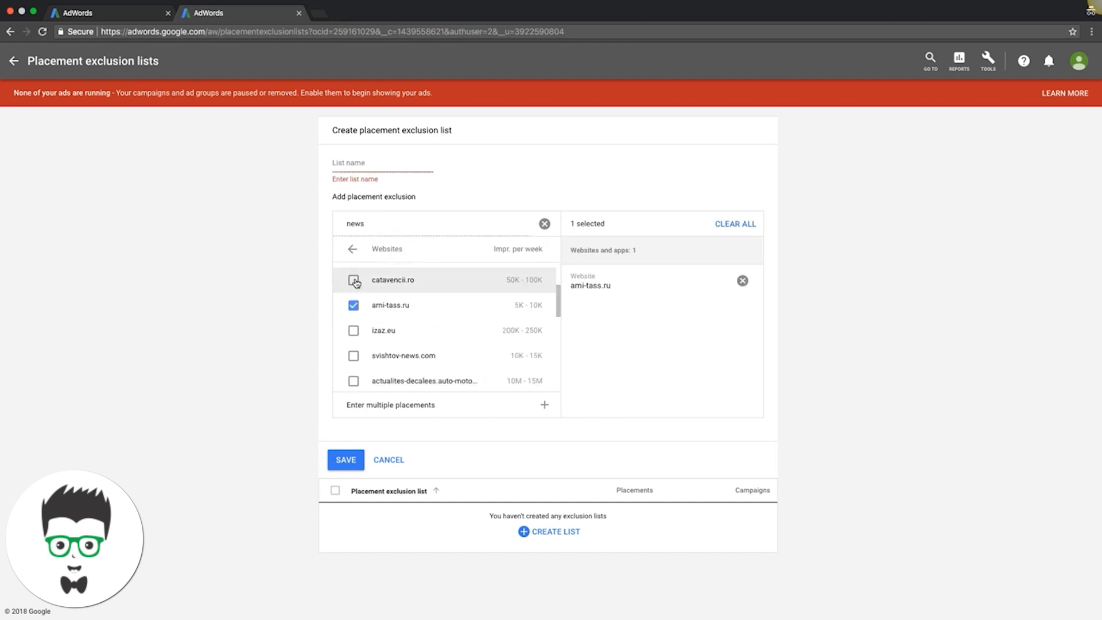
click(353, 280)
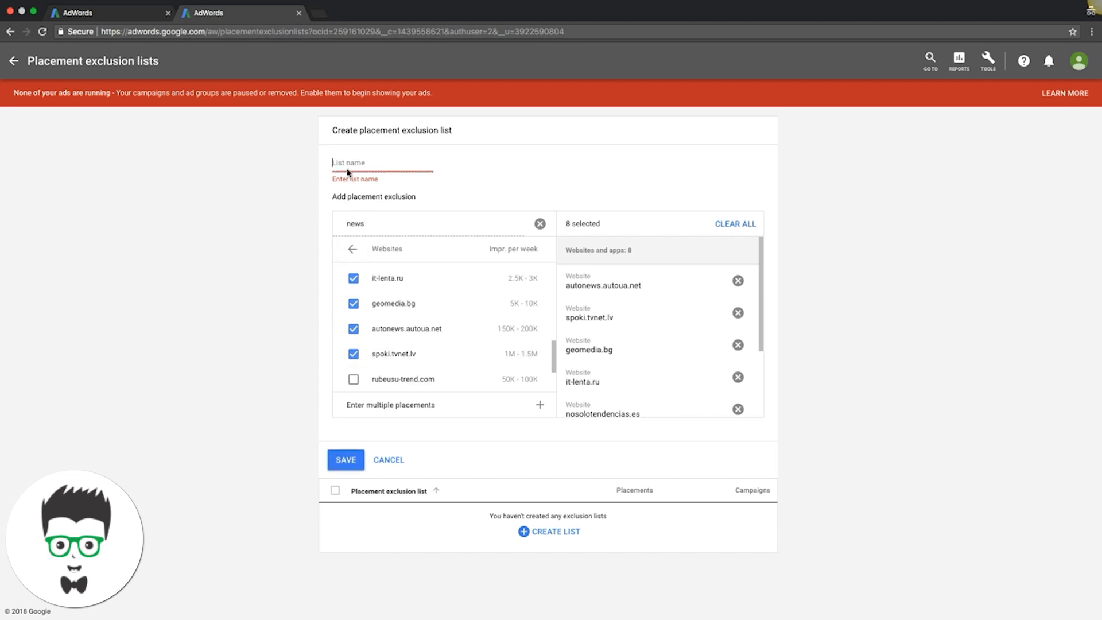
text(exclusions)
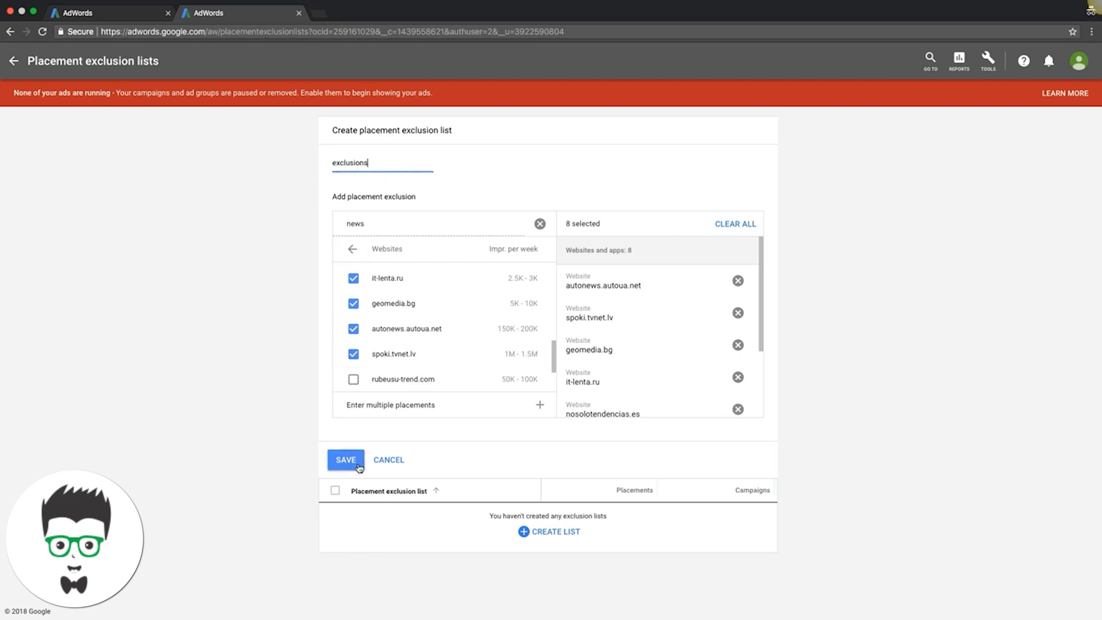
click(345, 459)
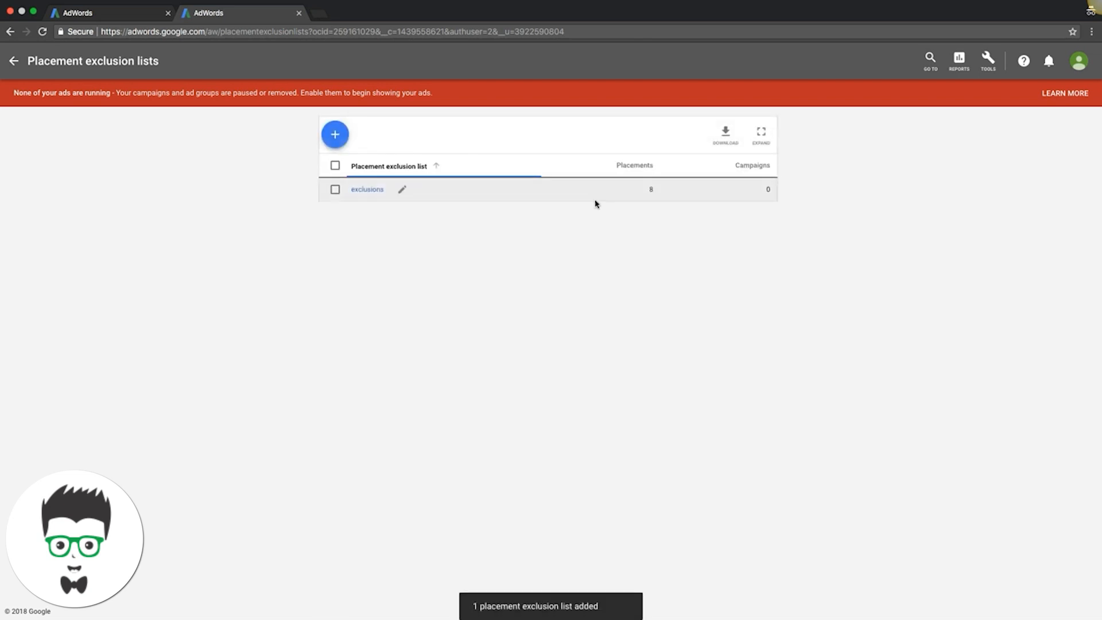
Remove the 'exclusions' list so no placement exclusion lists remain.
click(335, 189)
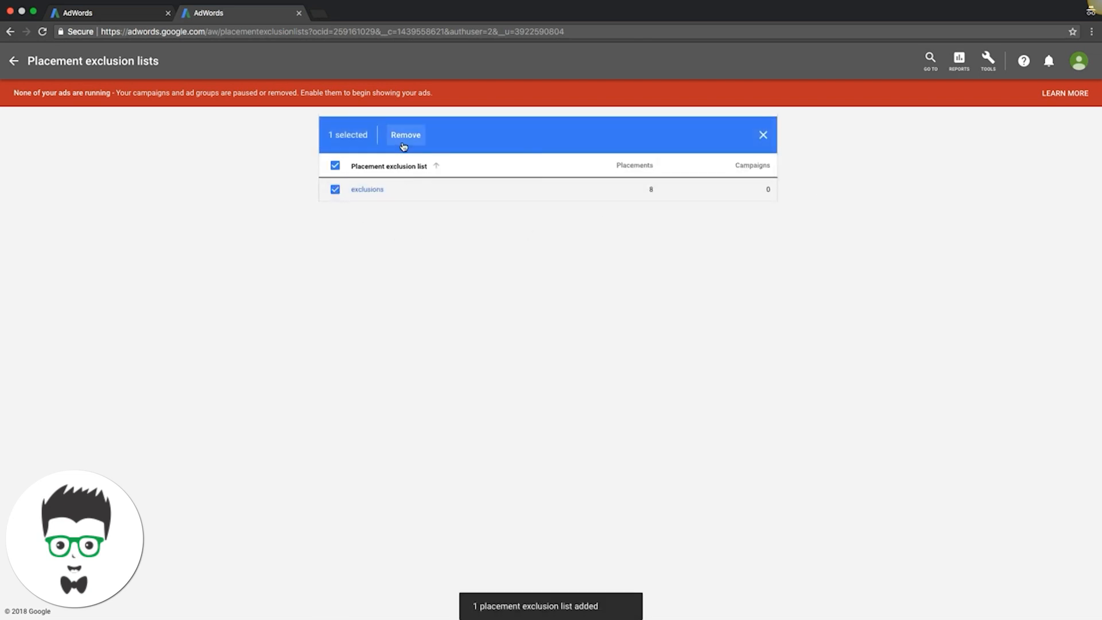
click(405, 135)
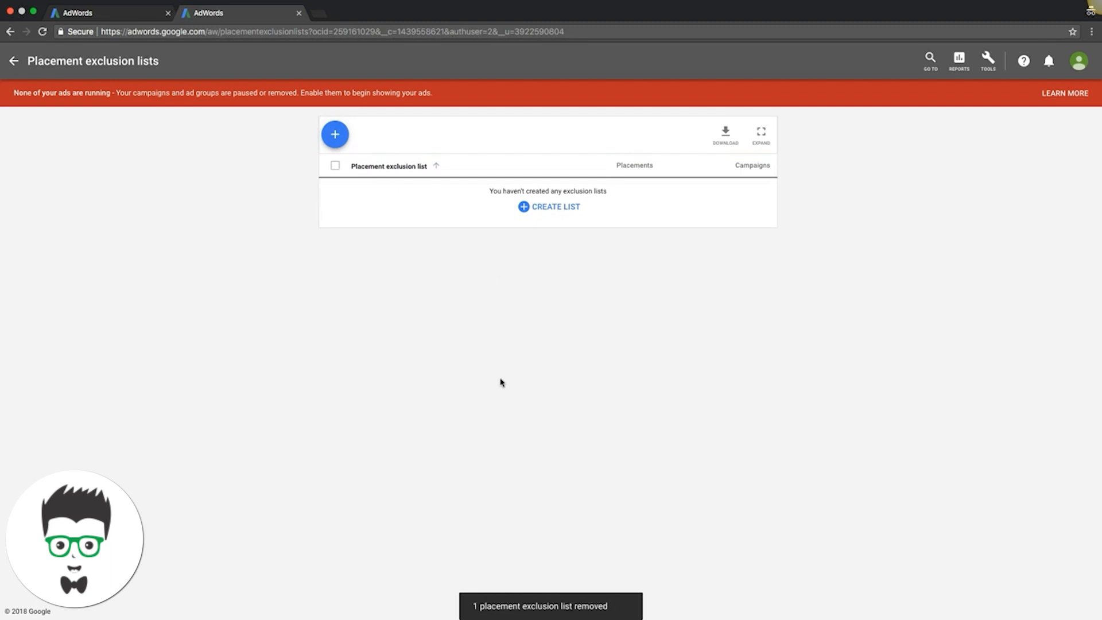
click(987, 60)
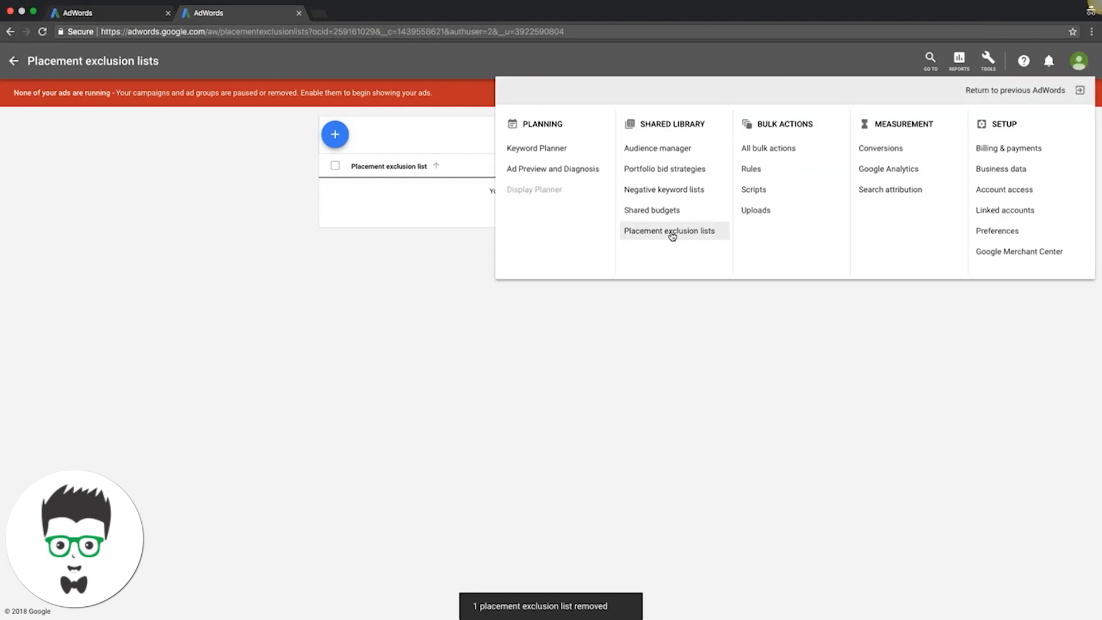
mouse_move(652, 133)
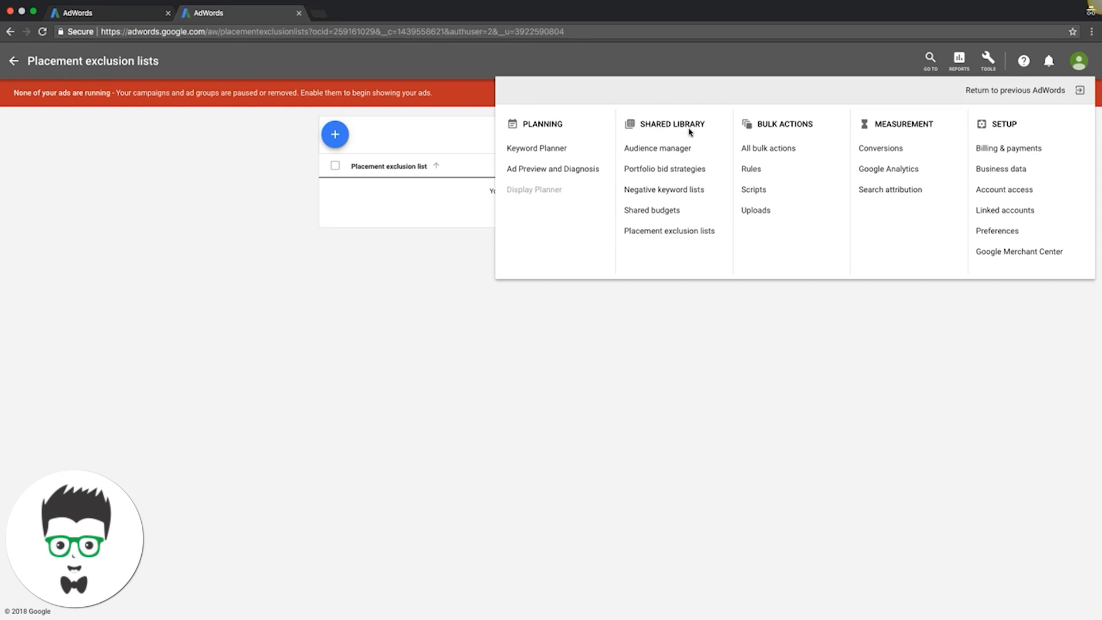
mouse_move(672, 194)
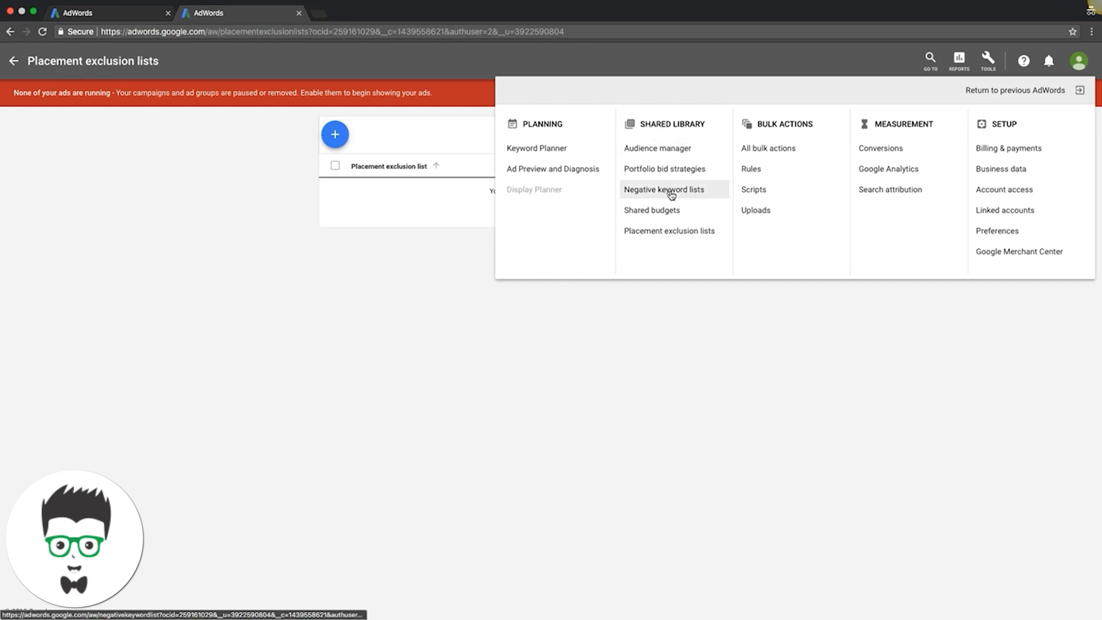
mouse_move(657, 230)
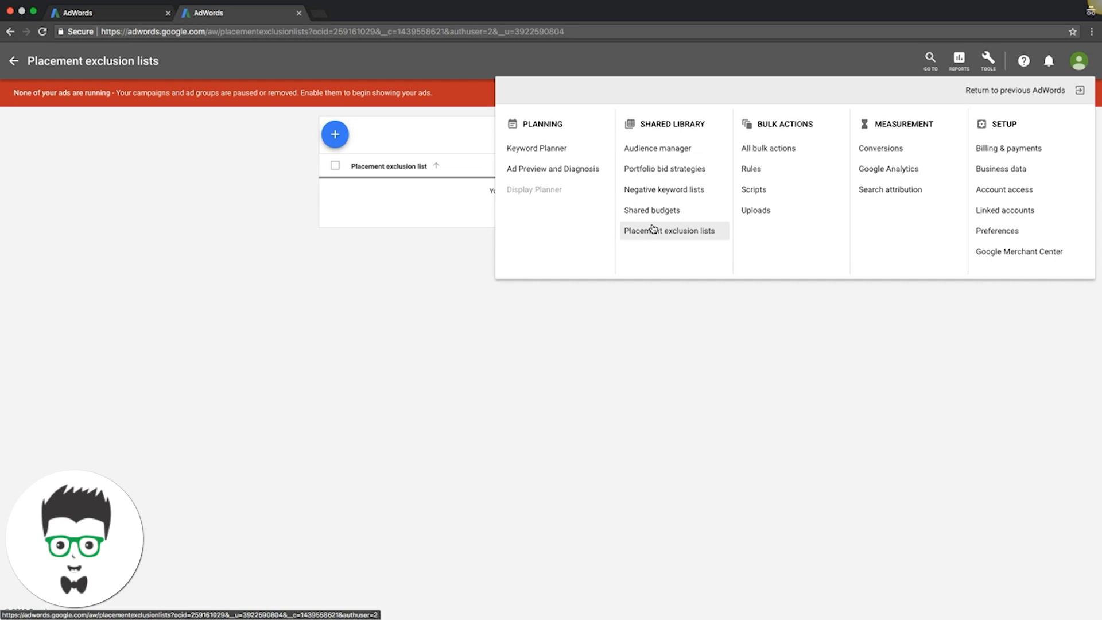
mouse_move(648, 218)
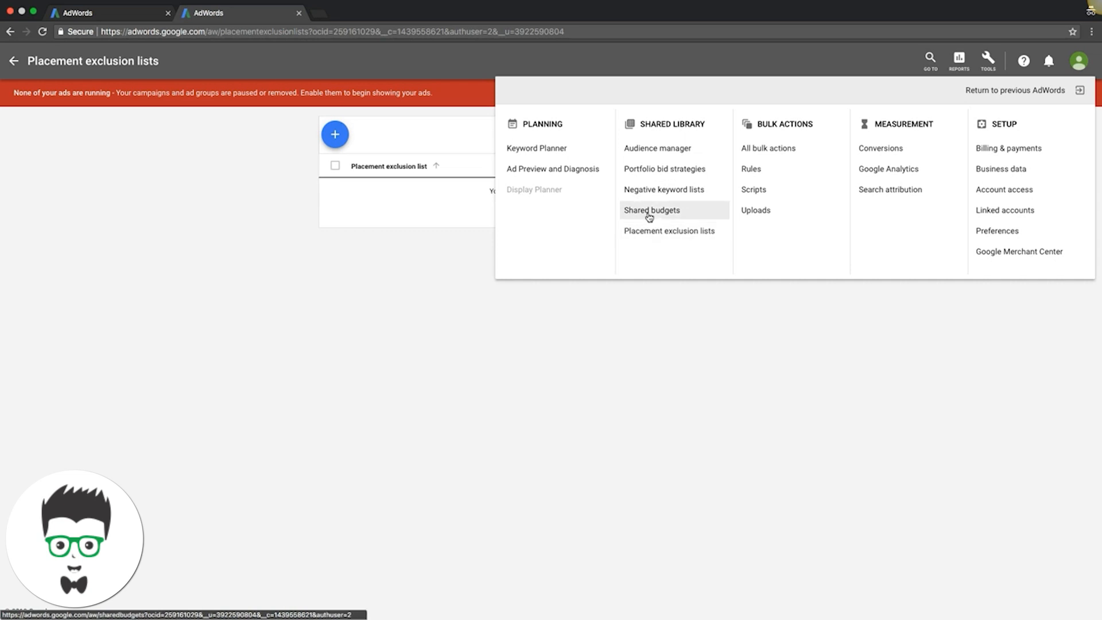
mouse_move(656, 195)
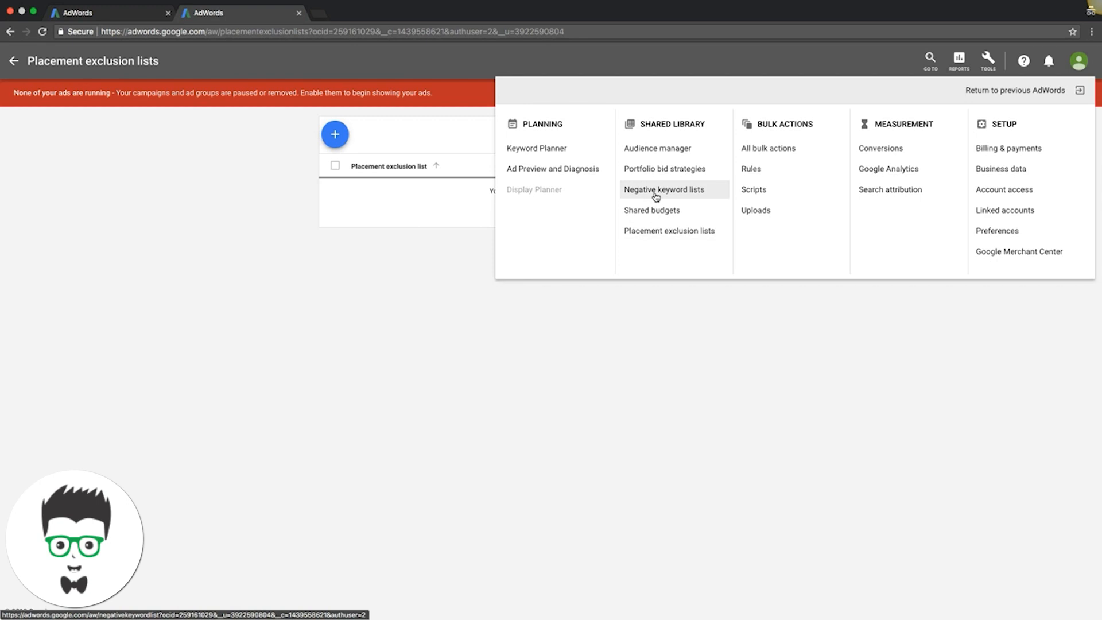